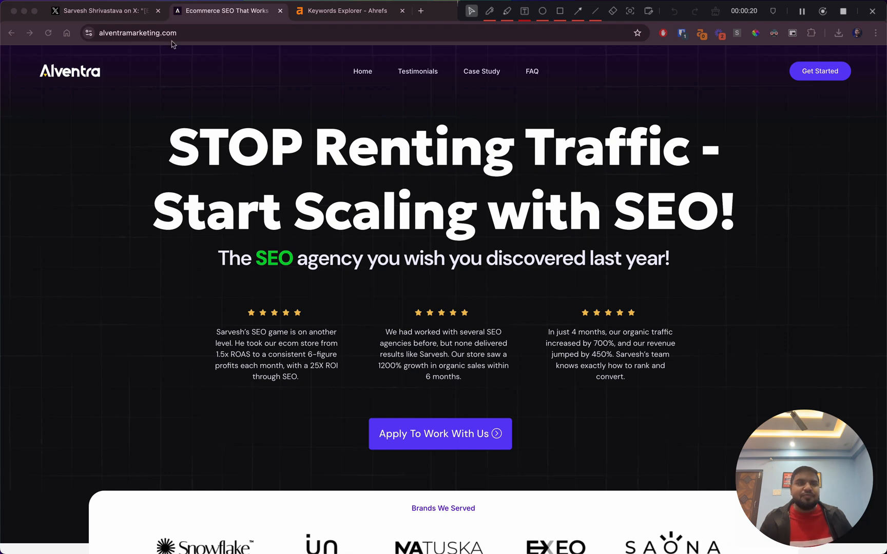
Step: Show the creator's X thread on a 1200% traffic increase for a Shopify home brand
left_click(105, 10)
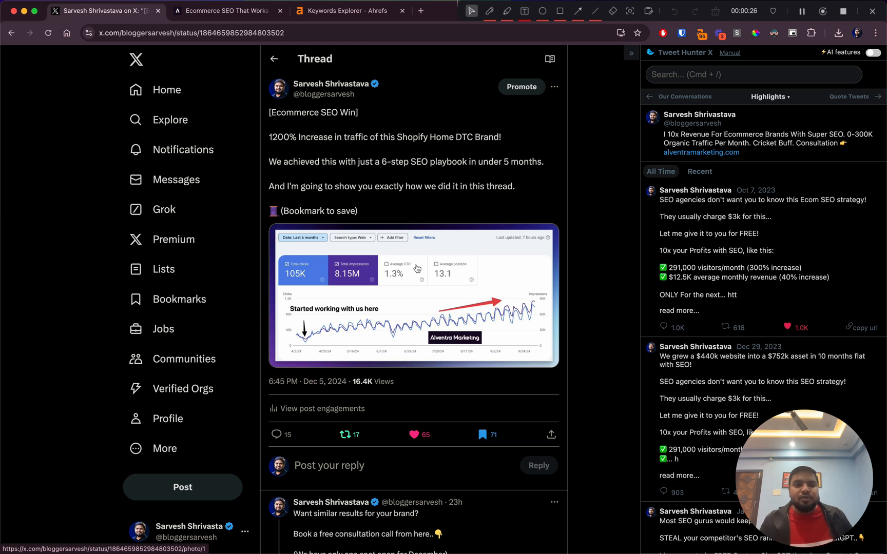
mouse_move(308, 351)
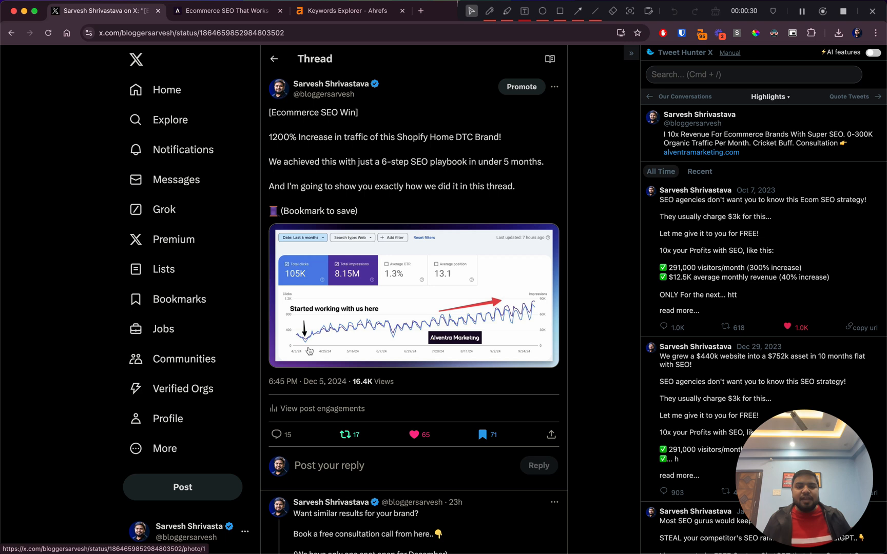
mouse_move(541, 306)
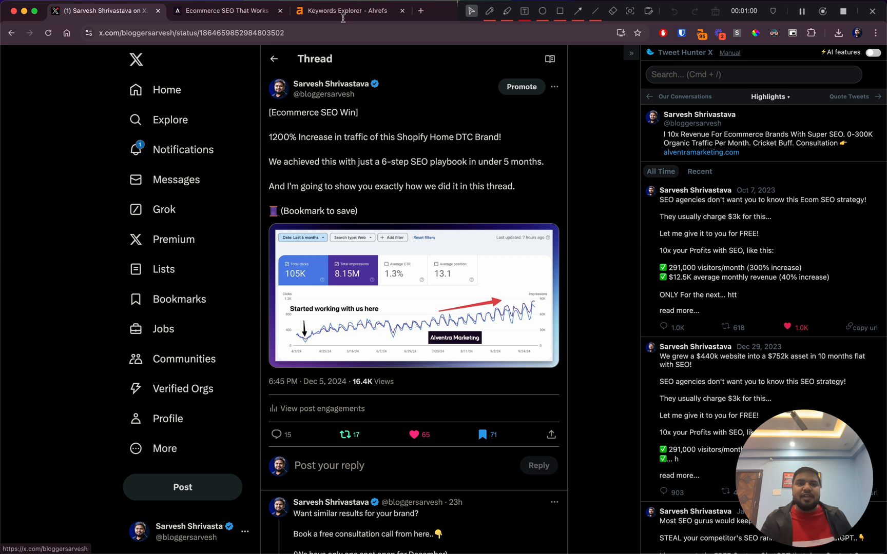
Step: Return to the Keywords Explorer overview for 'leather handbags' (KD 12, 3.4K searches)
left_click(345, 10)
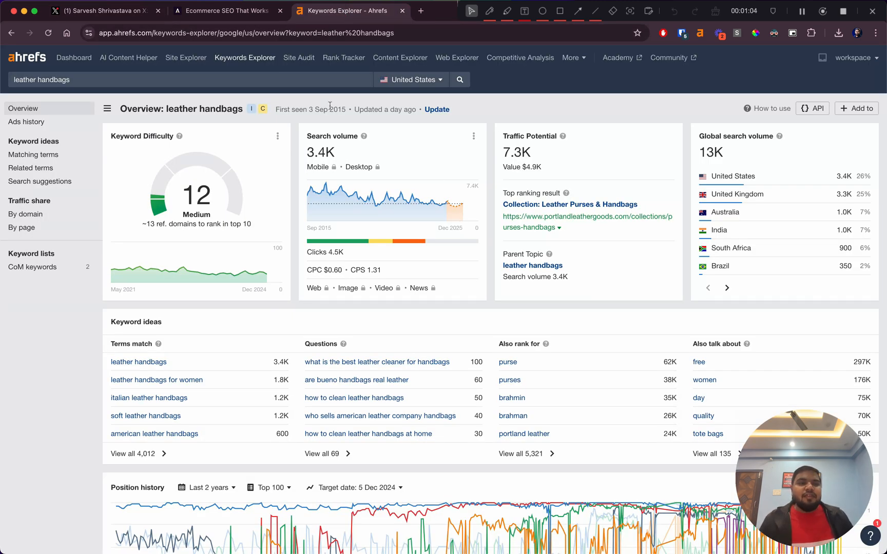
left_click(48, 33)
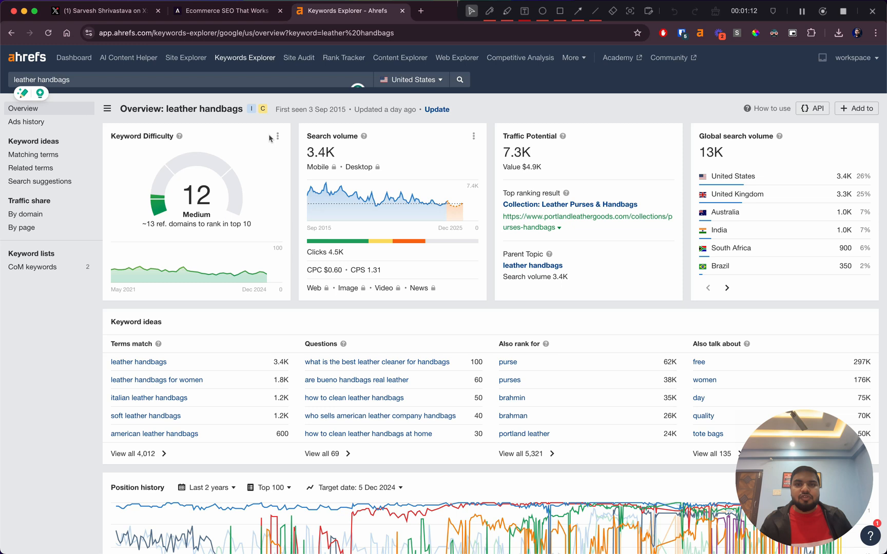
mouse_move(352, 211)
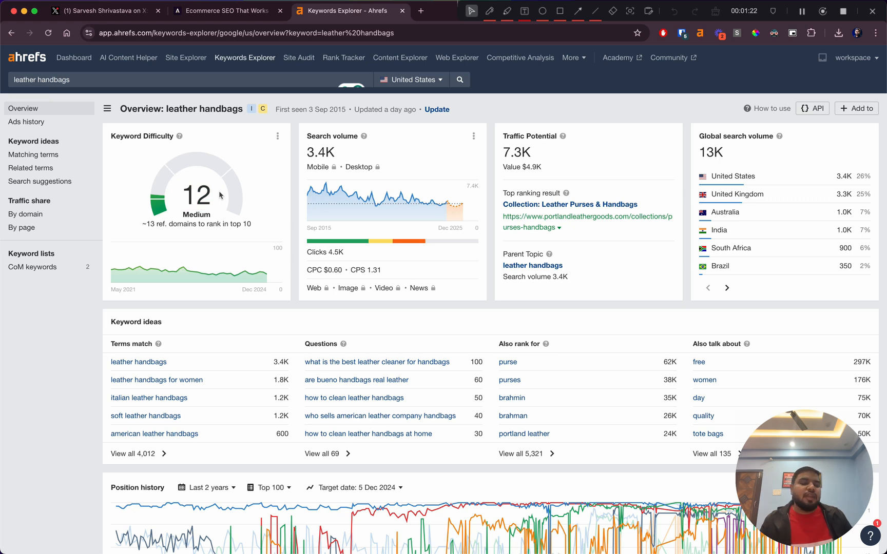
mouse_move(445, 245)
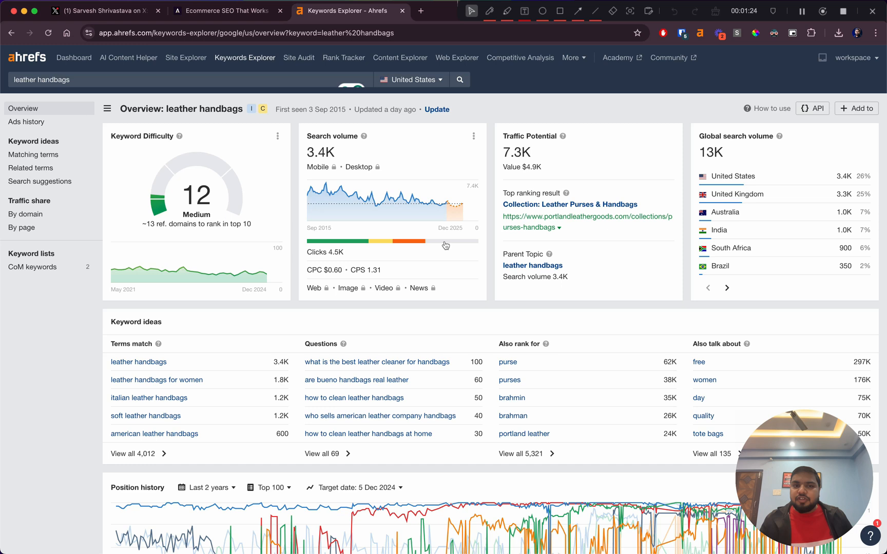
Step: Scroll past Position history to the SERP overview led by portlandleathergoods.com (7,989 traffic, DR 55)
scroll("down", 3)
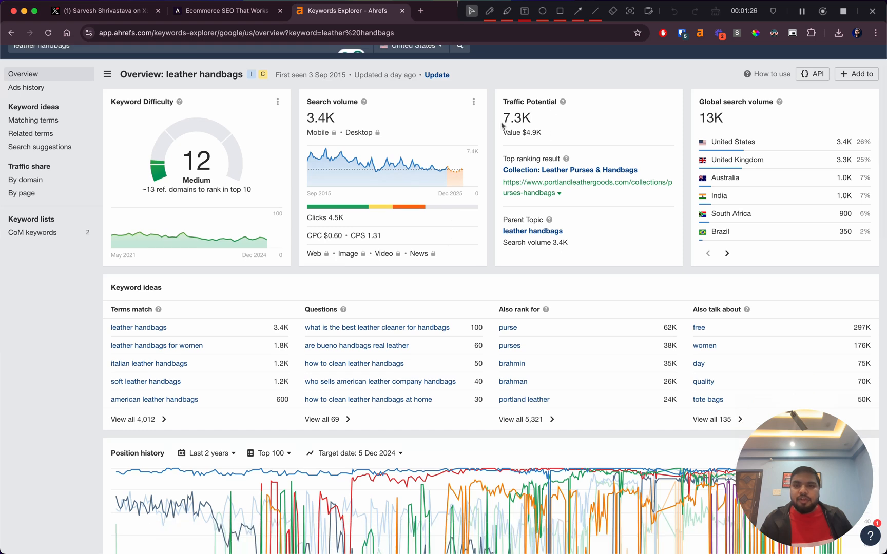
scroll("down", 3)
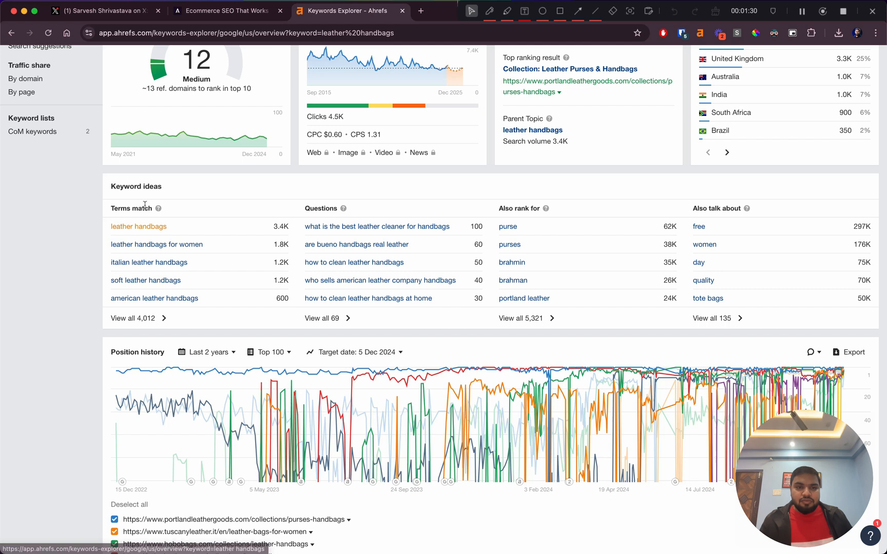
scroll("down", 3)
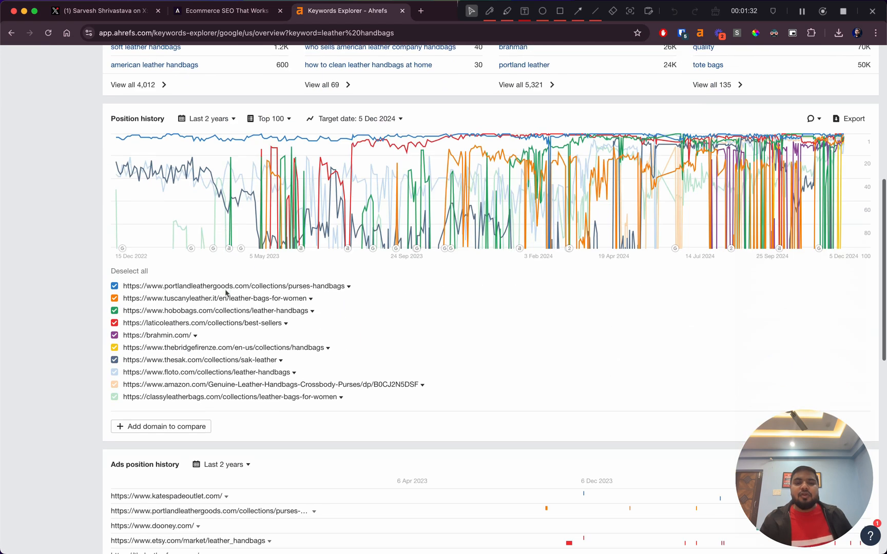
scroll("down", 3)
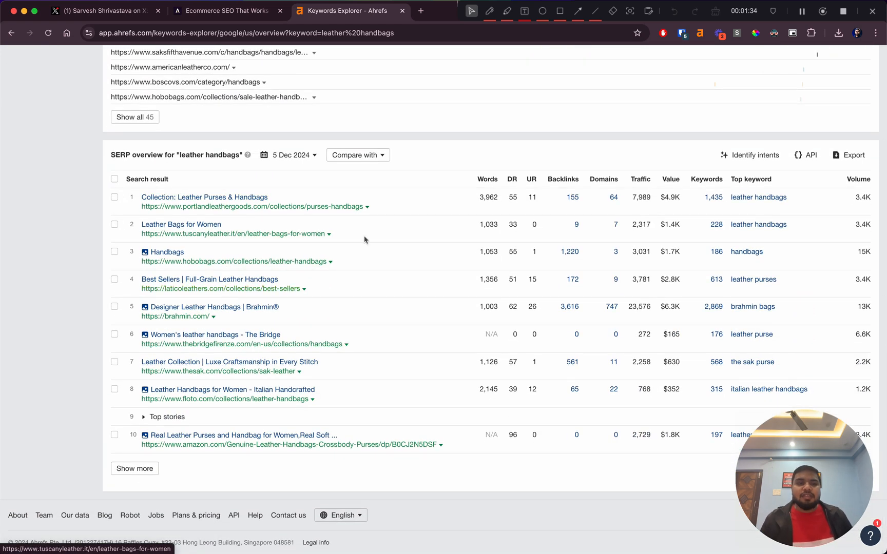
mouse_move(246, 216)
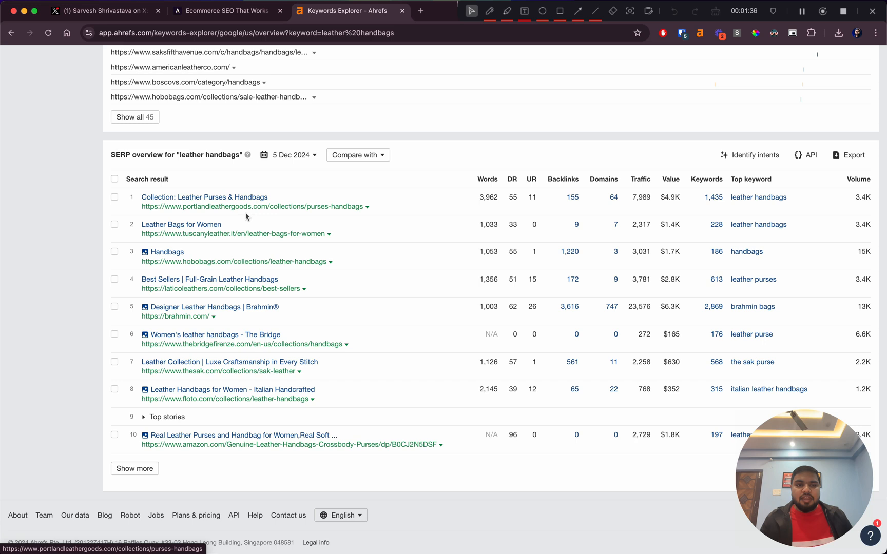
mouse_move(518, 198)
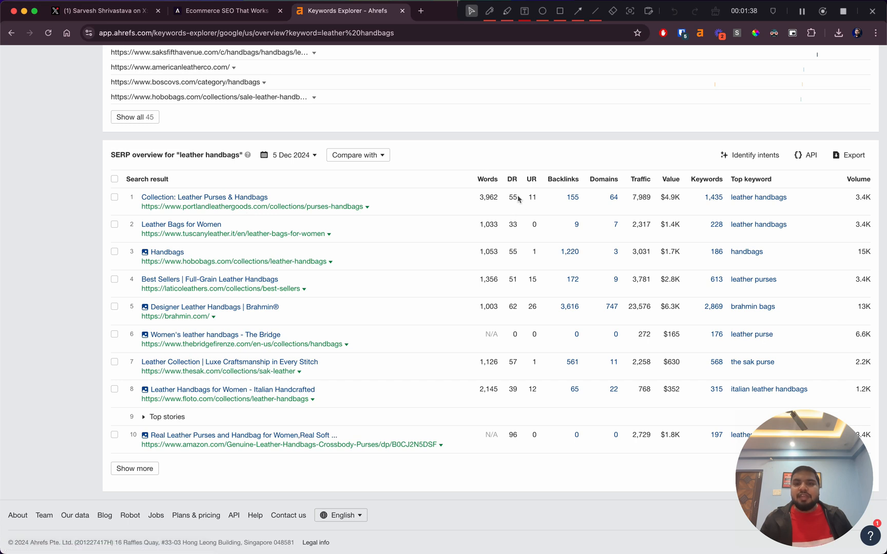
mouse_move(512, 180)
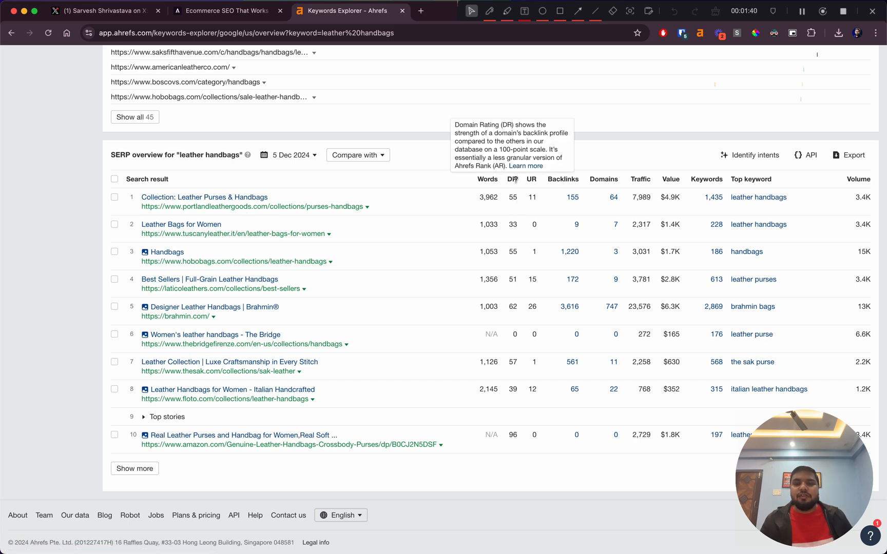
mouse_move(588, 165)
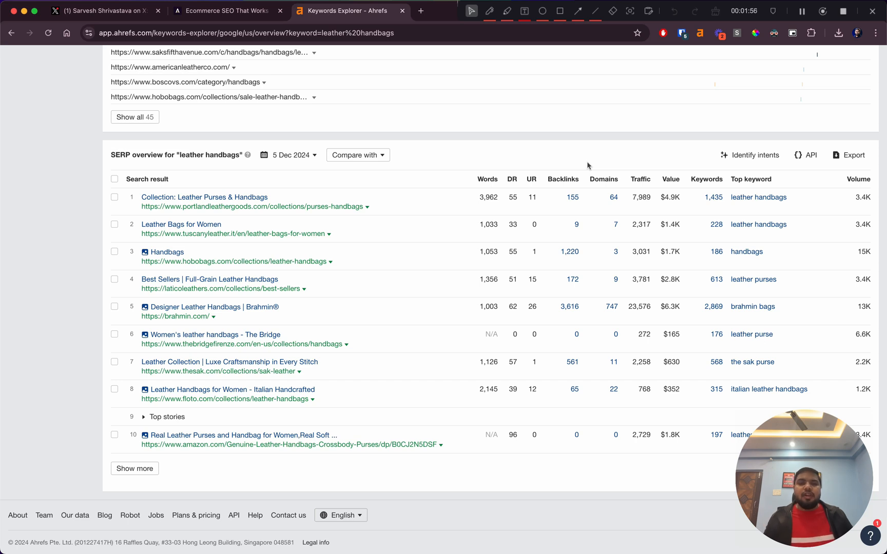
mouse_move(511, 197)
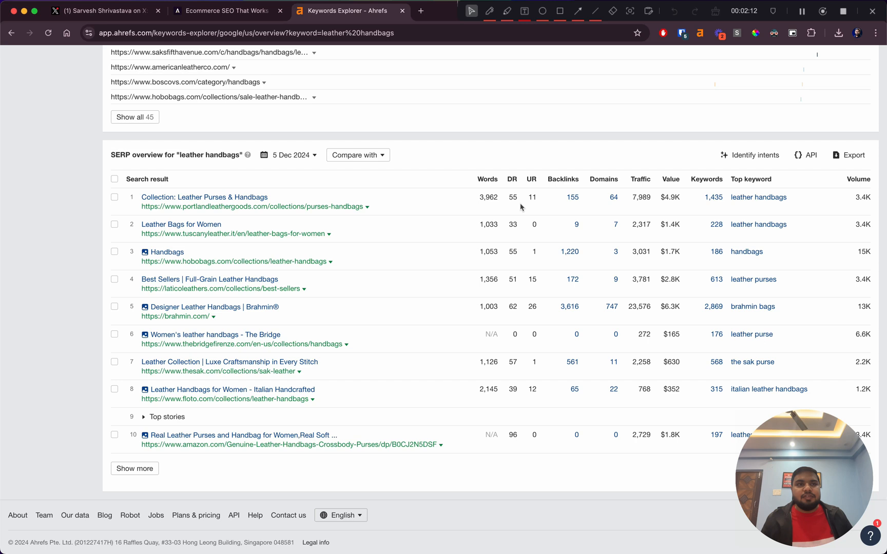
mouse_move(518, 278)
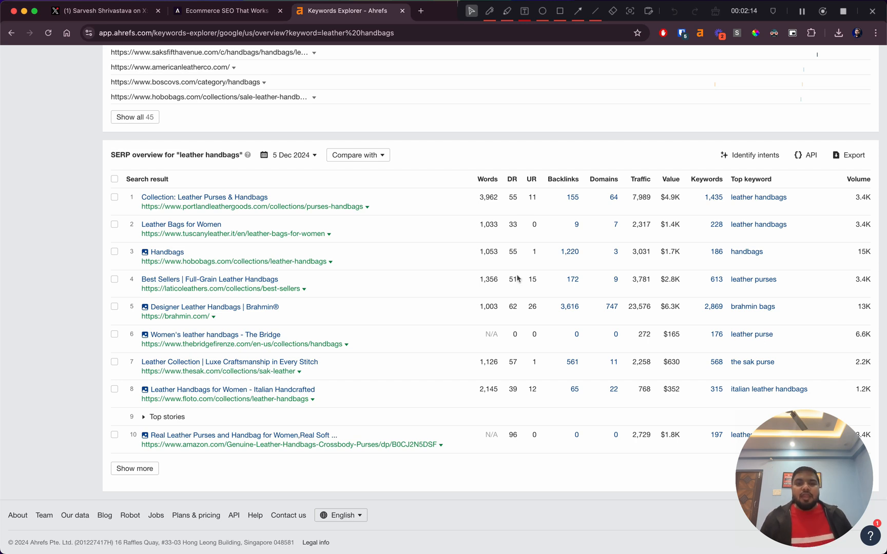
mouse_move(253, 206)
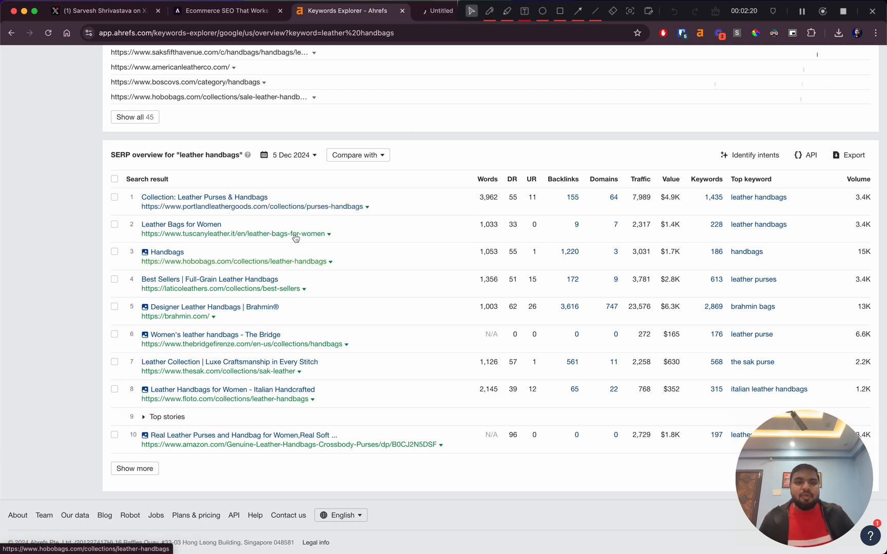
Step: Open the top-ranking Portland Leather purses and handbags result in a new tab
left_click(220, 288)
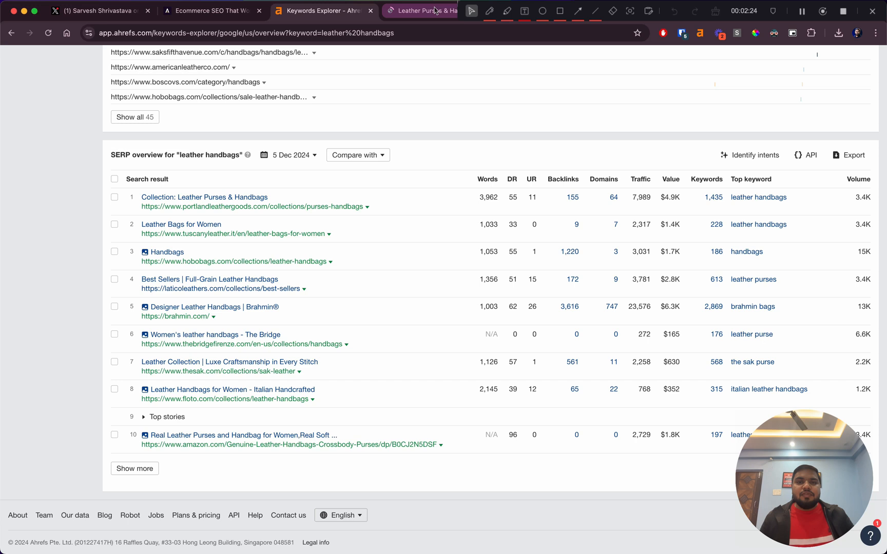
mouse_move(459, 149)
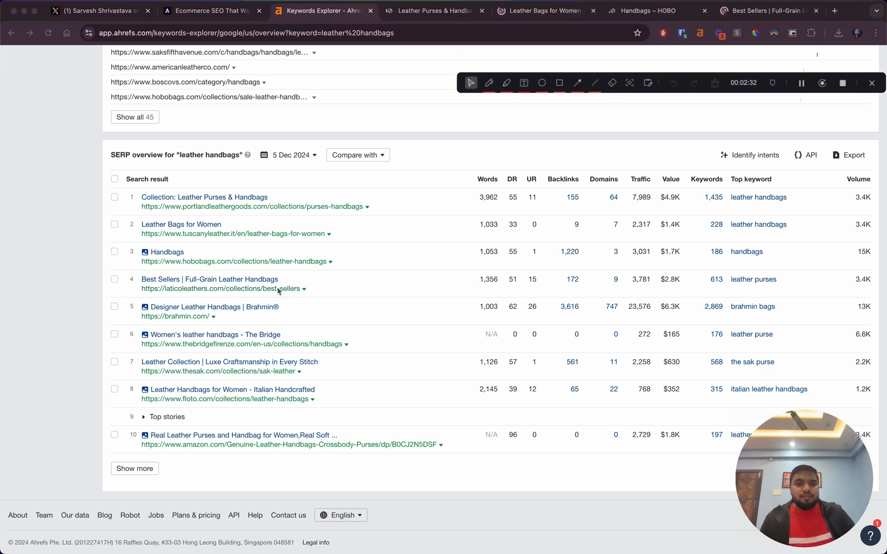
mouse_move(278, 288)
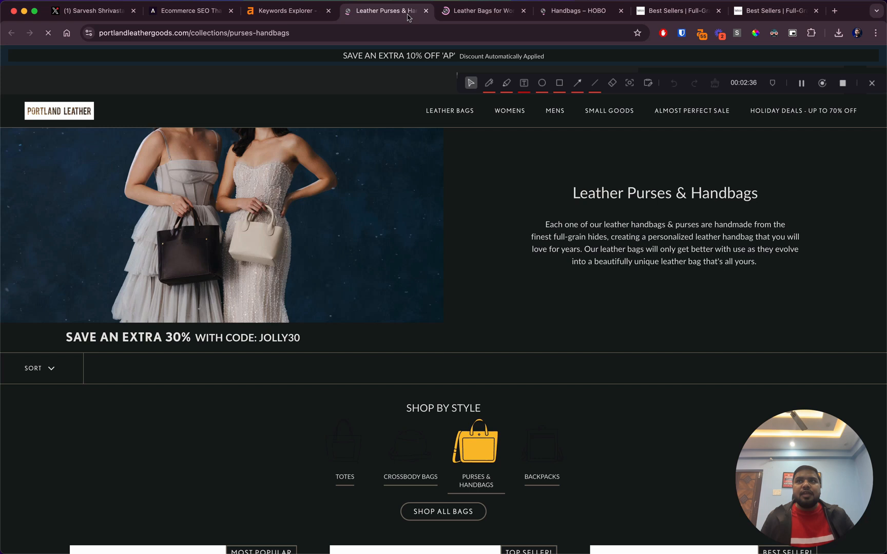
Step: Browse the Purses & Handbags product grid down to the footer and back up
left_click(773, 33)
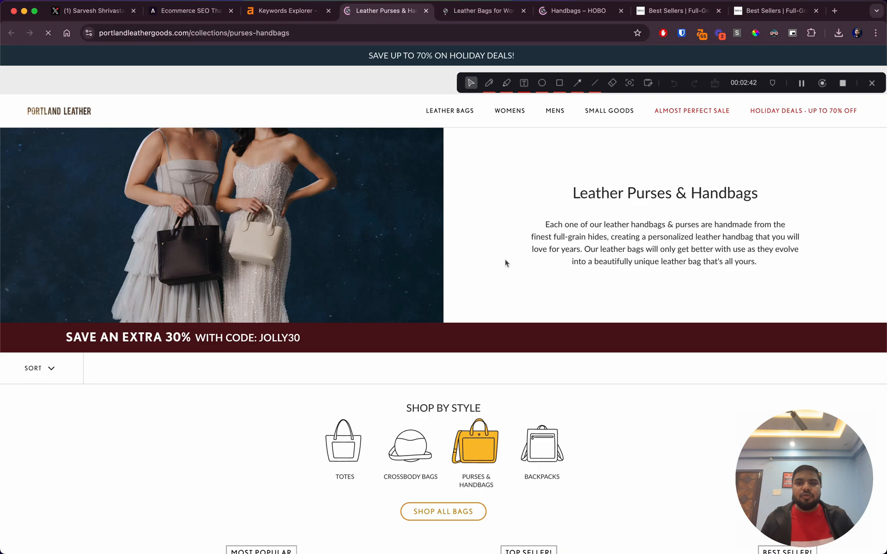
scroll("down", 3)
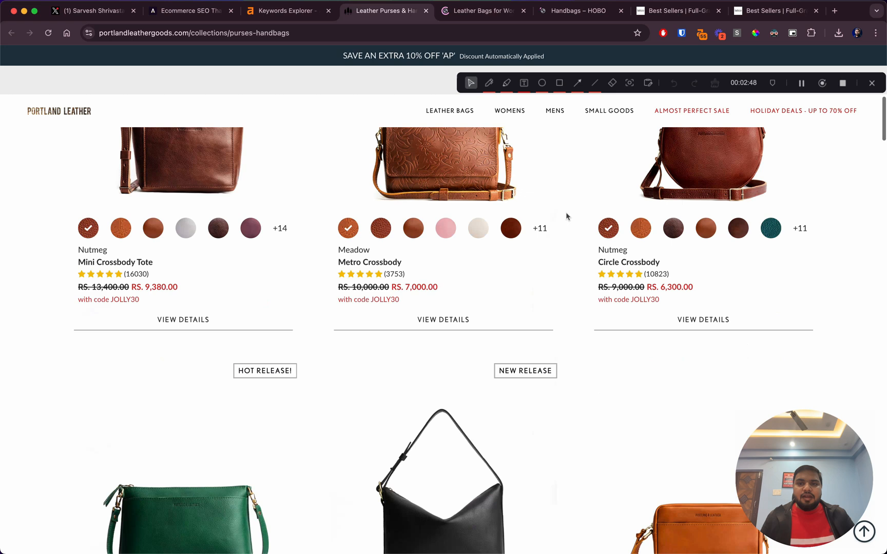
scroll("up", 3)
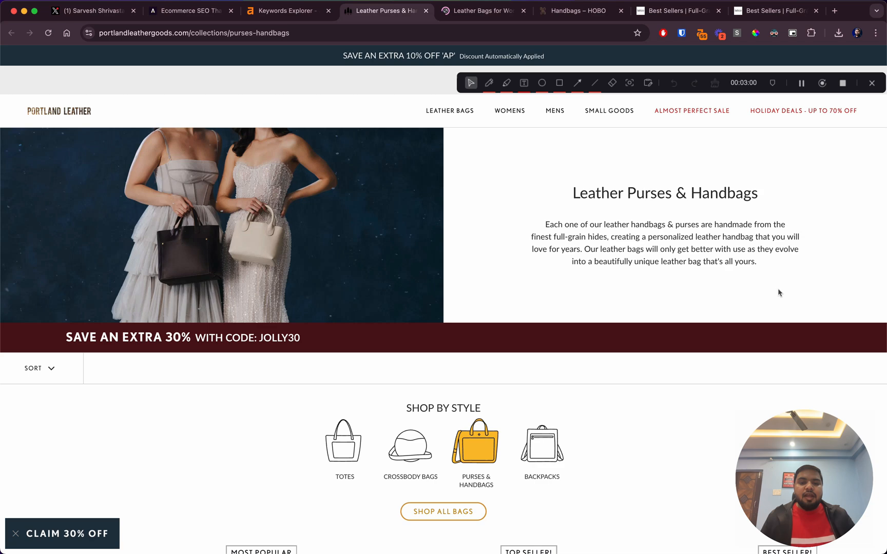
scroll("down", 3)
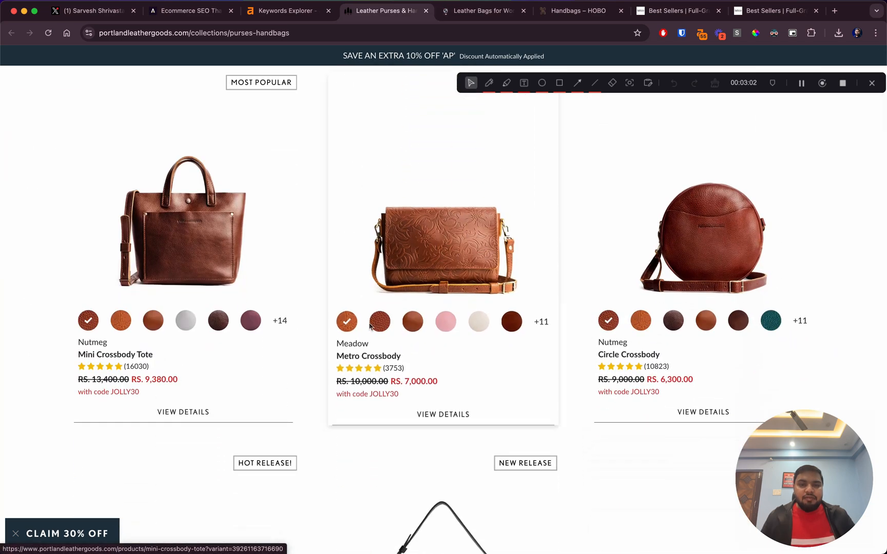
scroll("down", 3)
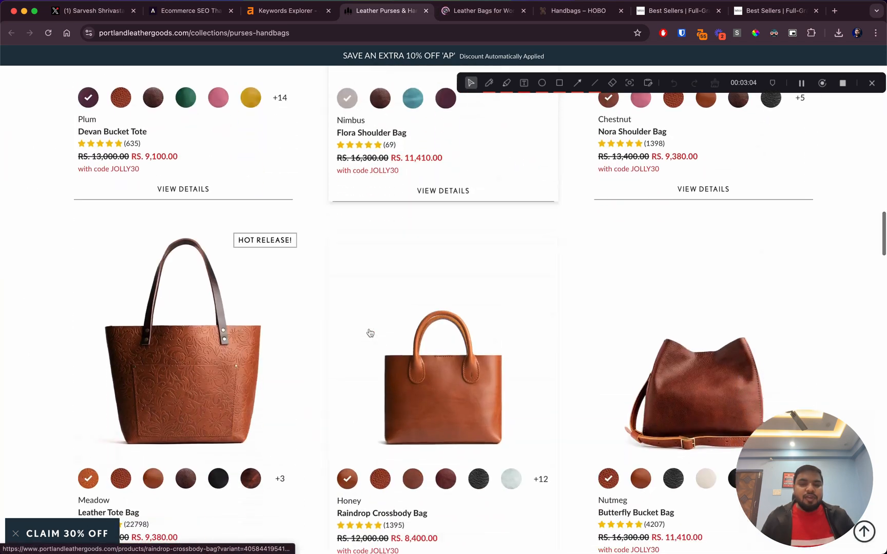
scroll("down", 3)
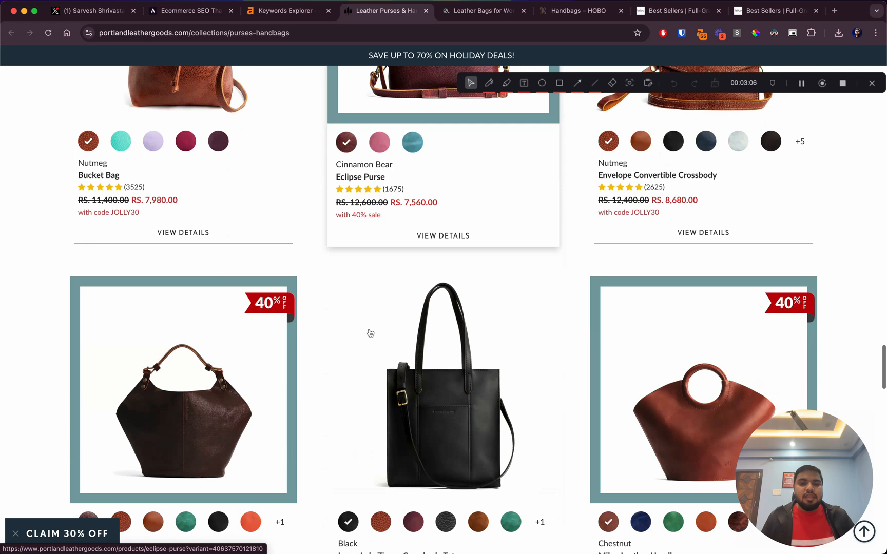
scroll("down", 3)
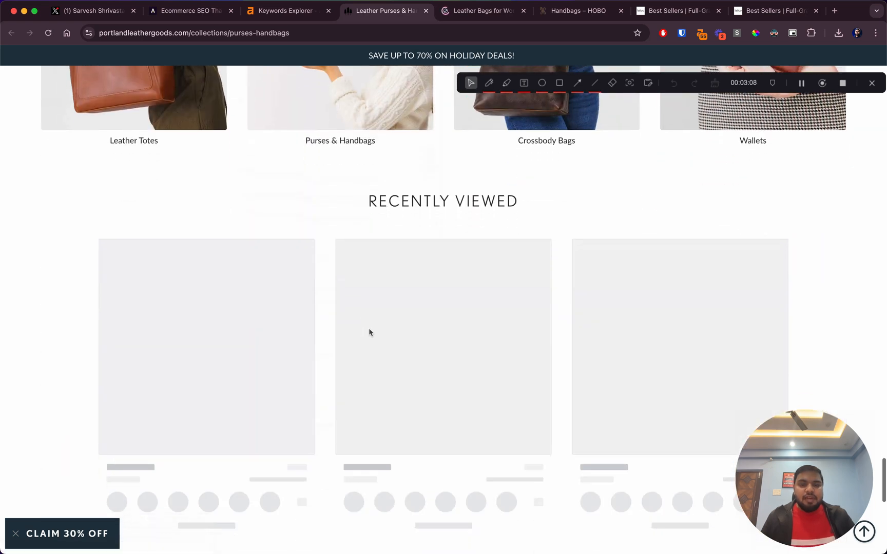
scroll("down", 3)
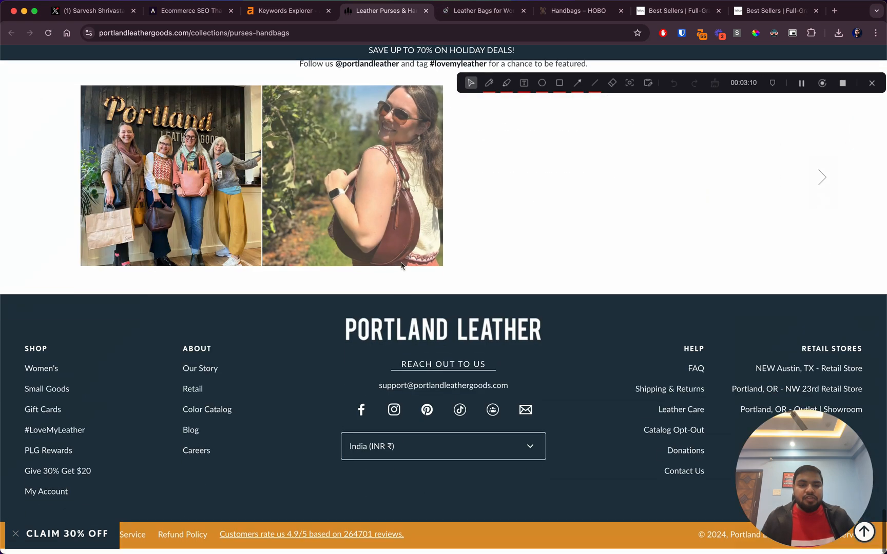
scroll("up", 3)
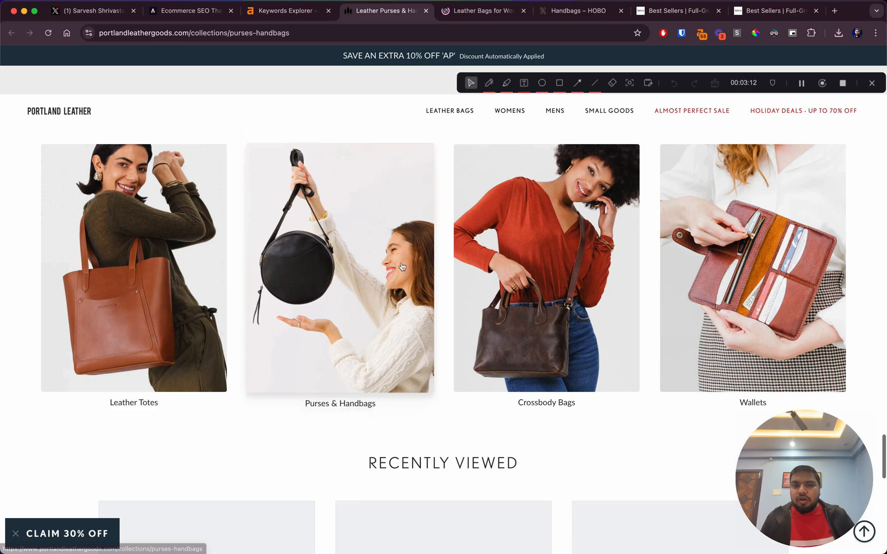
scroll("down", 3)
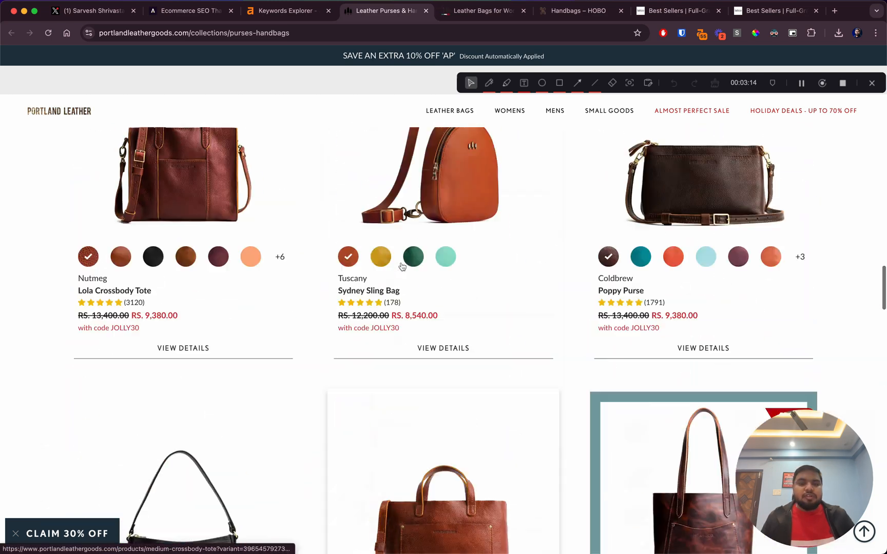
scroll("down", 3)
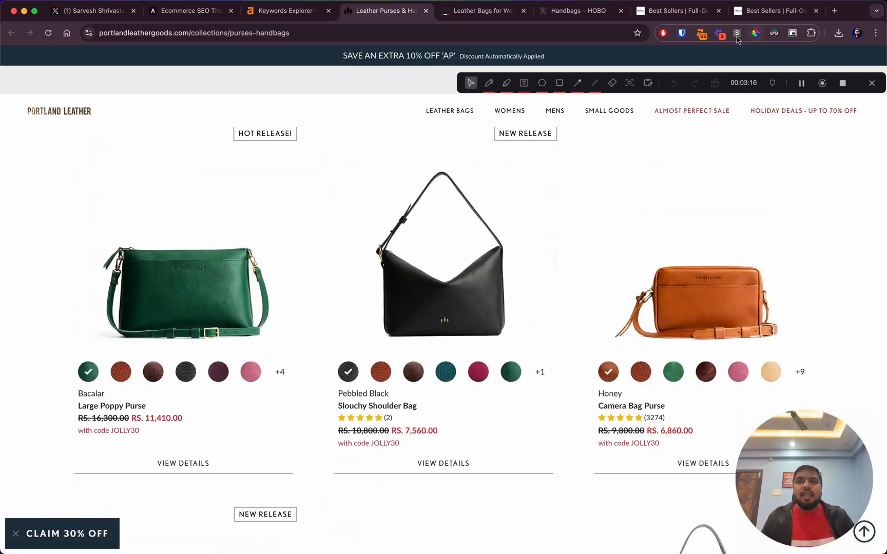
Step: Run the SEO Insights Pro audit on the collection page (53/100) and check its overview against the SERP results
left_click(736, 33)
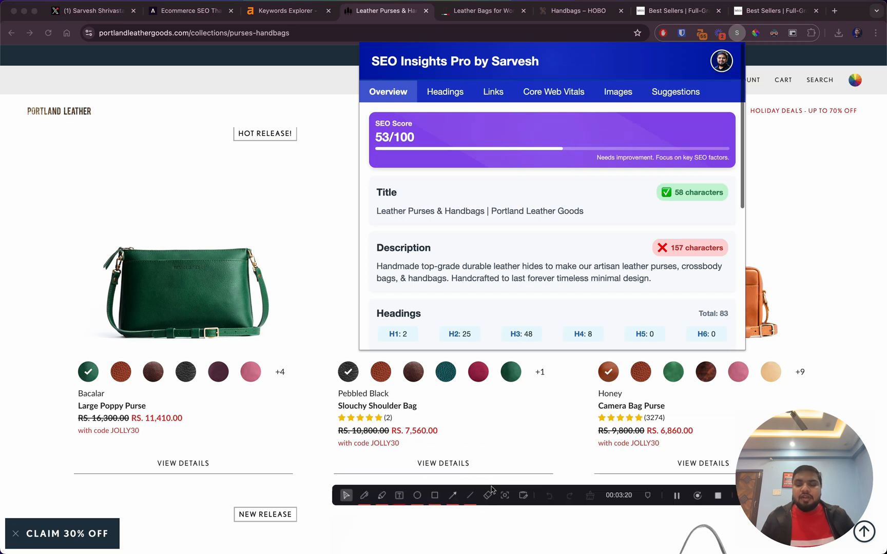
mouse_move(571, 285)
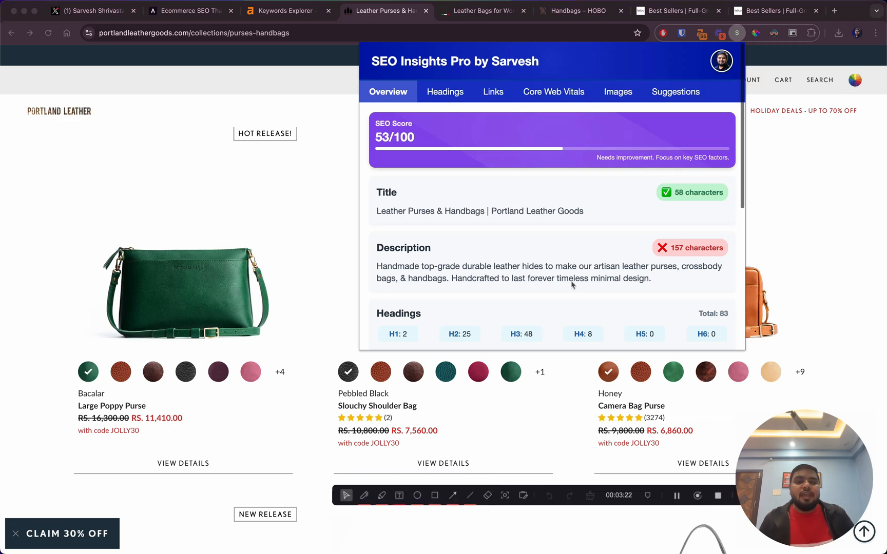
mouse_move(379, 215)
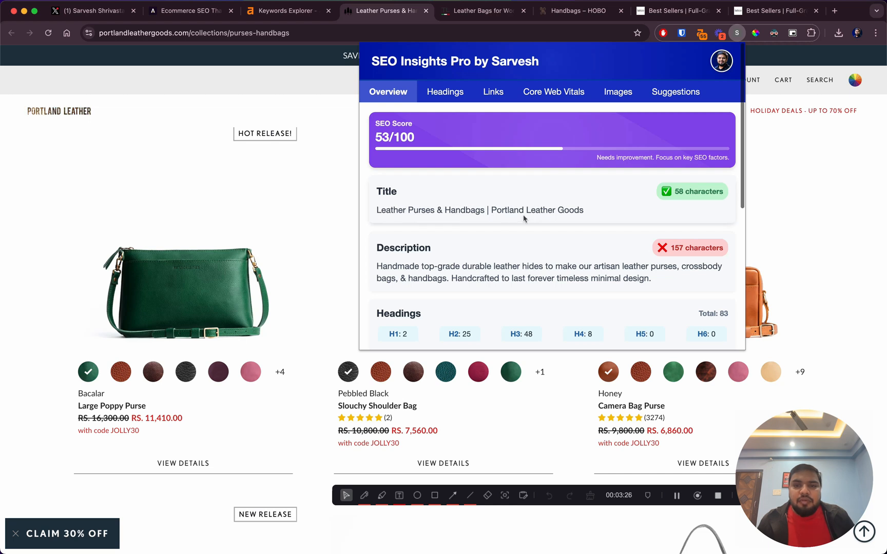
mouse_move(553, 221)
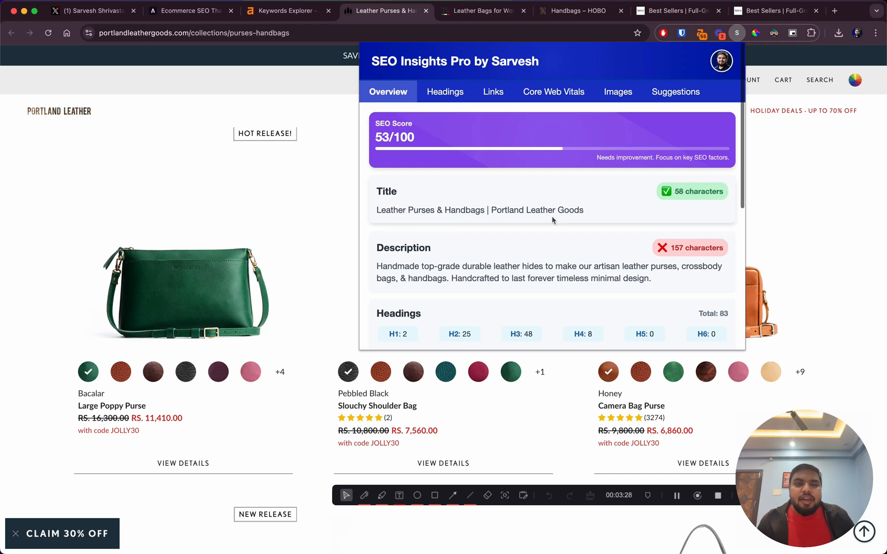
left_click(286, 10)
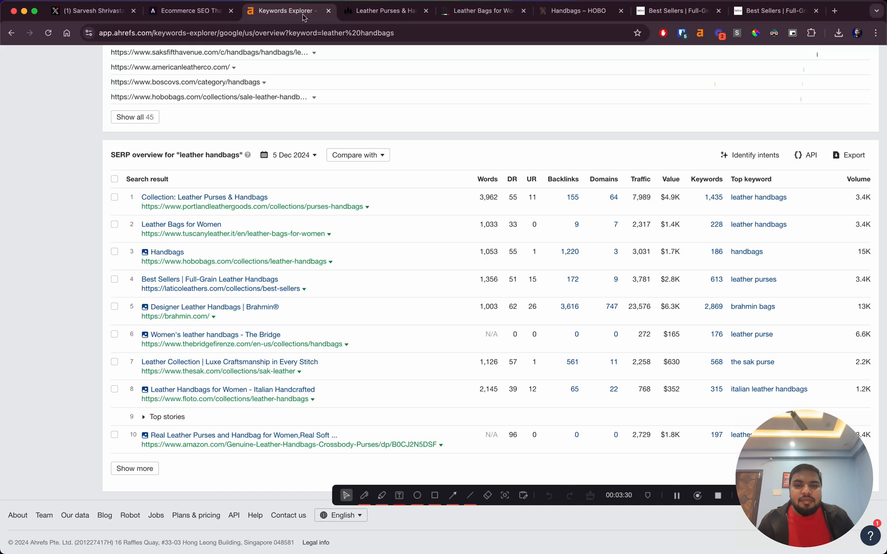
mouse_move(506, 214)
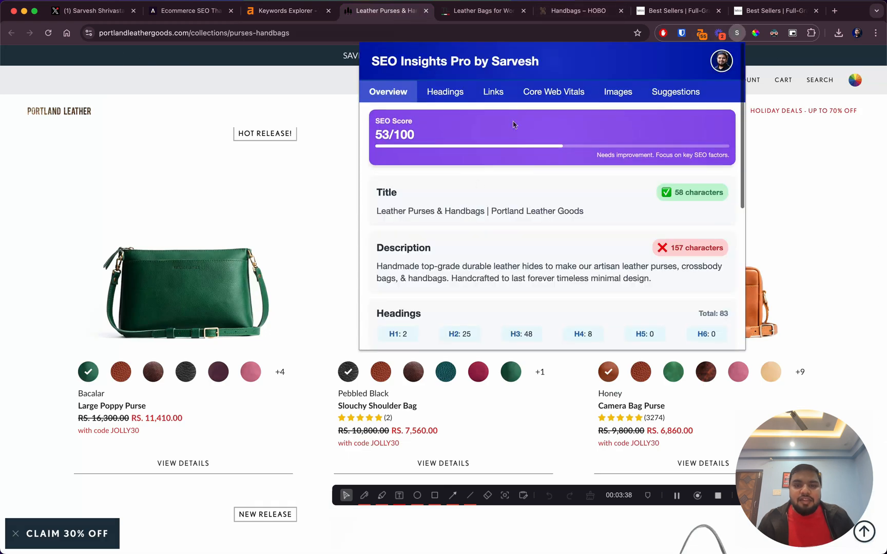
scroll("down", 3)
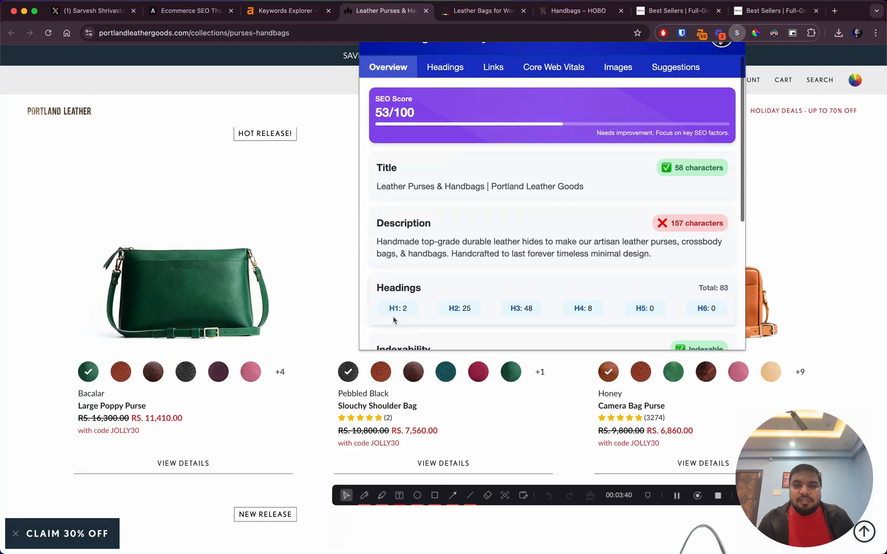
scroll("up", 3)
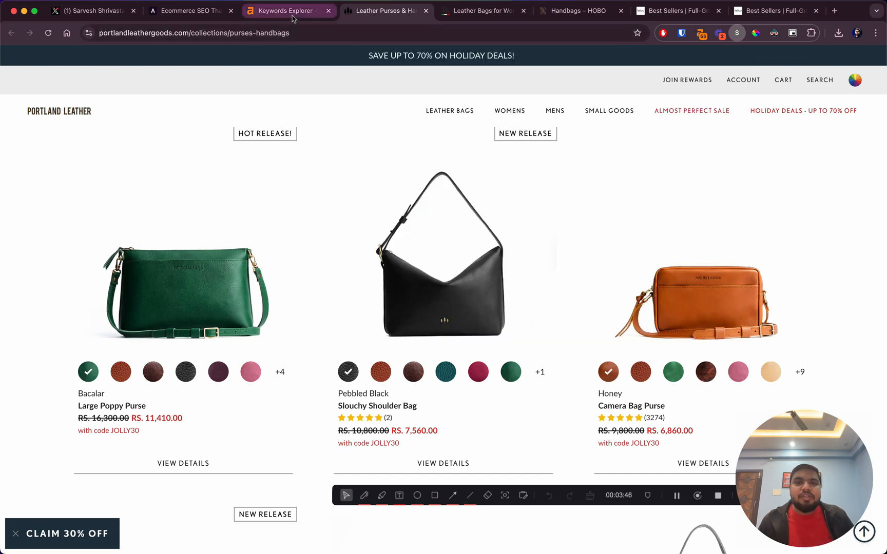
left_click(287, 11)
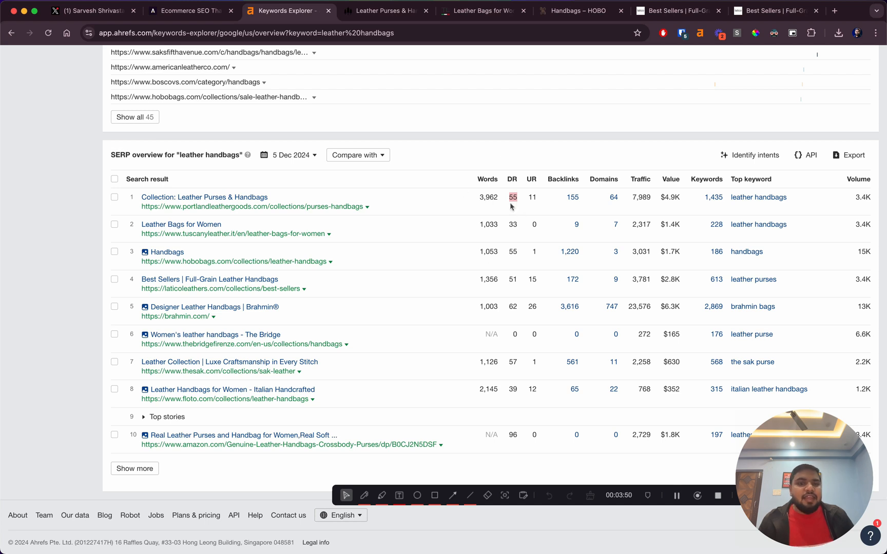
mouse_move(387, 10)
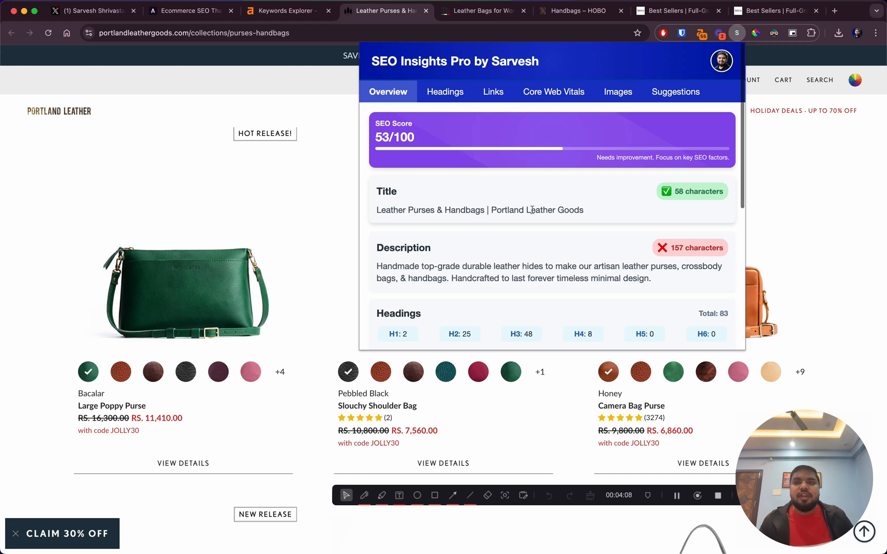
Step: Bring up the page's heading breakdown: 2 H1s, 25 H2s, 48 H3s
scroll("down", 3)
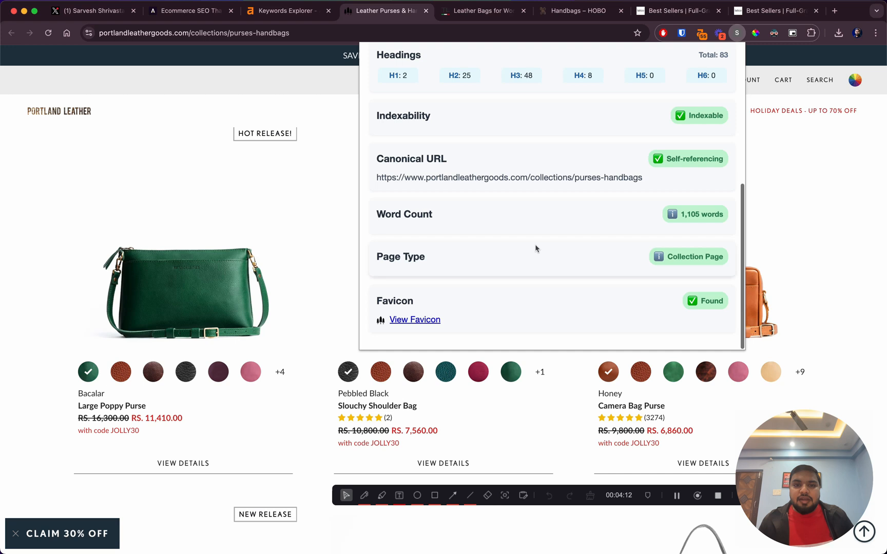
scroll("up", 3)
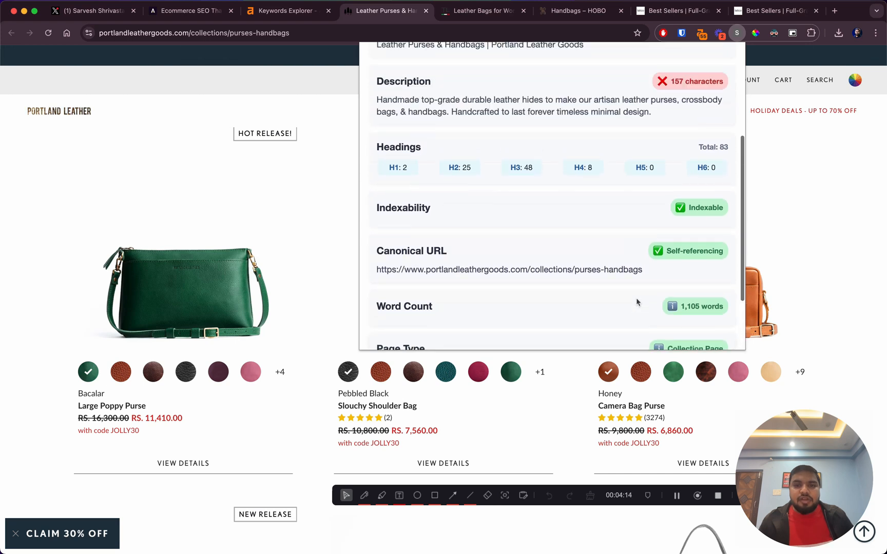
left_click(443, 91)
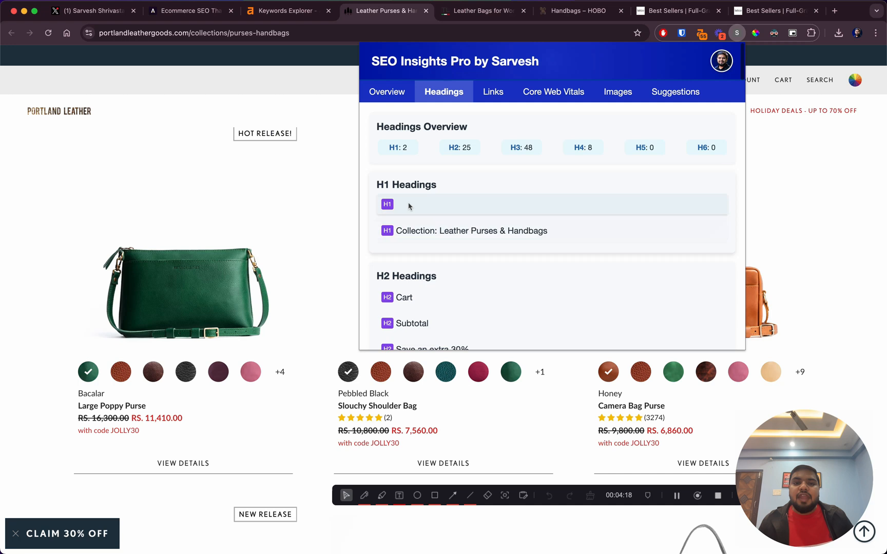
mouse_move(501, 205)
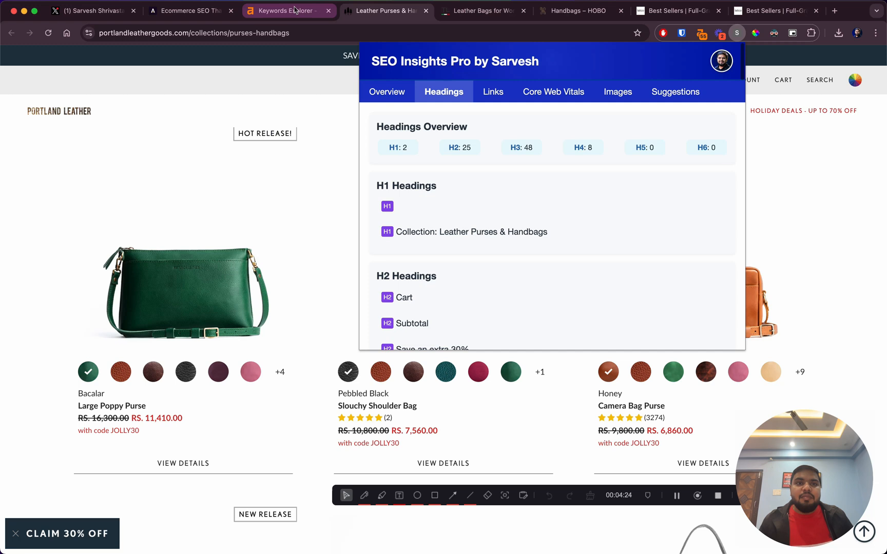
Step: Check the top result's 1,435 keywords in the SERP overview, then go back to the Portland Leather page
left_click(287, 11)
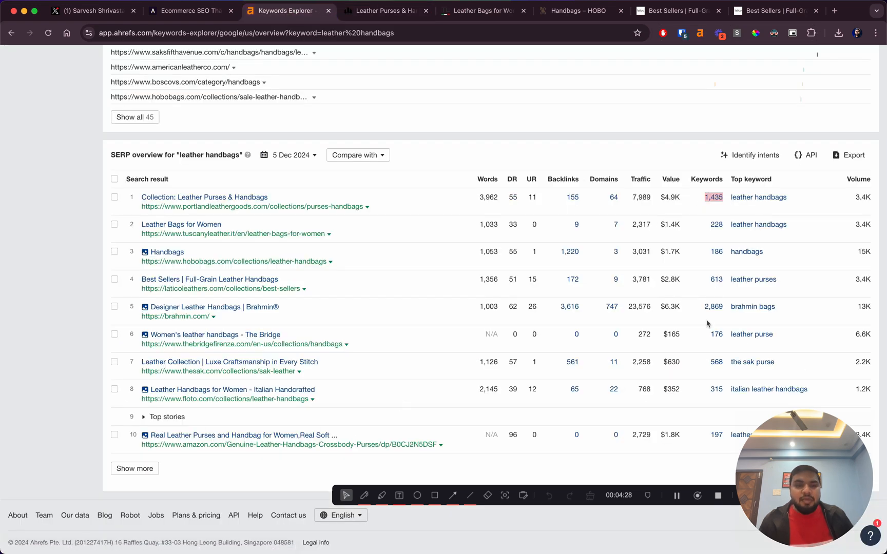
mouse_move(690, 318)
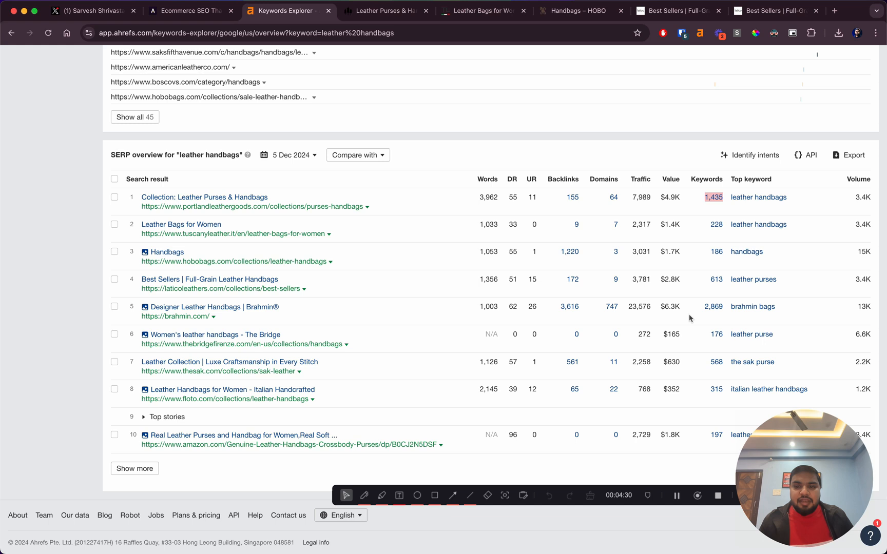
mouse_move(234, 322)
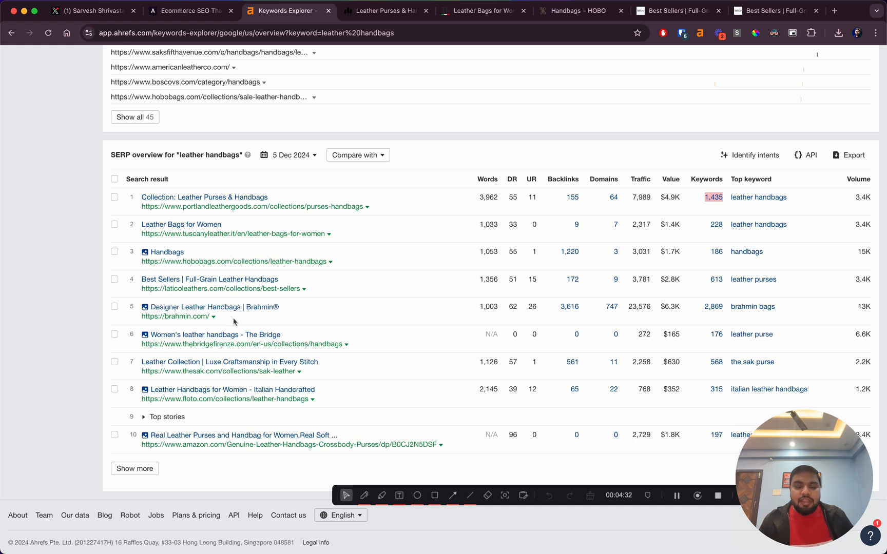
mouse_move(753, 307)
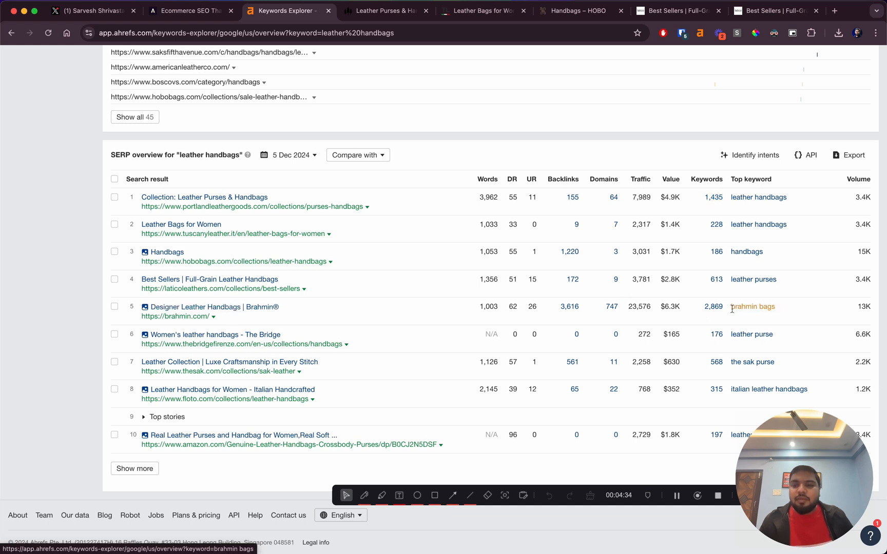
left_click(386, 10)
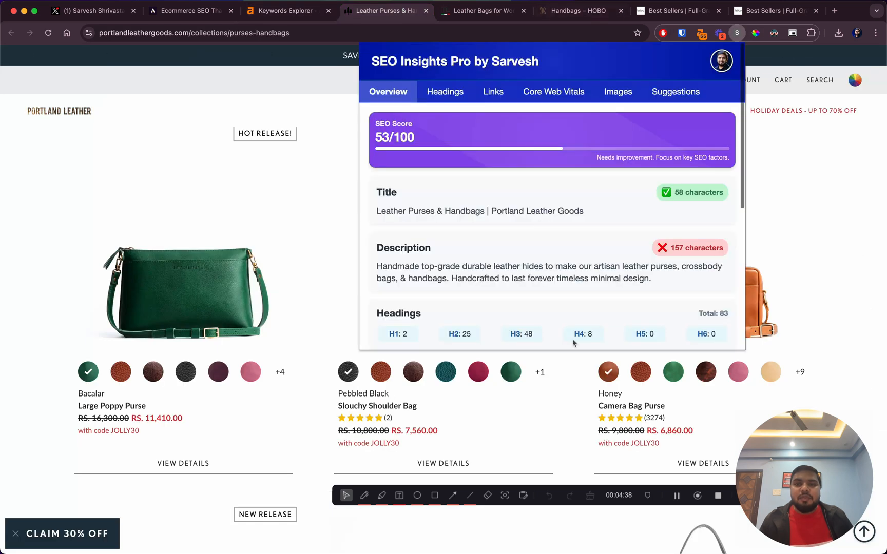
Step: Review the audit's heading list for the page, starting with its 2 H1 and 25 H2 headings
scroll("down", 3)
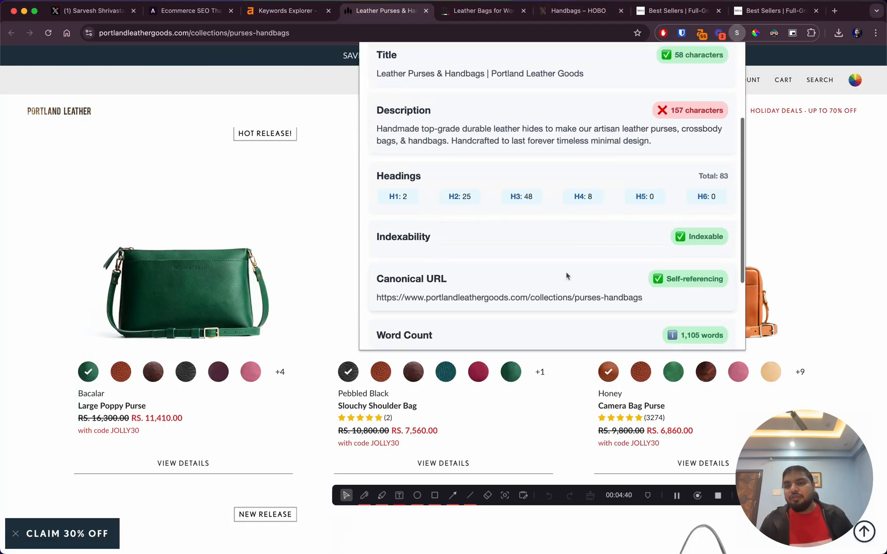
scroll("up", 3)
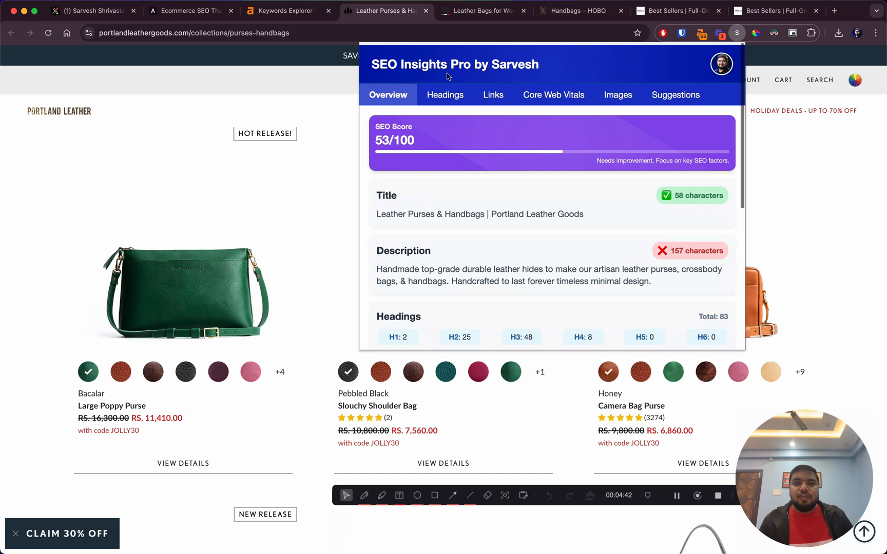
left_click(444, 94)
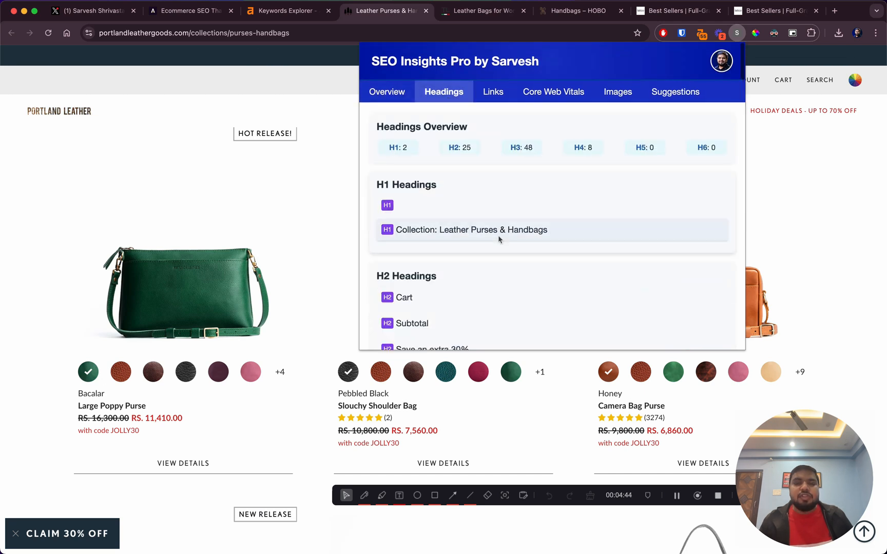
scroll("down", 3)
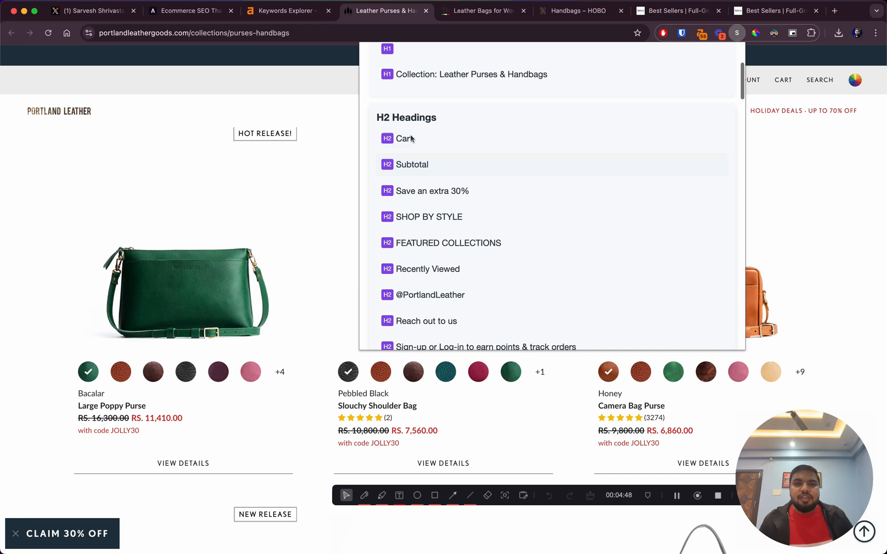
mouse_move(468, 229)
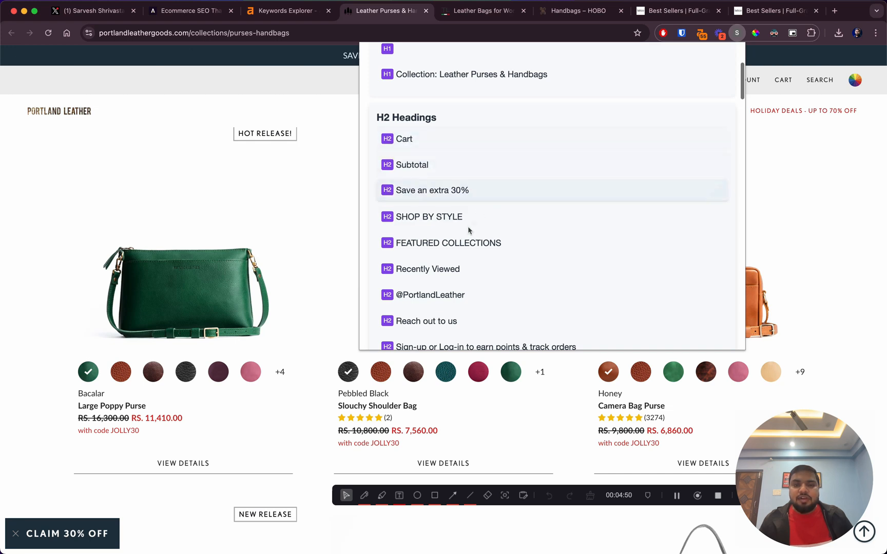
mouse_move(500, 281)
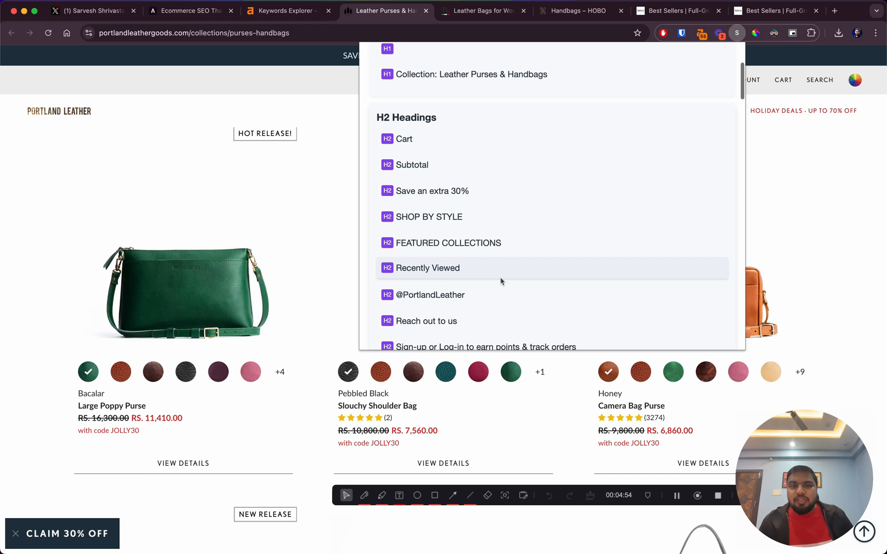
scroll("up", 3)
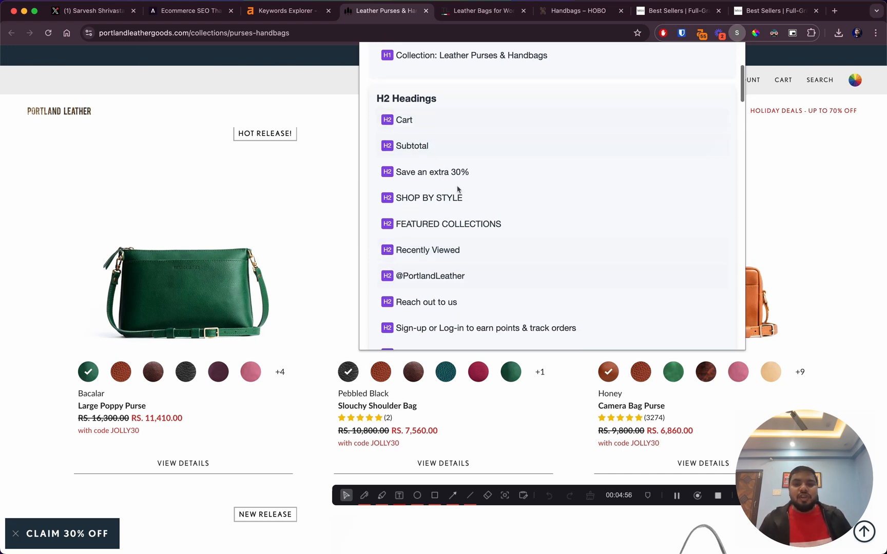
scroll("down", 3)
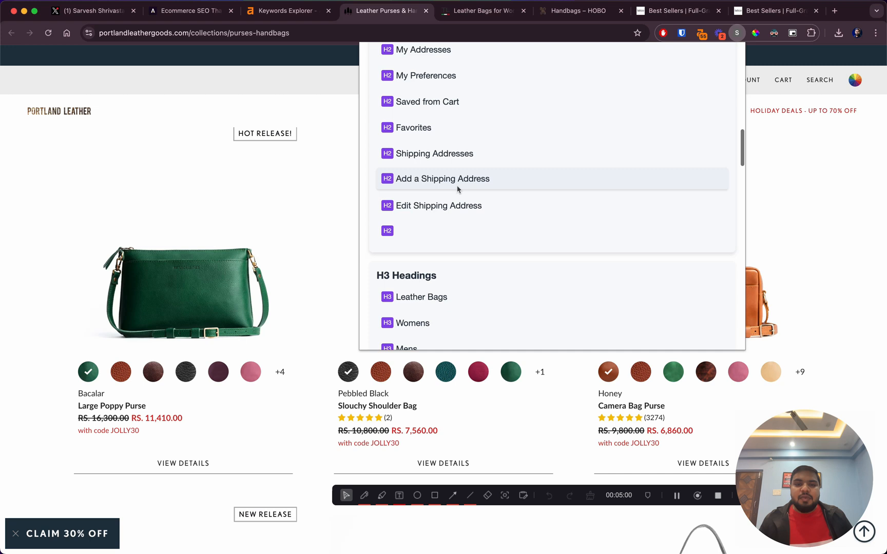
Step: Scroll through the 48 H3 and 8 H4 headings and back to the top of the list
scroll("down", 3)
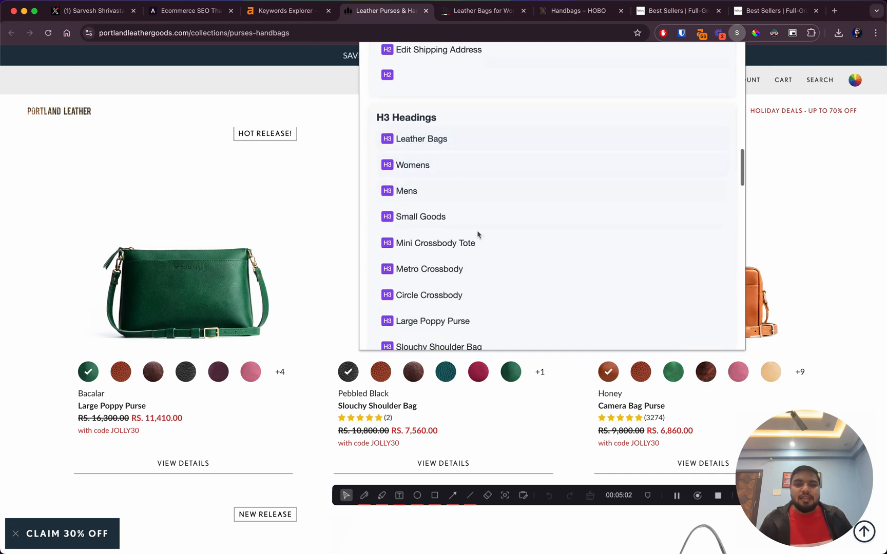
scroll("down", 3)
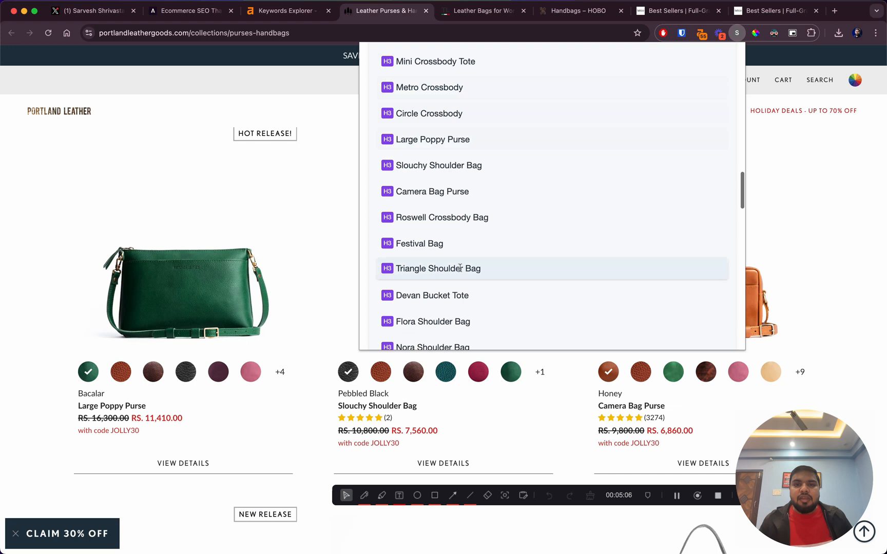
scroll("up", 3)
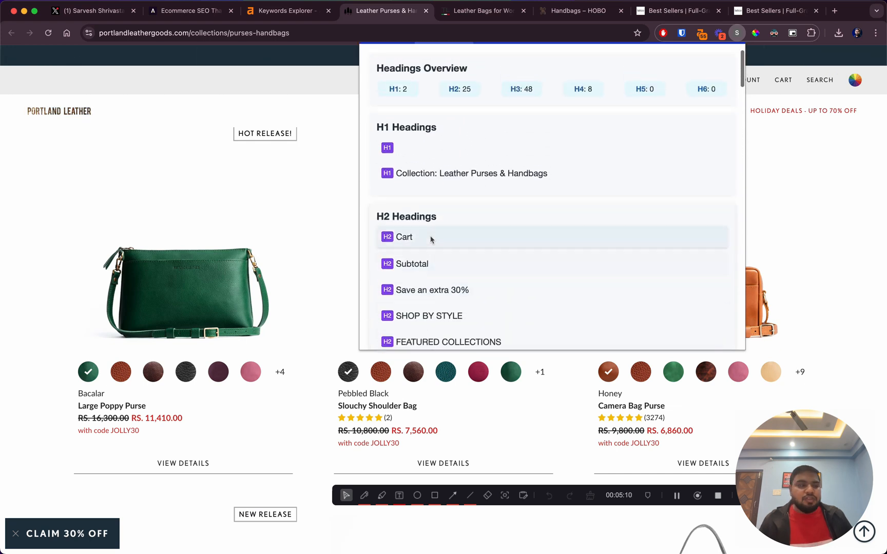
mouse_move(475, 306)
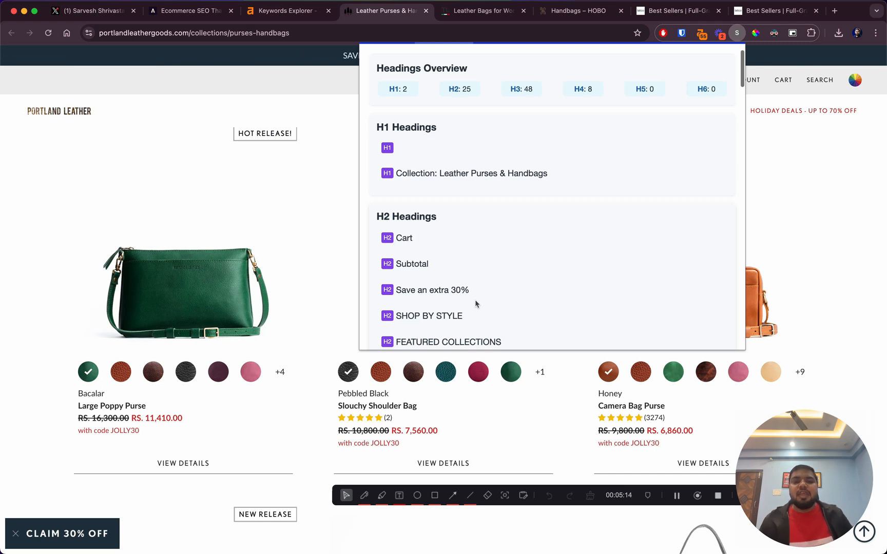
scroll("down", 3)
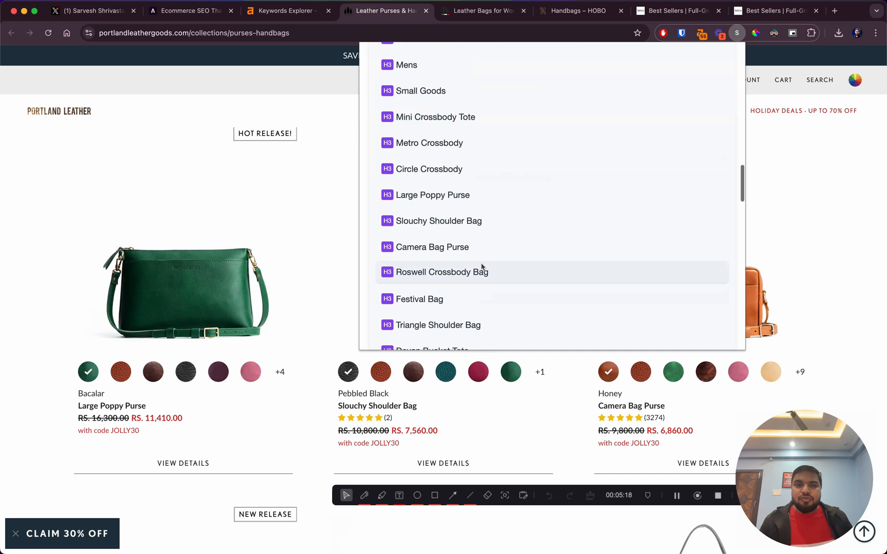
scroll("down", 3)
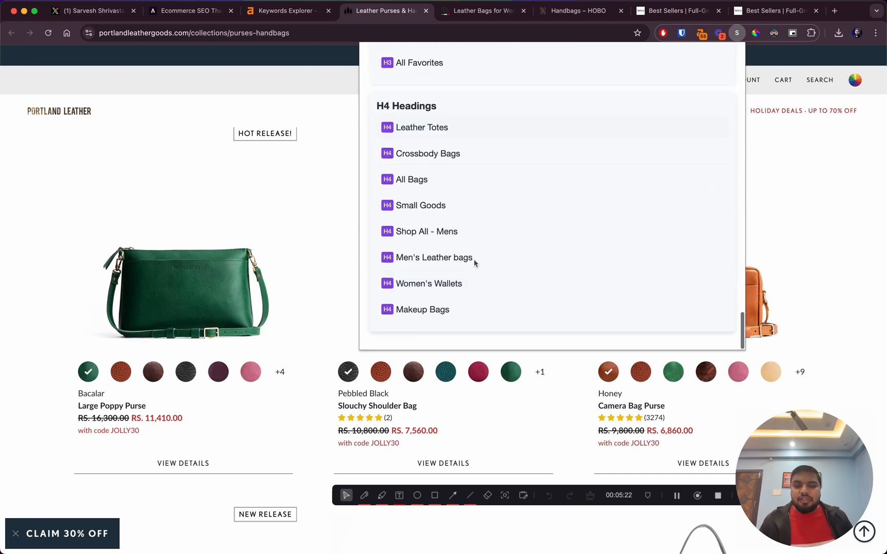
scroll("up", 3)
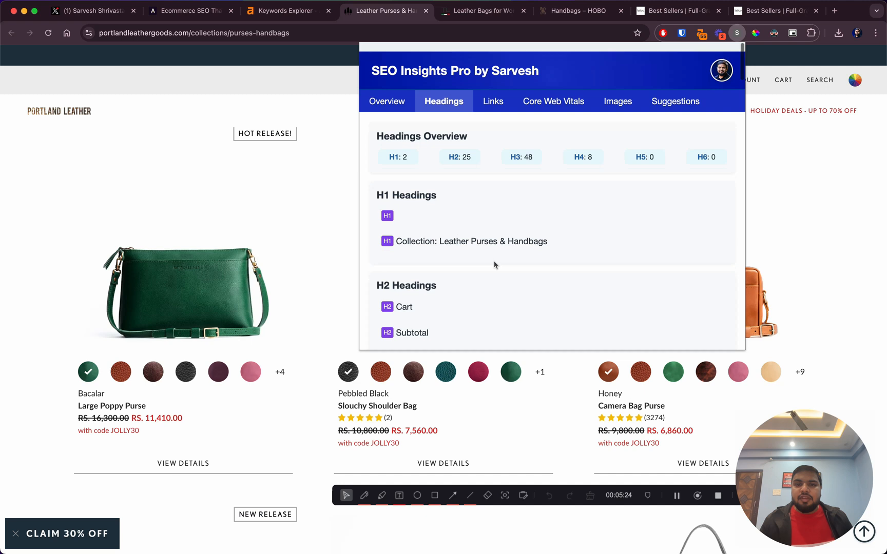
Step: Review the link report (757 internal, 16 external, 772 do-follow) and browse the expanded internal link list
left_click(492, 91)
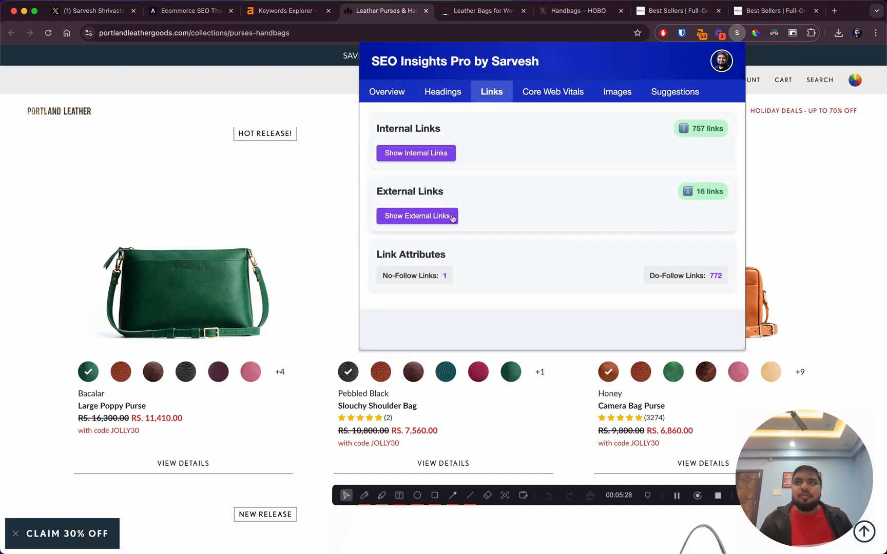
left_click(415, 153)
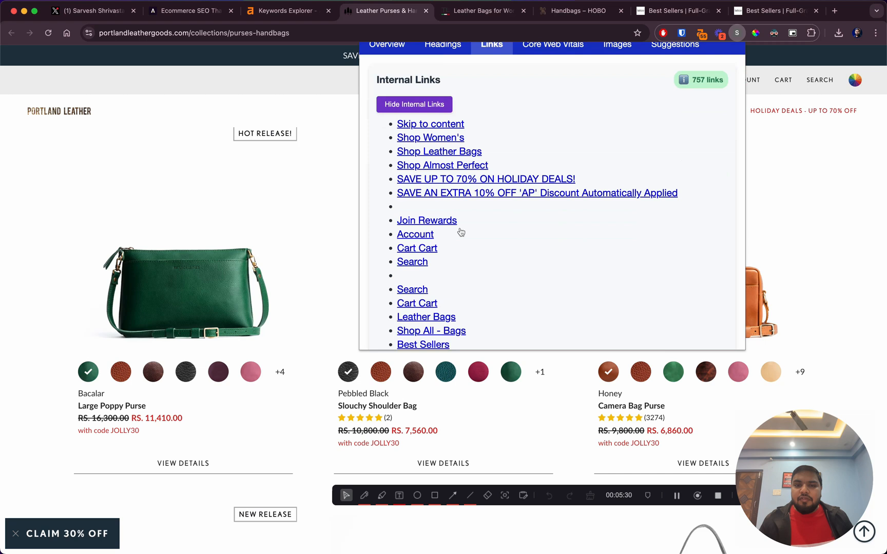
scroll("down", 3)
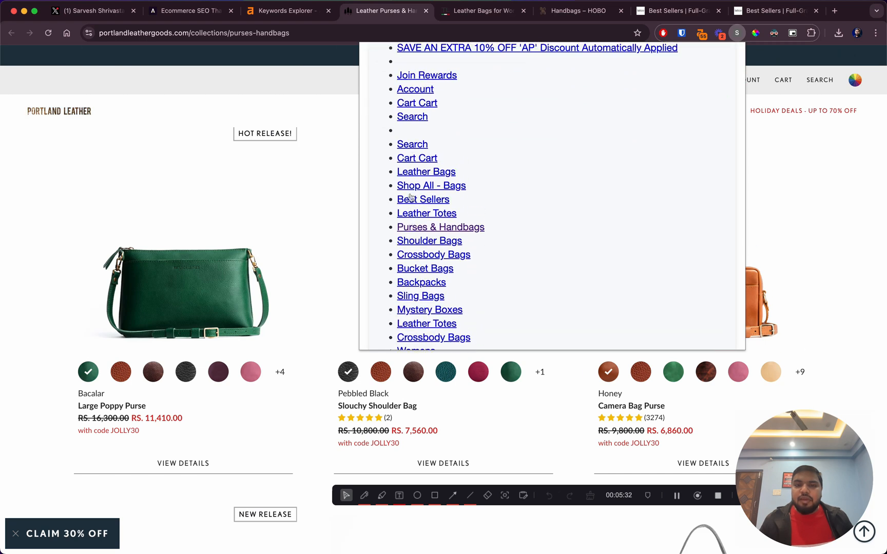
scroll("down", 3)
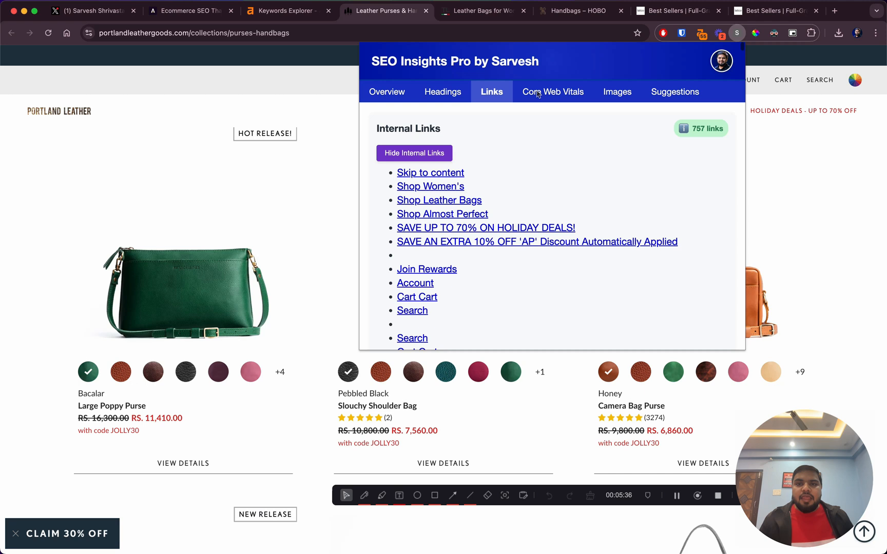
left_click(553, 91)
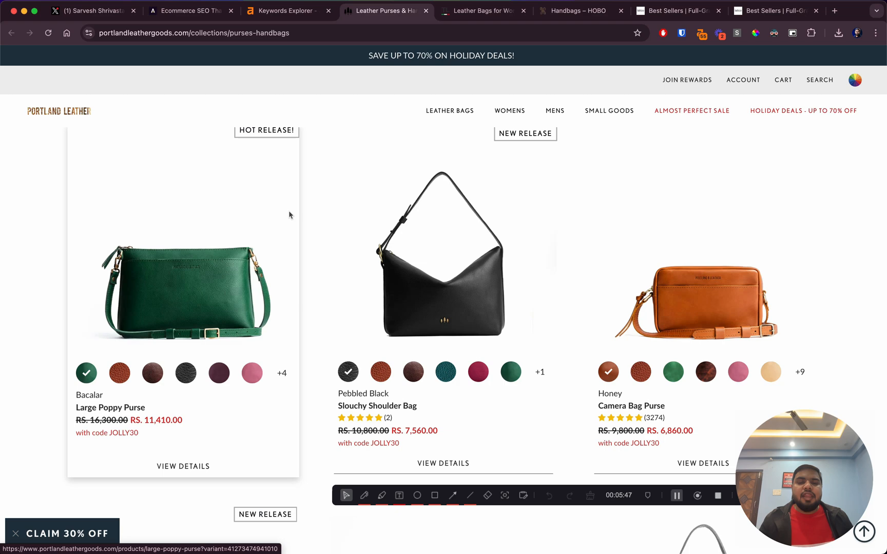
Step: Browse more handbag listings, then return to the Ahrefs 'leather handbags' SERP results
scroll("down", 3)
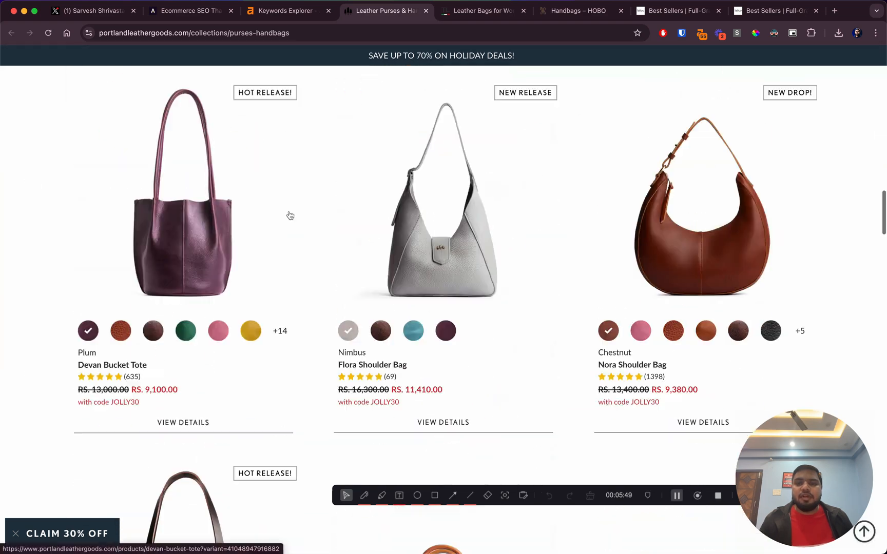
scroll("down", 3)
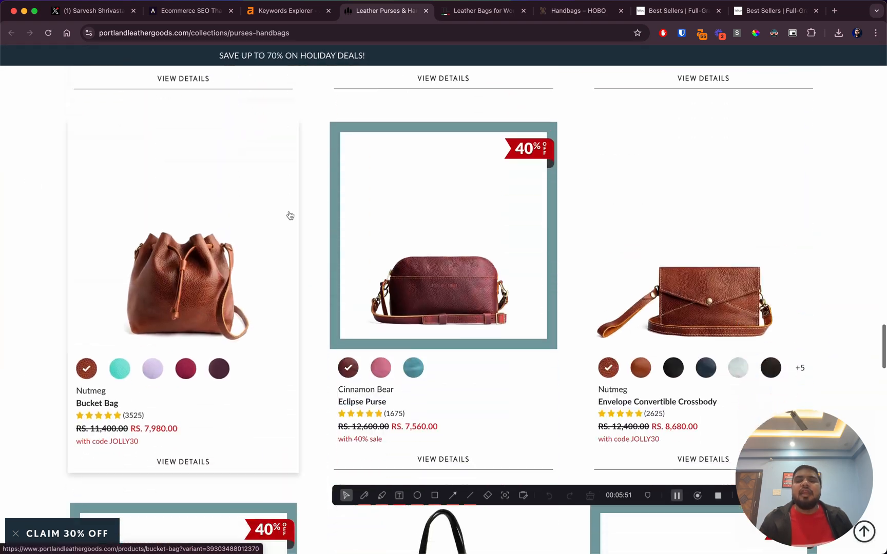
left_click(286, 10)
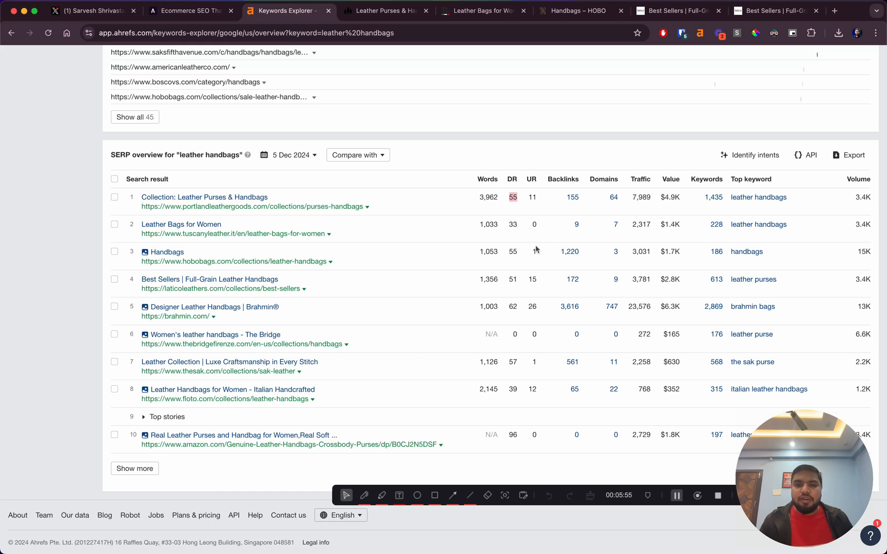
mouse_move(583, 204)
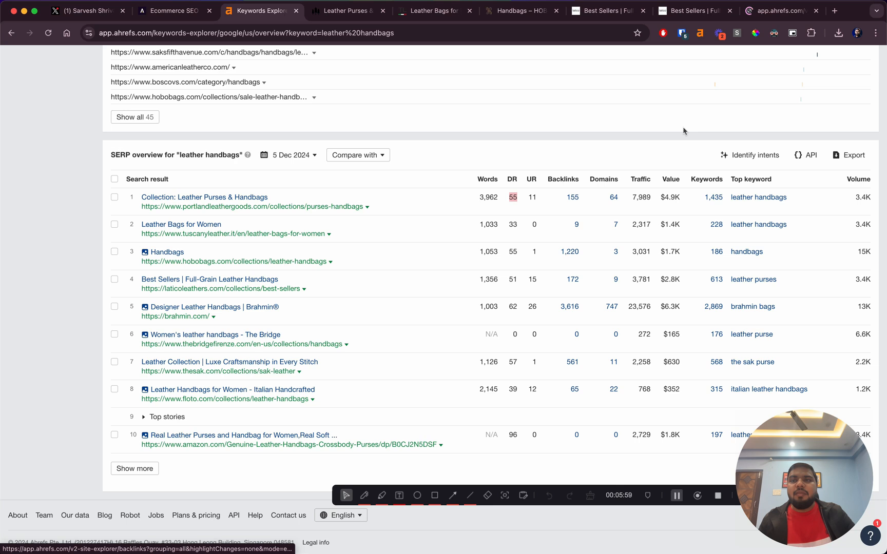
Step: Bring up the backlinks report for Portland Leather's purses and handbags page (80 backlinks)
left_click(562, 197)
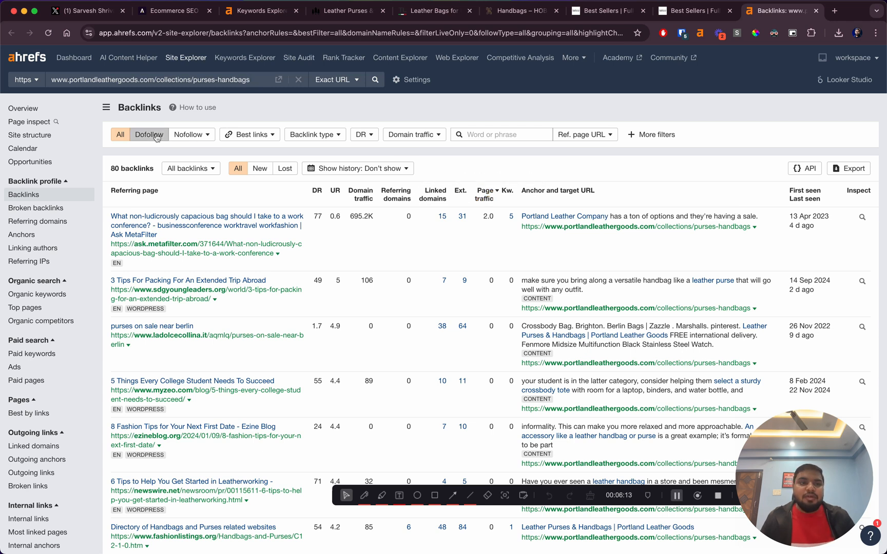
Step: Filter the backlinks to dofollow only, grouped one link per domain
left_click(148, 134)
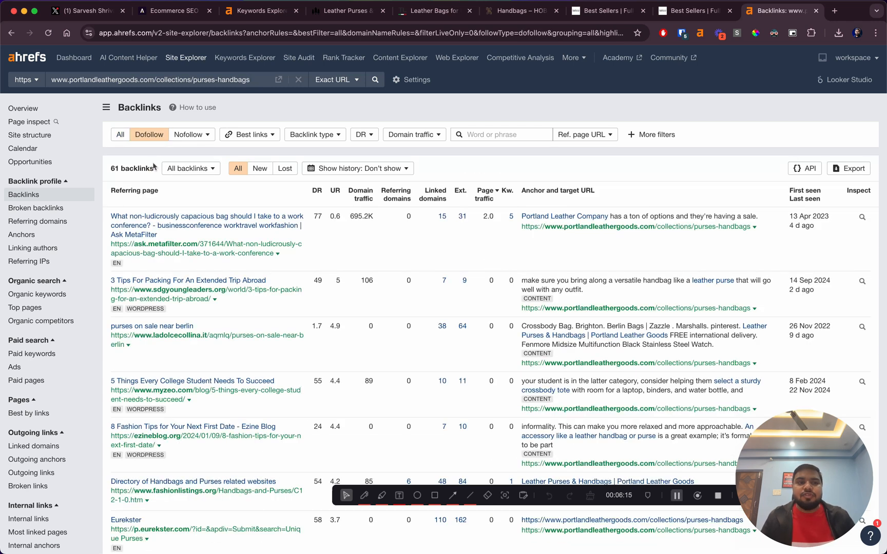
left_click(191, 168)
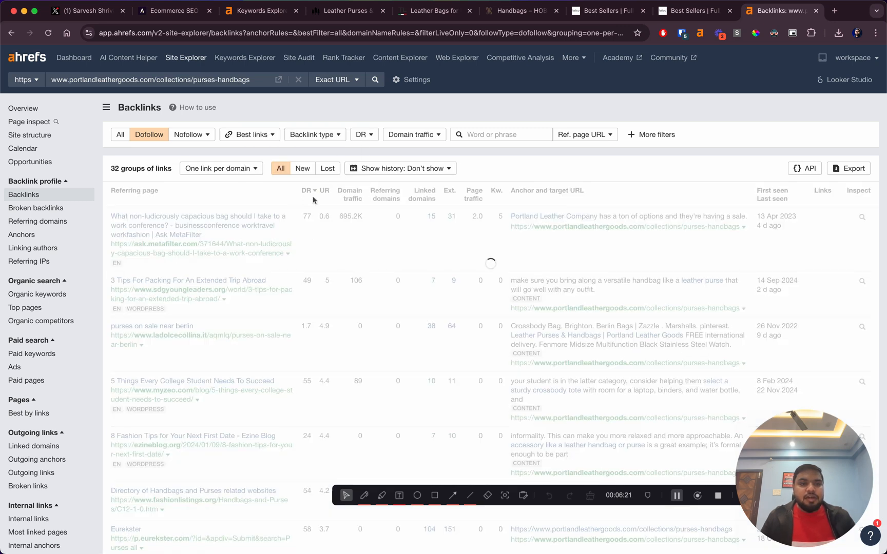
Step: Look through the referring pages down to the low-DR ones, then the Portland Leather product grid
scroll("down", 3)
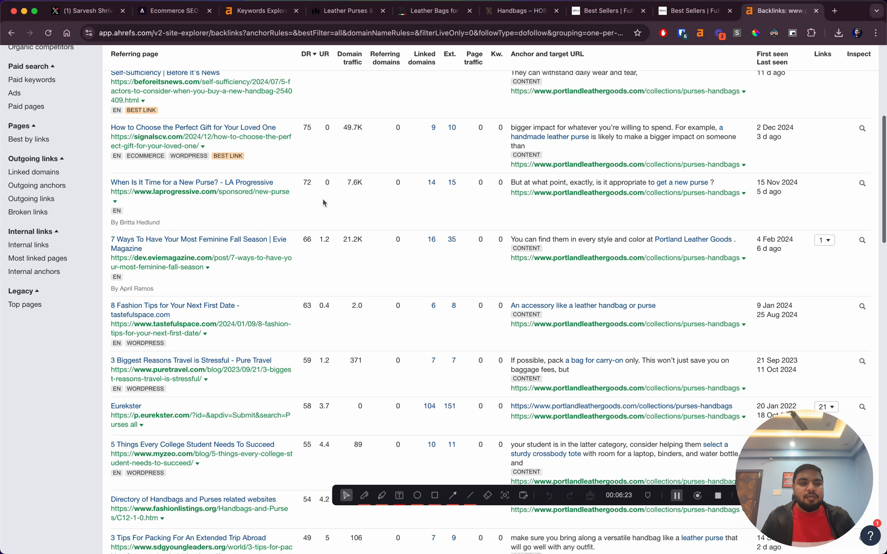
scroll("up", 3)
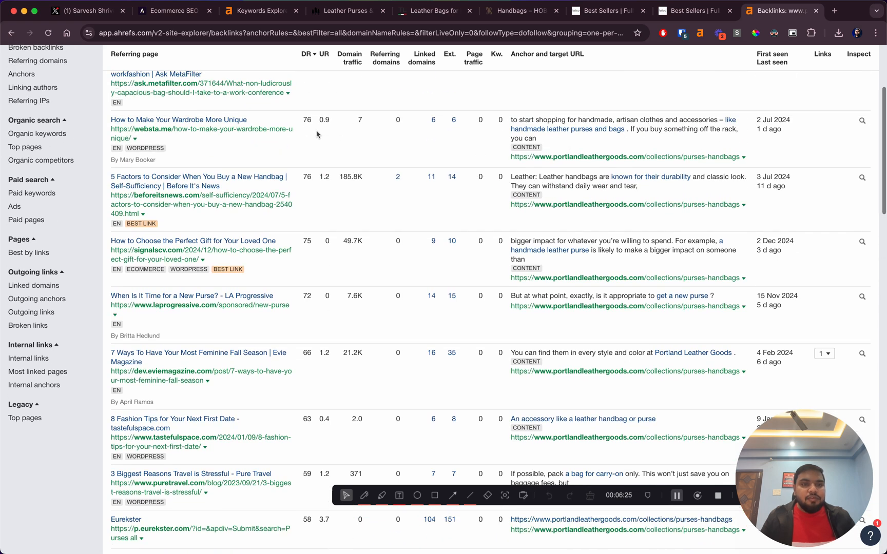
scroll("down", 3)
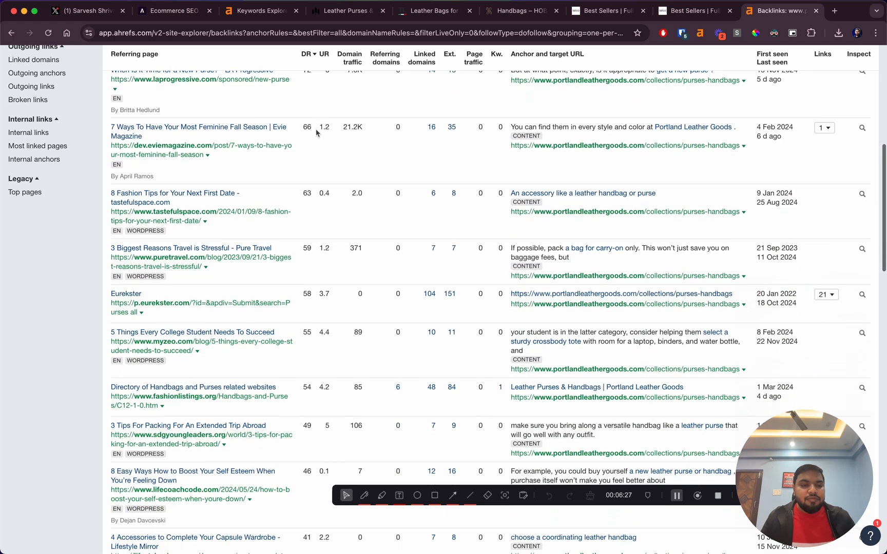
scroll("down", 3)
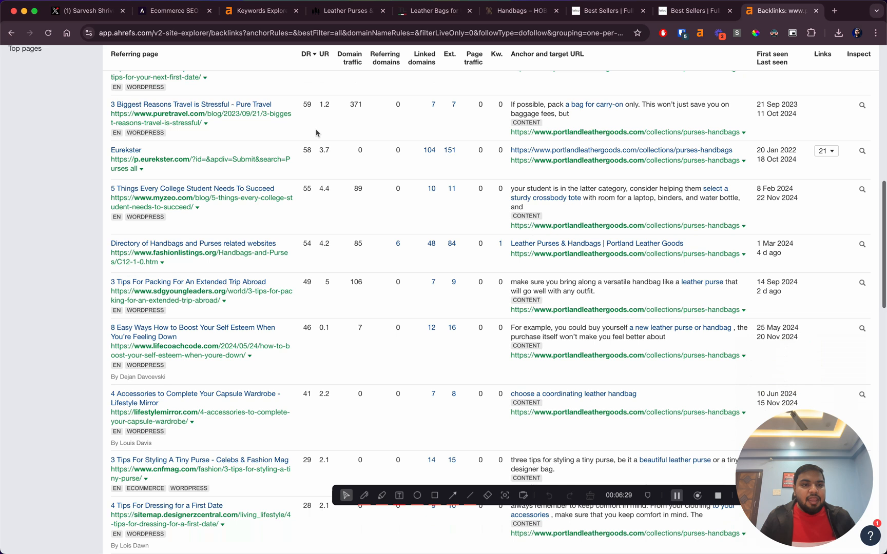
scroll("down", 3)
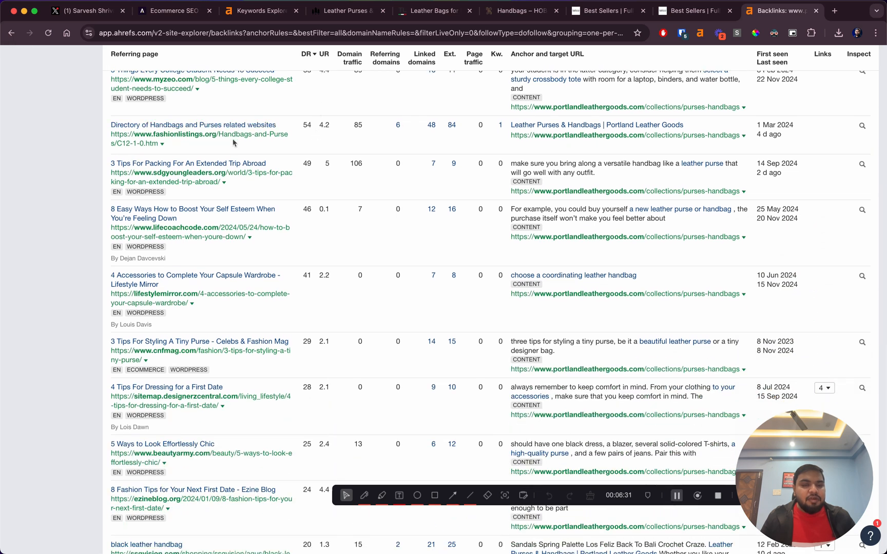
mouse_move(285, 230)
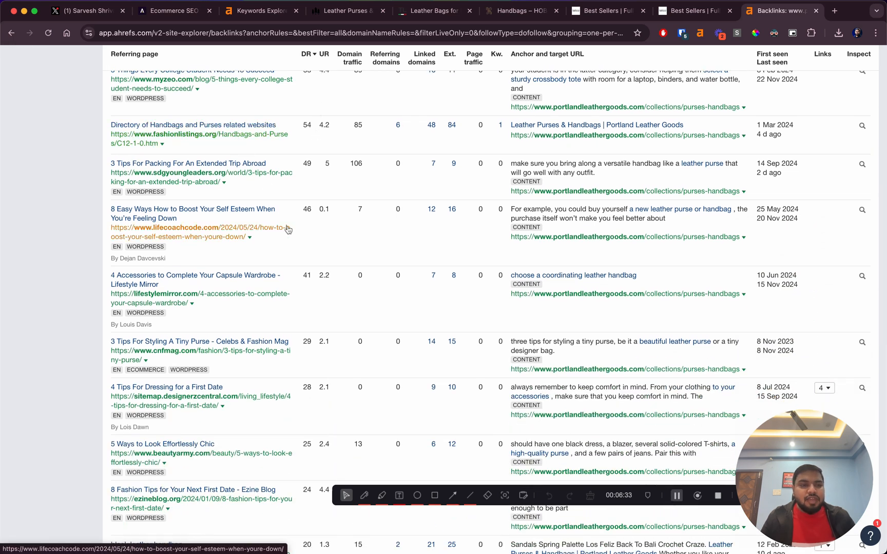
scroll("down", 3)
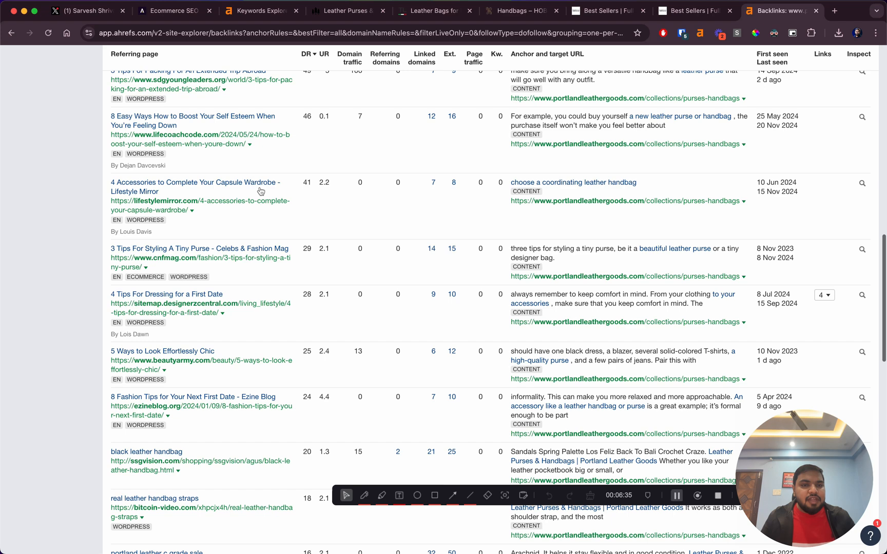
scroll("up", 3)
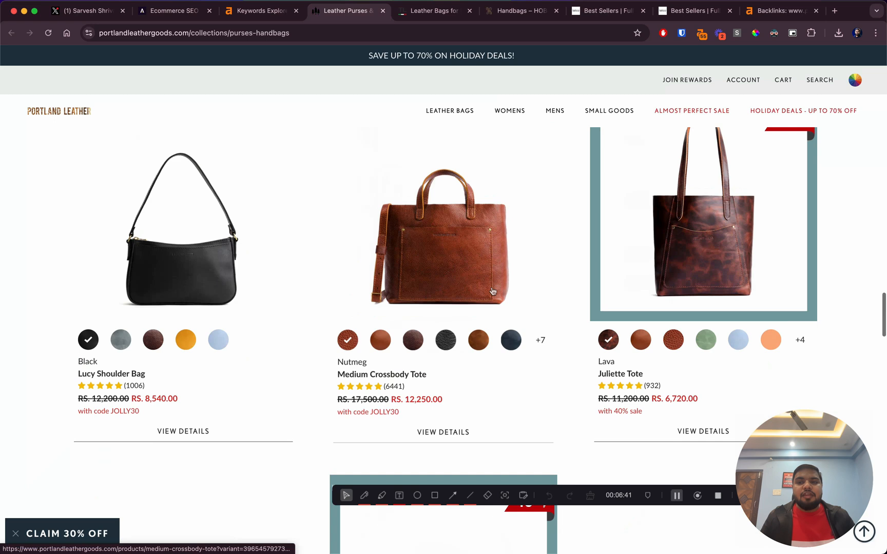
scroll("down", 3)
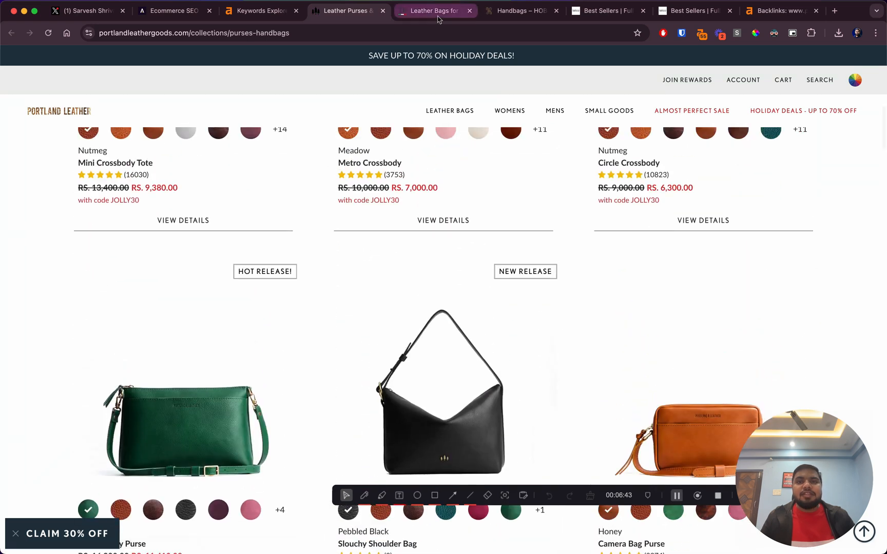
Step: Show Tuscany Leather's women's bags page with the Christmas popup dismissed and Dark Reader off
left_click(434, 10)
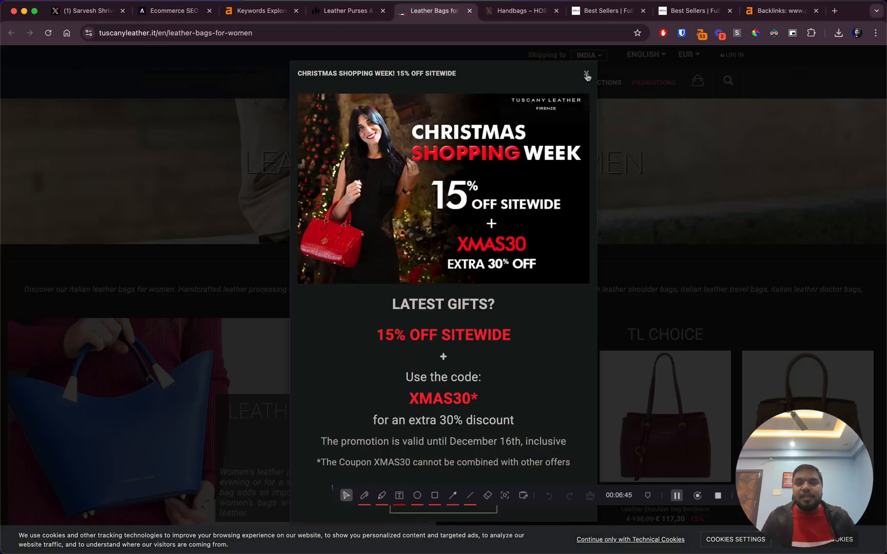
left_click(587, 74)
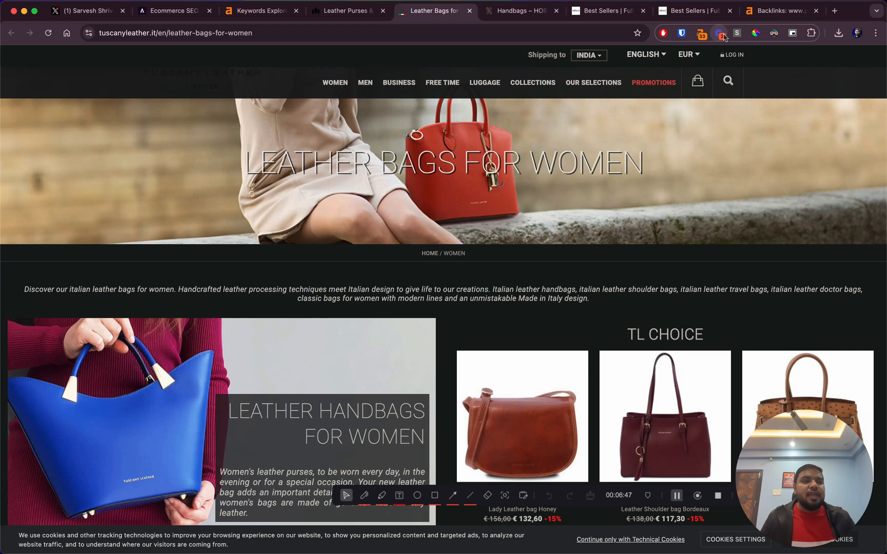
left_click(720, 33)
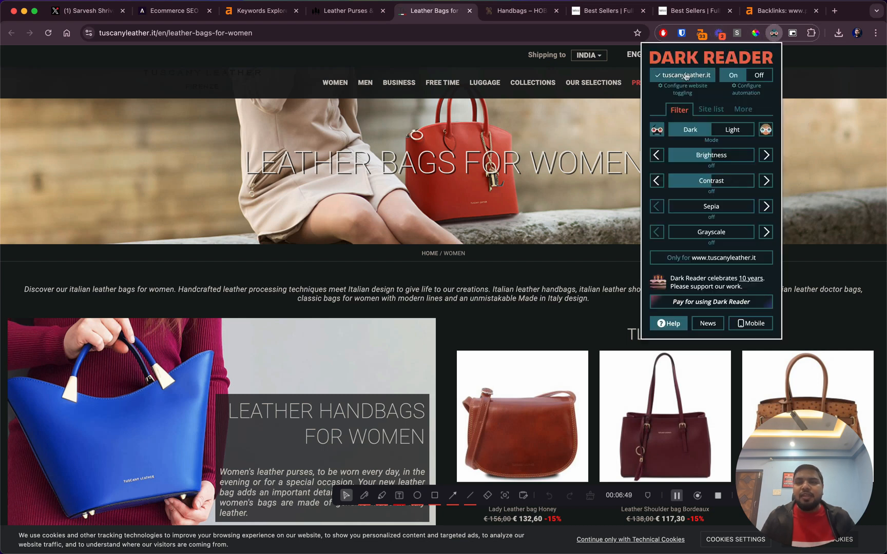
left_click(260, 10)
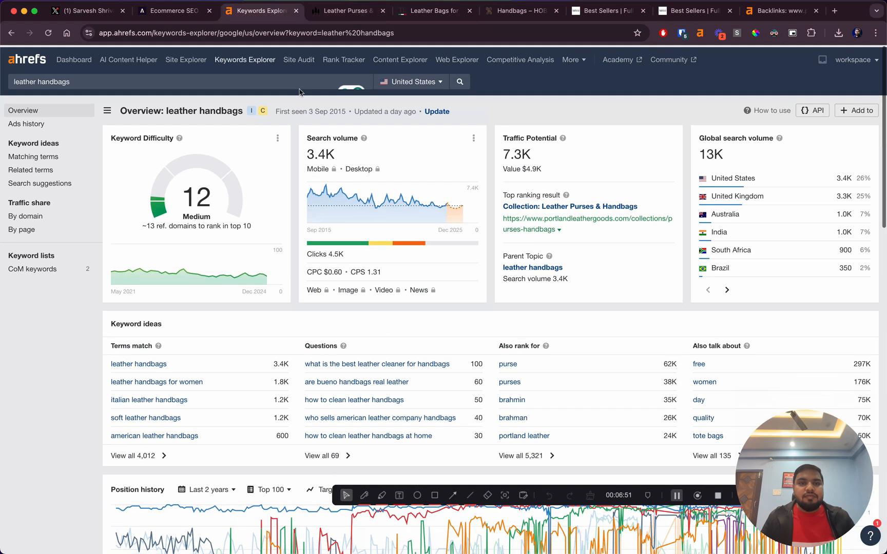
Step: Look through the page's category sections and return to the top
left_click(433, 10)
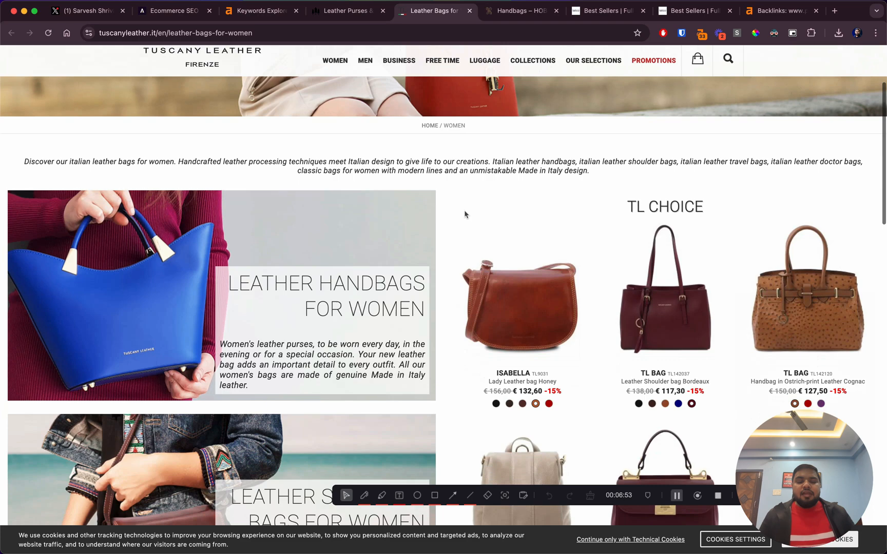
scroll("down", 3)
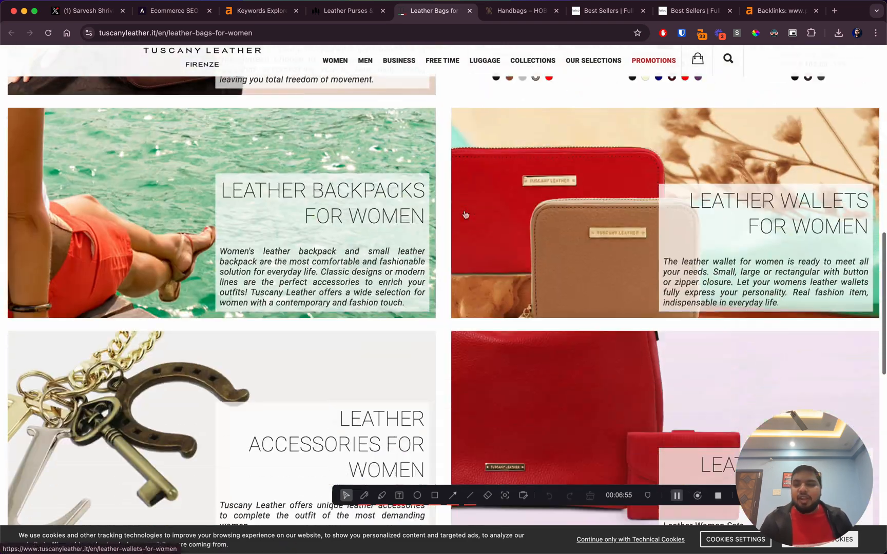
scroll("up", 3)
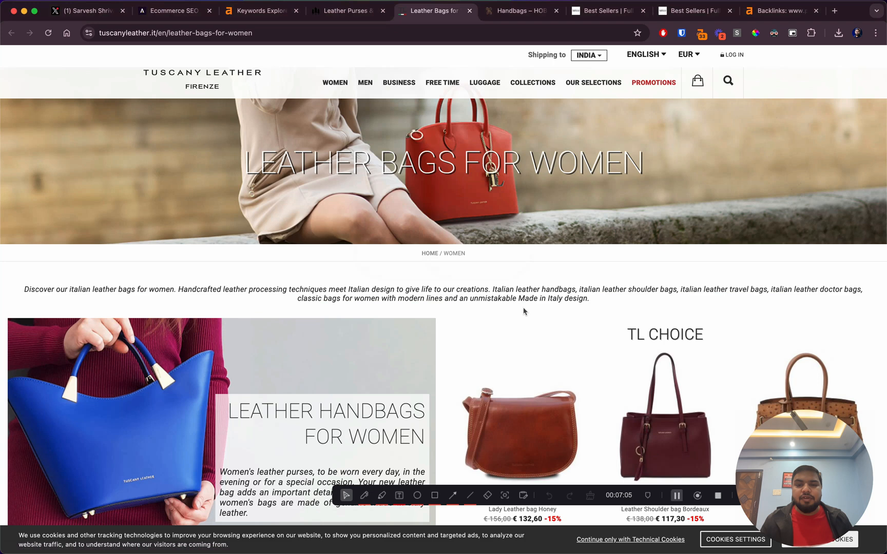
Step: Read the bottom SEO copy about women's leather bags, then bring up SEO Insights Pro for the page
scroll("down", 3)
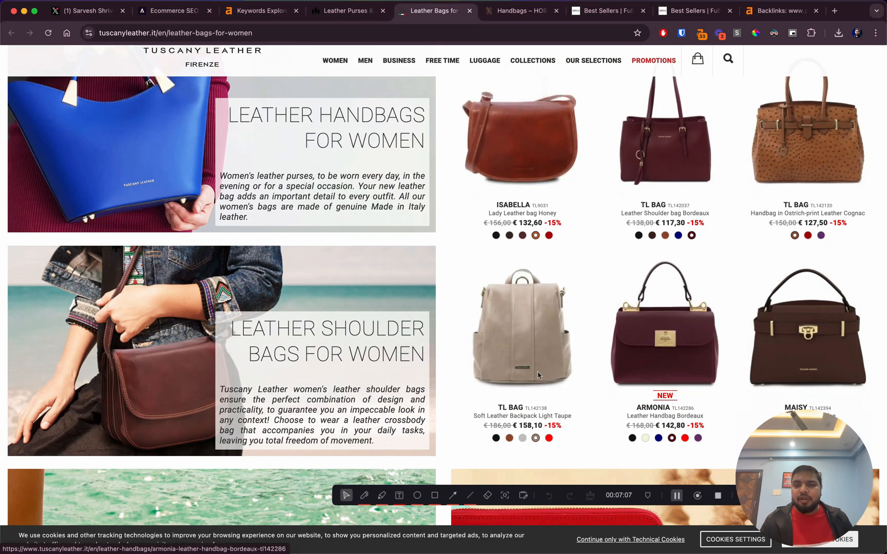
scroll("down", 3)
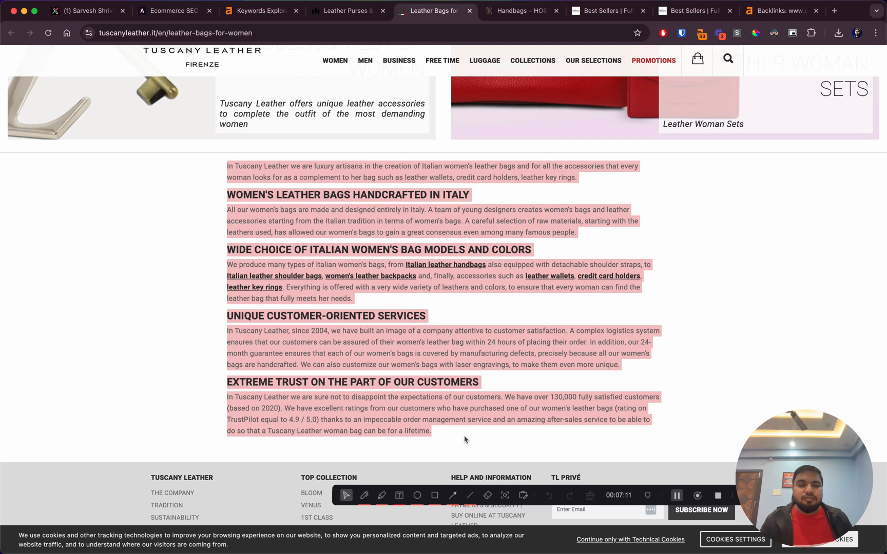
left_click(428, 270)
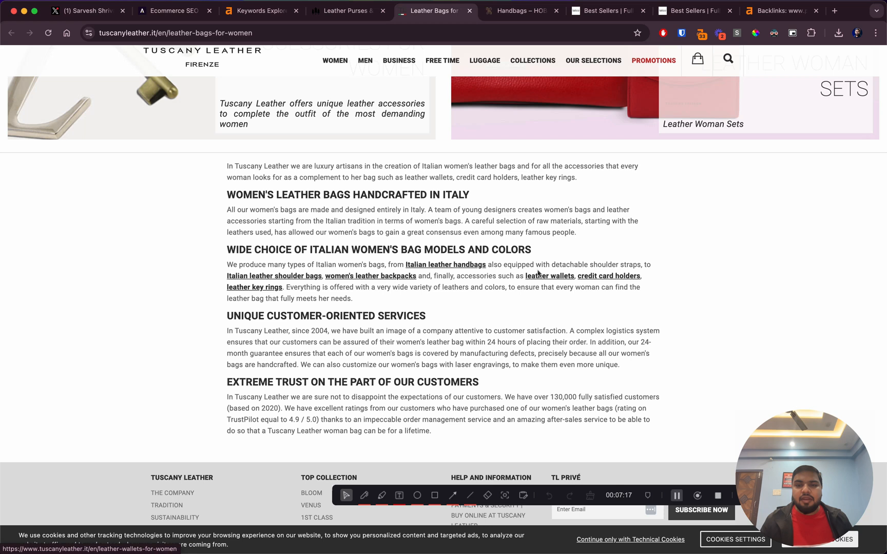
mouse_move(579, 282)
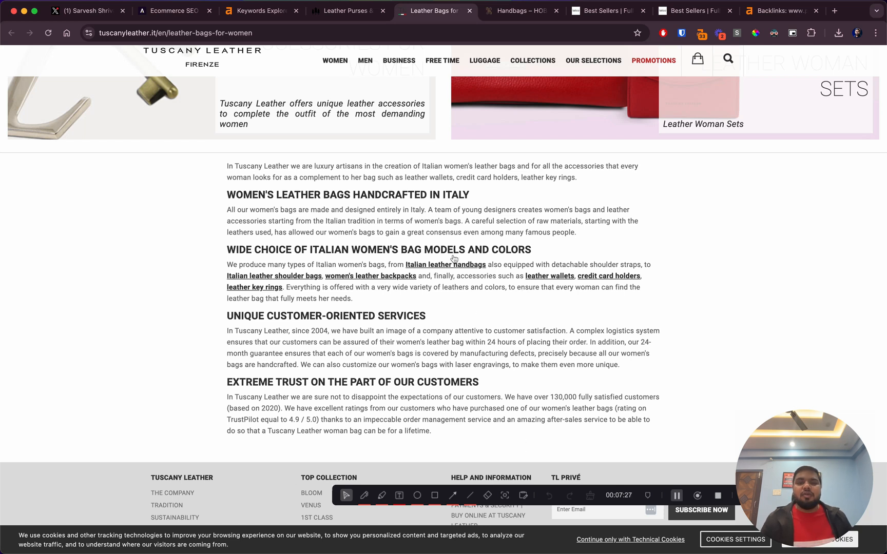
mouse_move(590, 313)
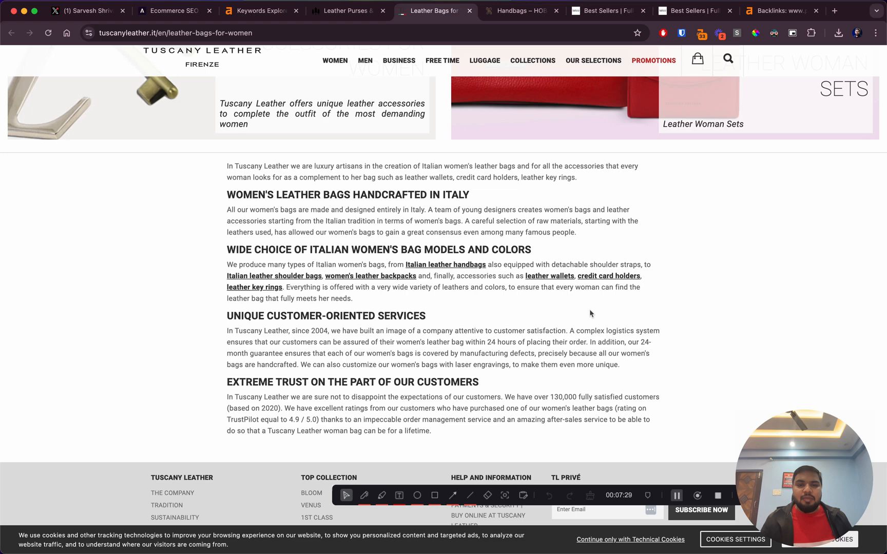
scroll("up", 3)
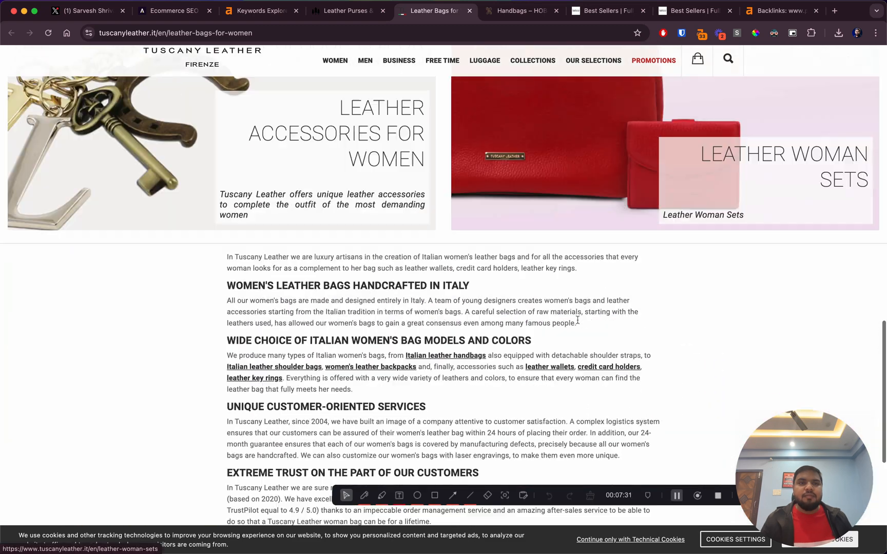
left_click(735, 33)
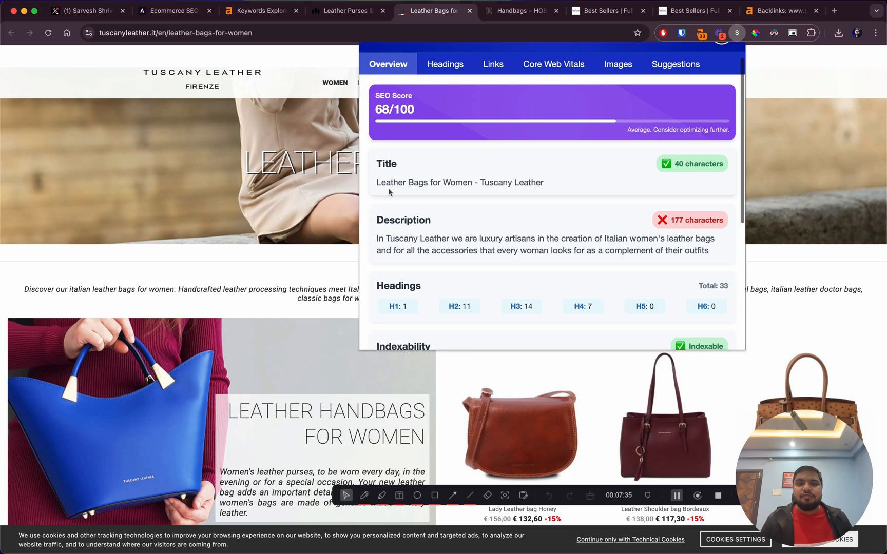
Step: Review the 68/100 overview's meta description, then show the headings breakdown with its single H1
double_click(423, 182)
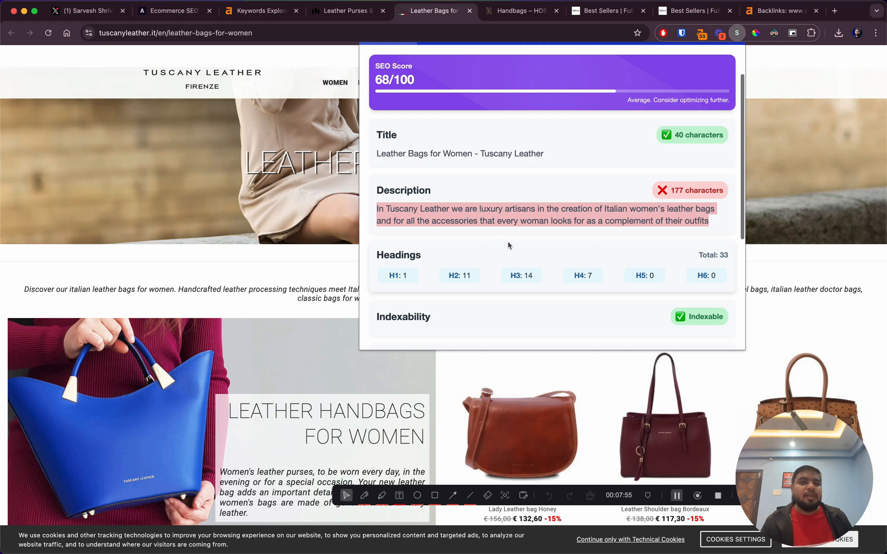
scroll("down", 3)
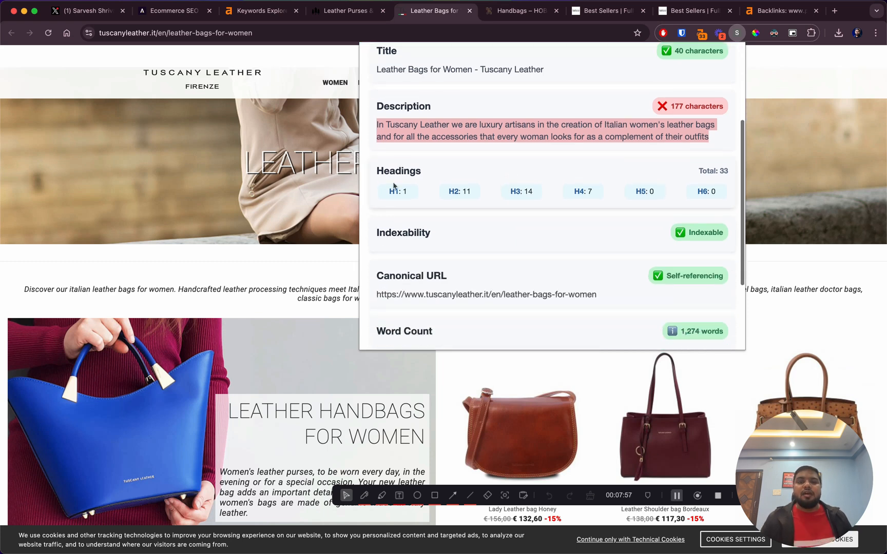
left_click(443, 91)
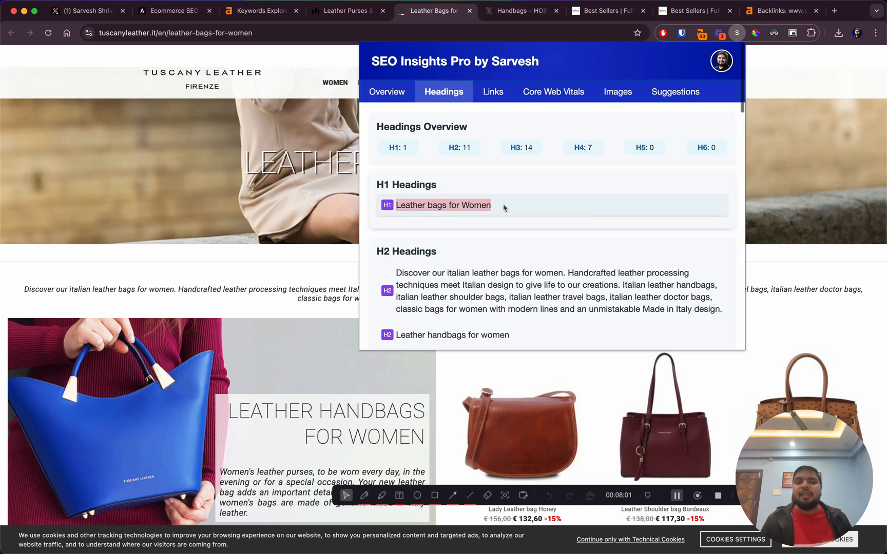
Step: Look through the listed H2 headings, then the matching SEO copy sections in the page body
scroll("down", 3)
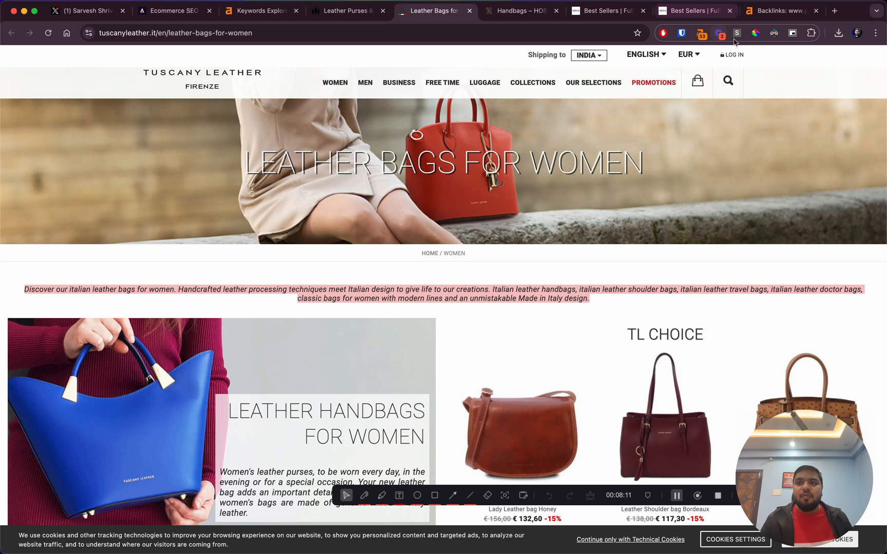
left_click(735, 33)
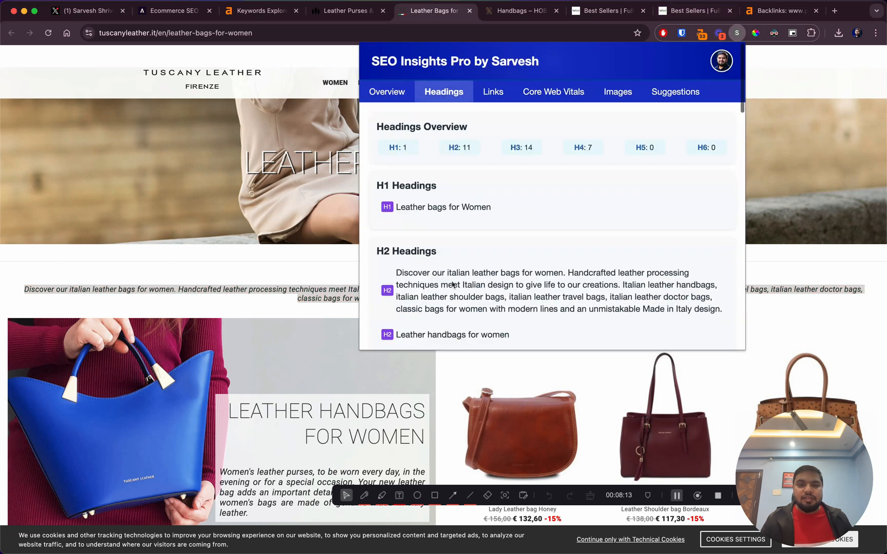
scroll("down", 3)
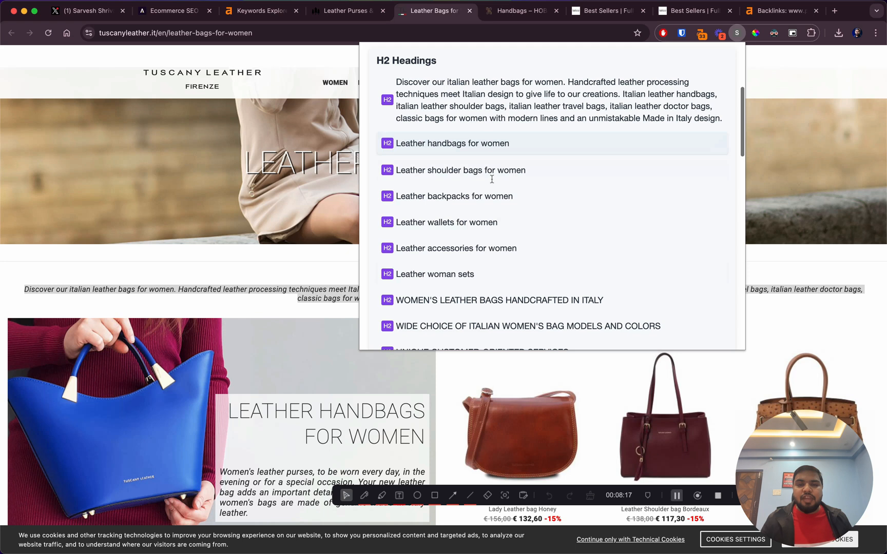
mouse_move(468, 261)
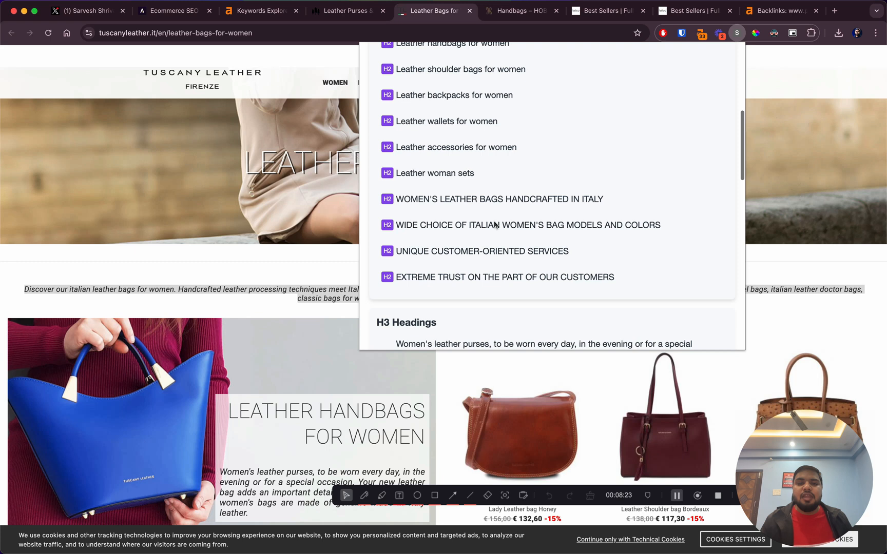
scroll("down", 3)
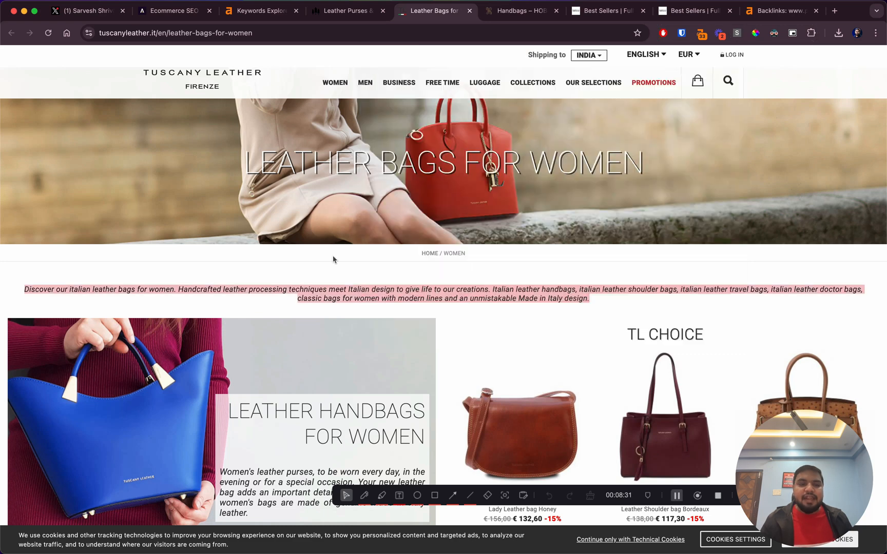
scroll("down", 3)
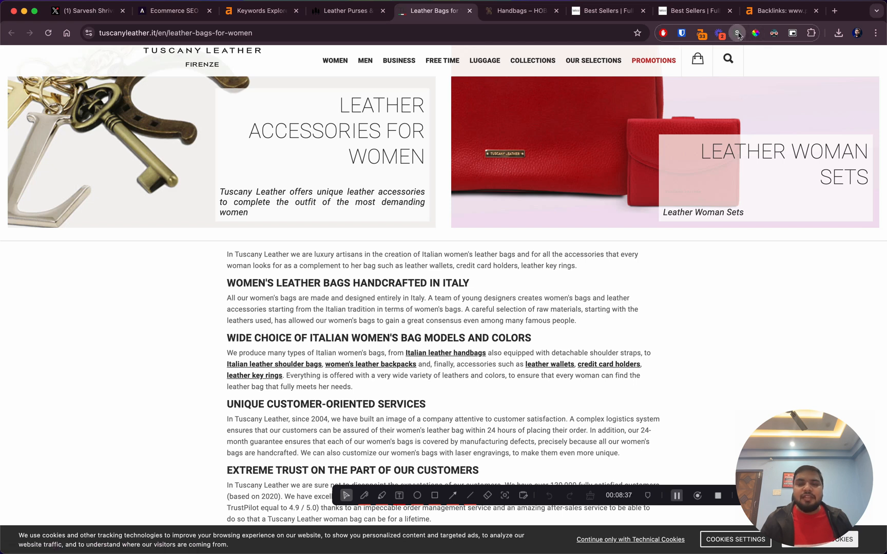
Step: Review the H3 product-name headings and heading counts, close the report and return to the top
left_click(736, 33)
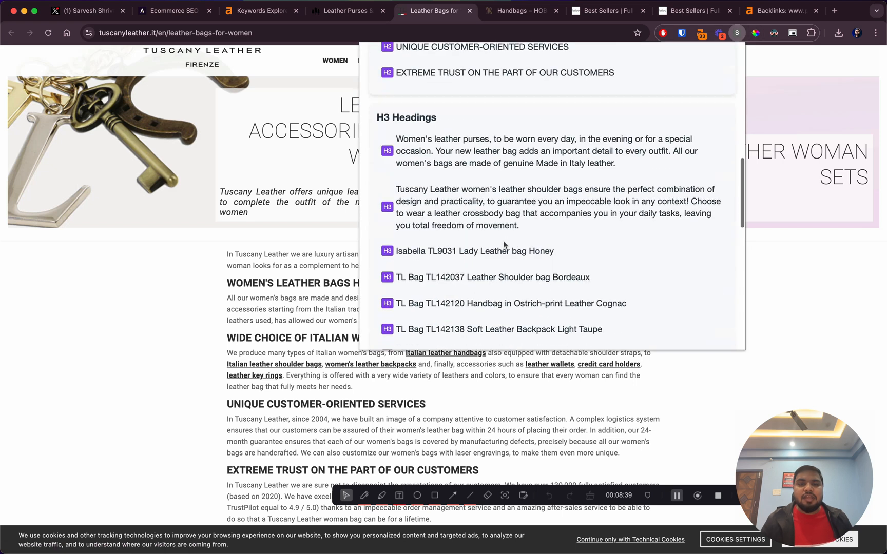
scroll("down", 3)
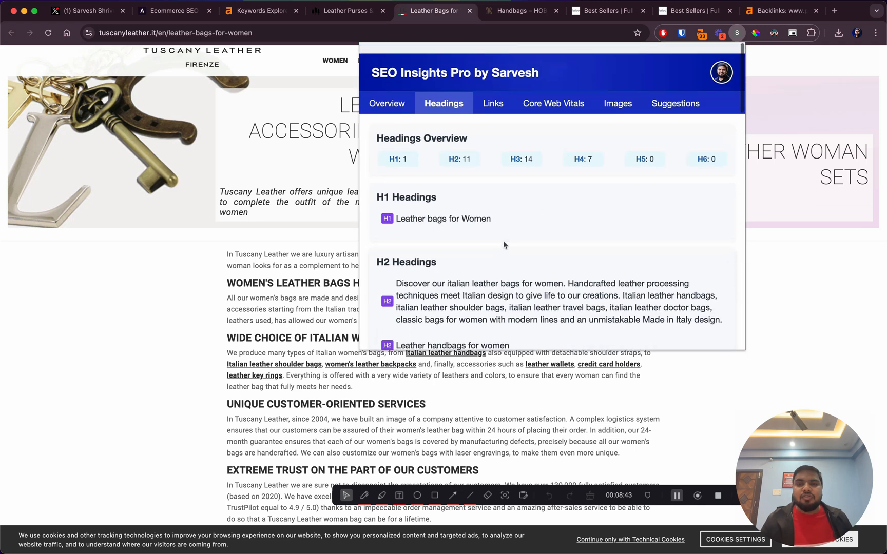
left_click(387, 92)
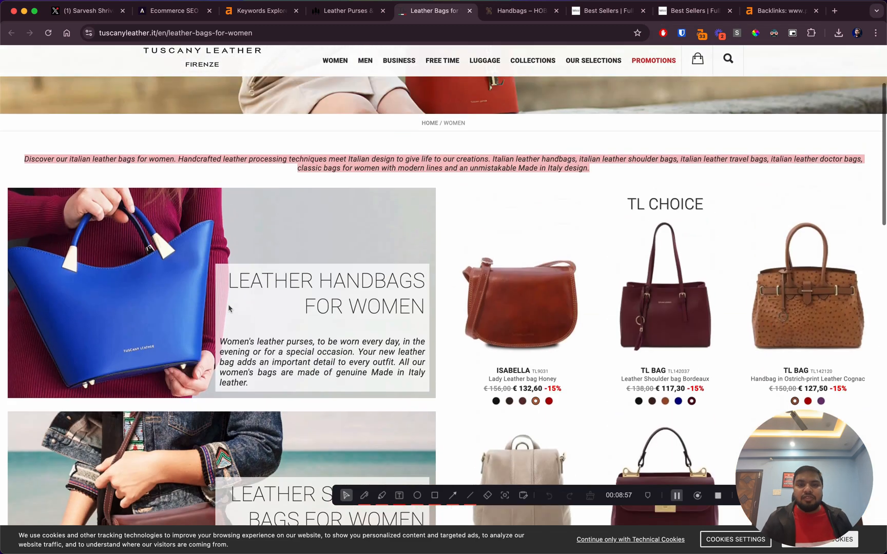
scroll("up", 3)
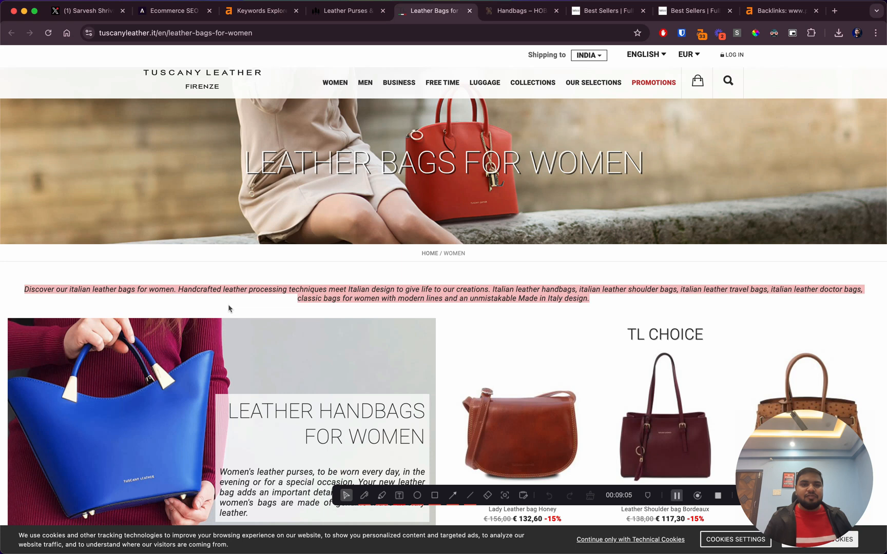
mouse_move(506, 36)
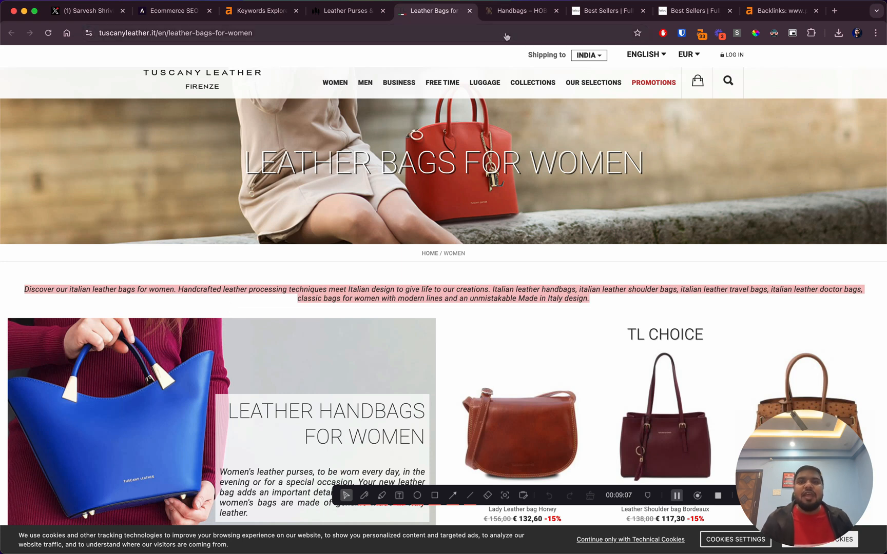
Step: Copy the Tuscany page URL, view its 3 backlinks in Ahrefs, then move to the Hobo Bags handbags page
right_click(176, 31)
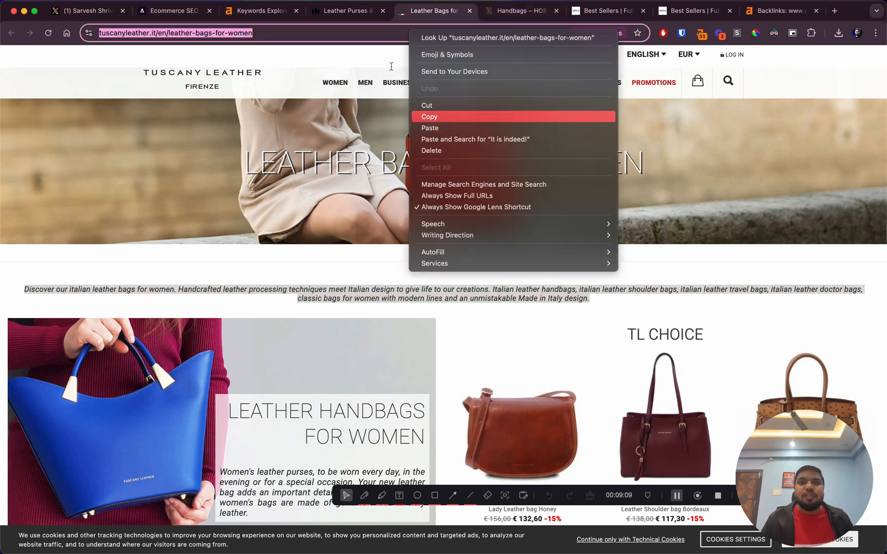
left_click(261, 10)
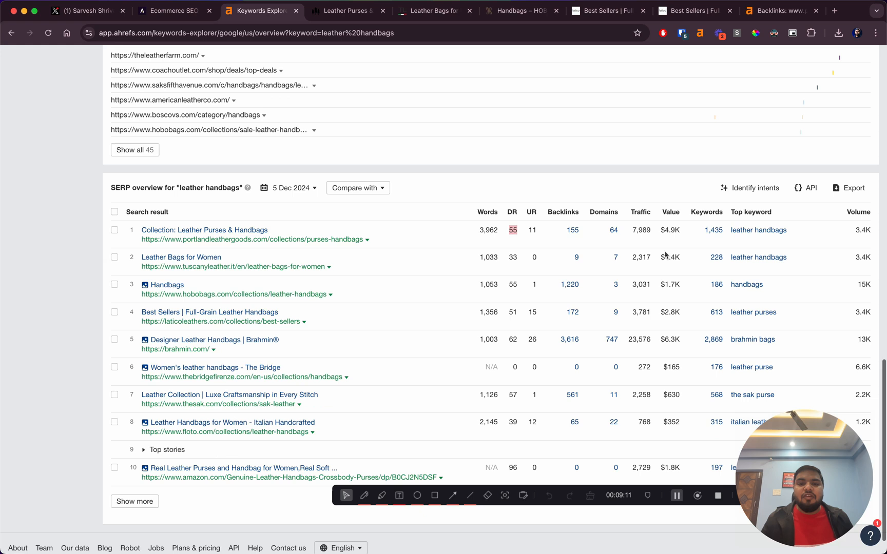
scroll("down", 3)
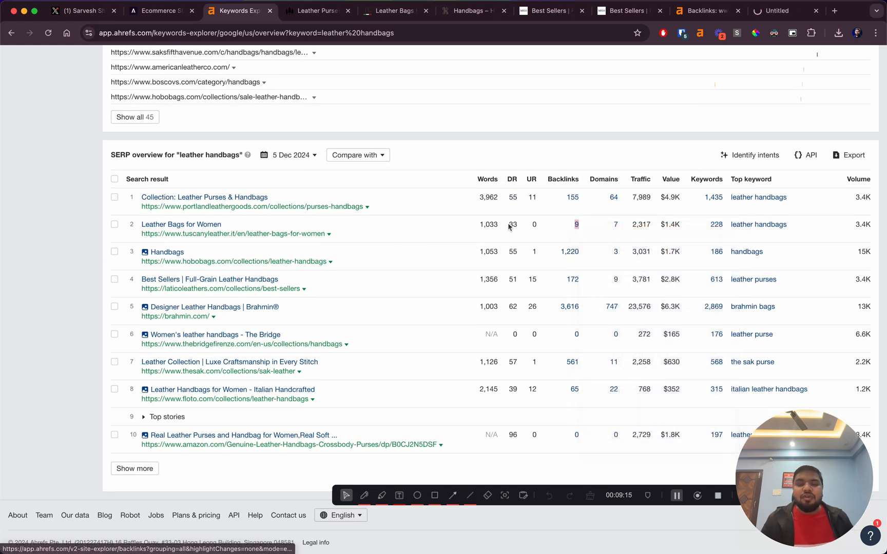
left_click(576, 225)
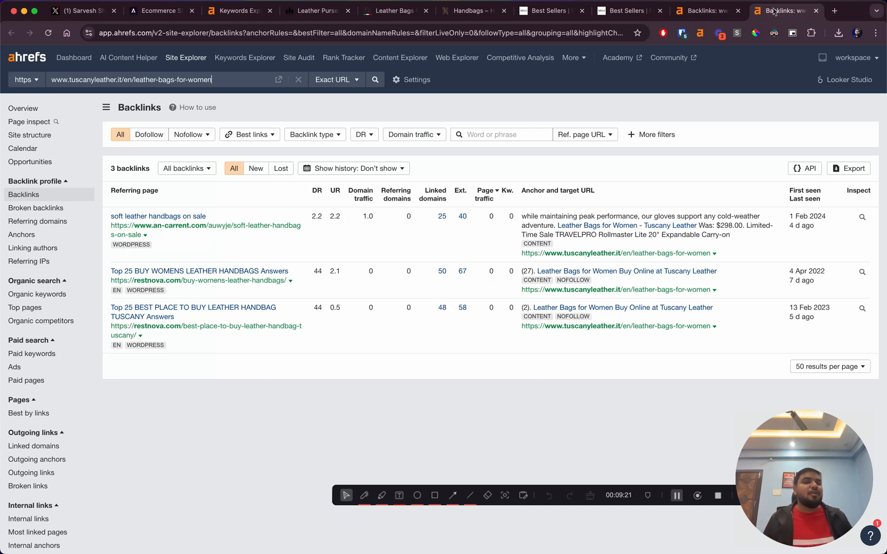
mouse_move(524, 80)
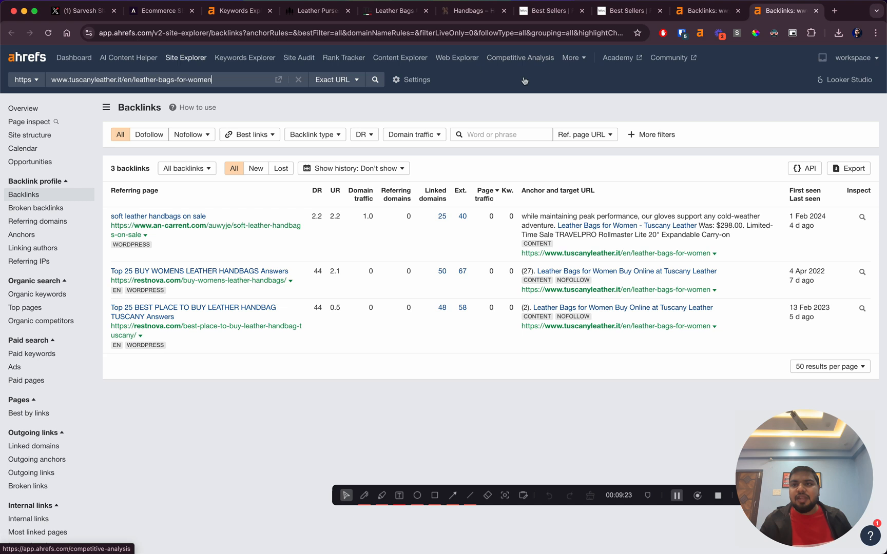
left_click(470, 10)
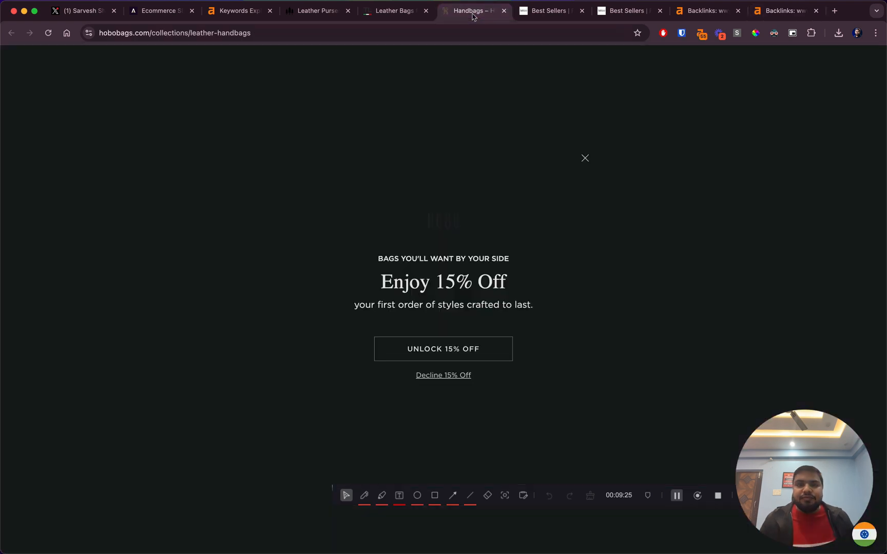
Step: Dismiss the 15% off offer, look through Hobo's handbag listings, then bring up its SEO Insights Pro report
left_click(584, 158)
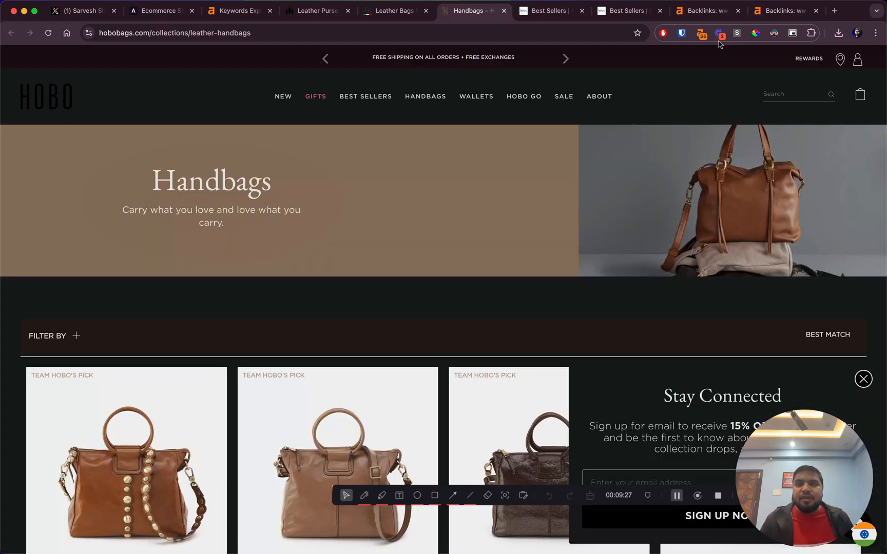
left_click(773, 33)
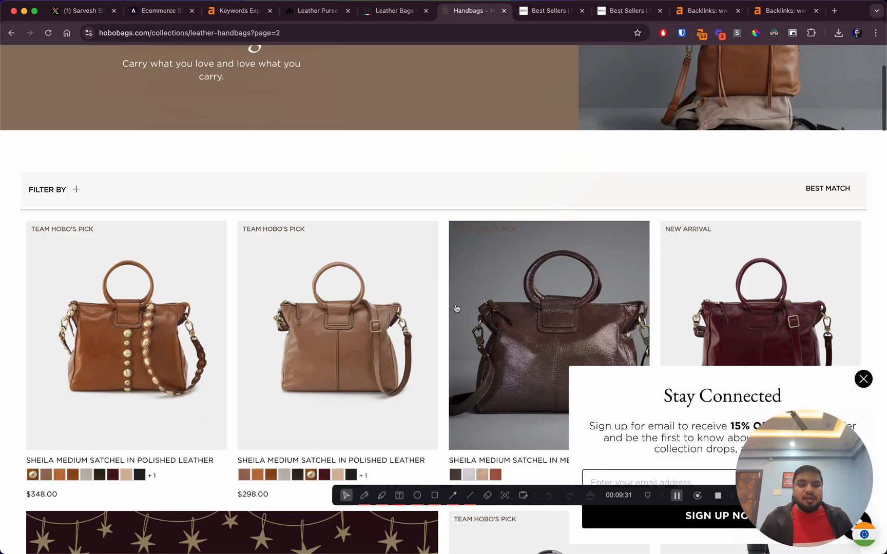
scroll("up", 3)
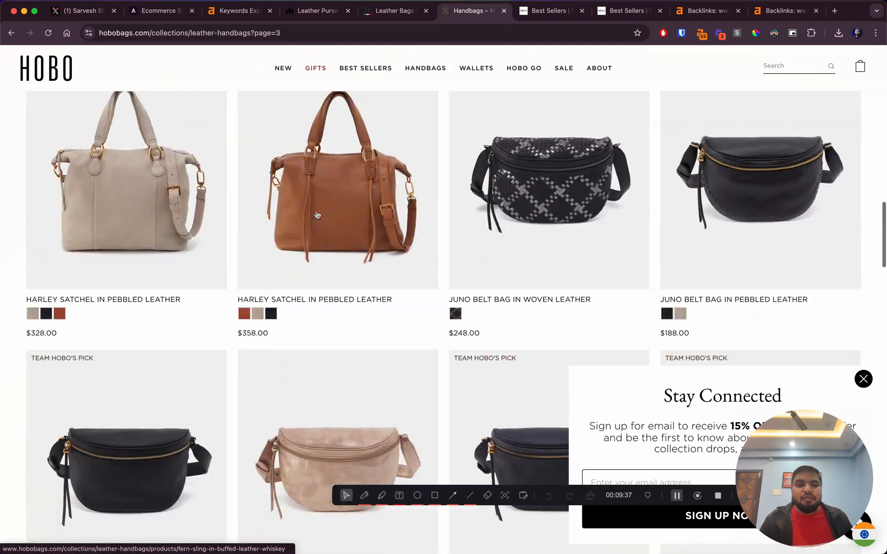
scroll("down", 3)
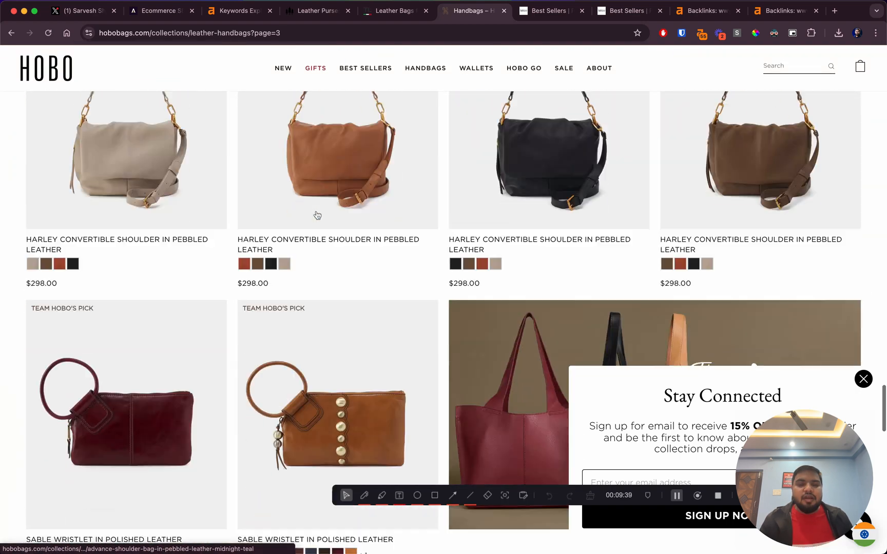
scroll("down", 3)
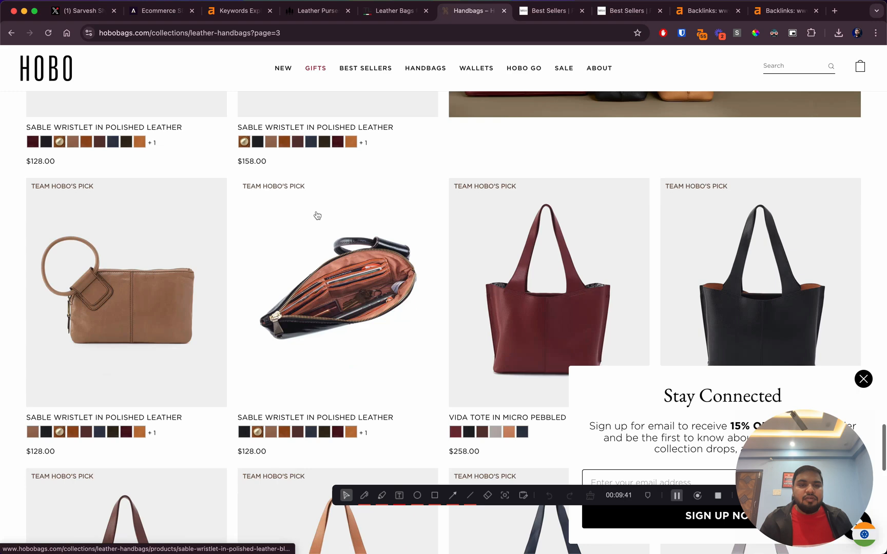
scroll("down", 3)
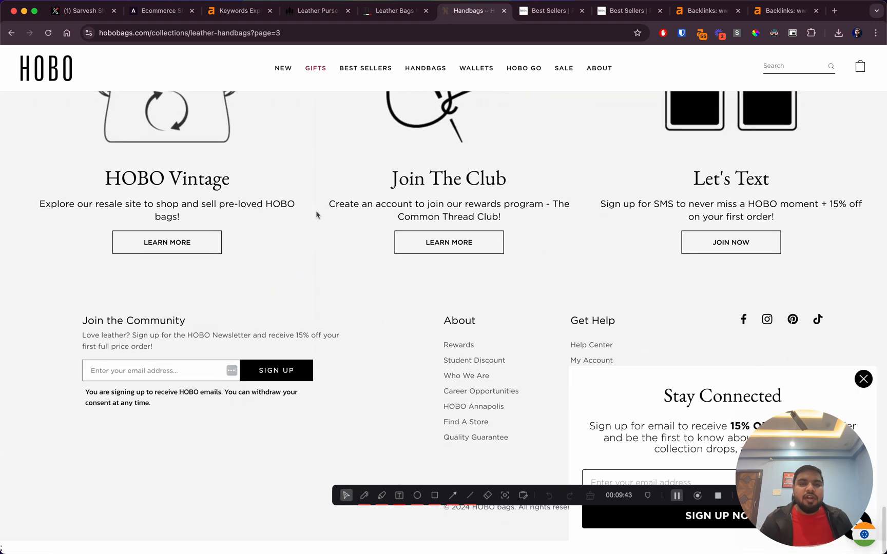
scroll("up", 3)
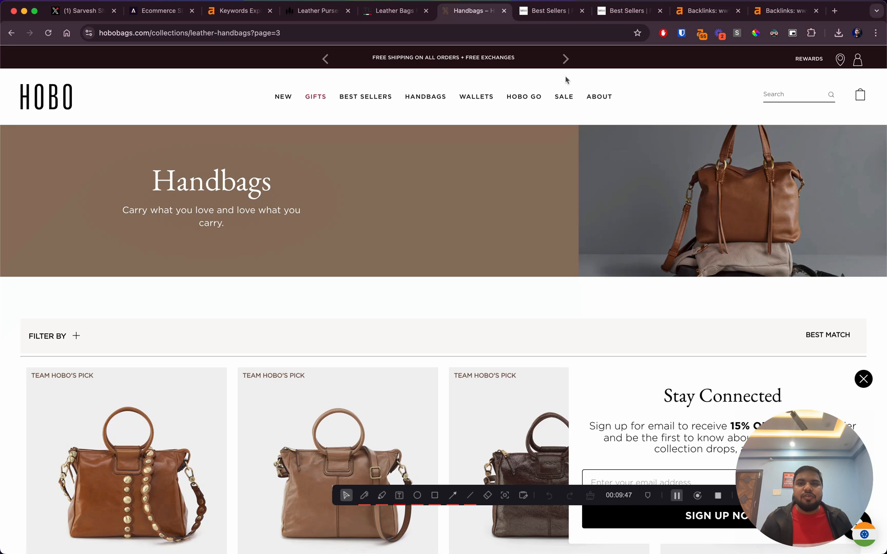
left_click(736, 33)
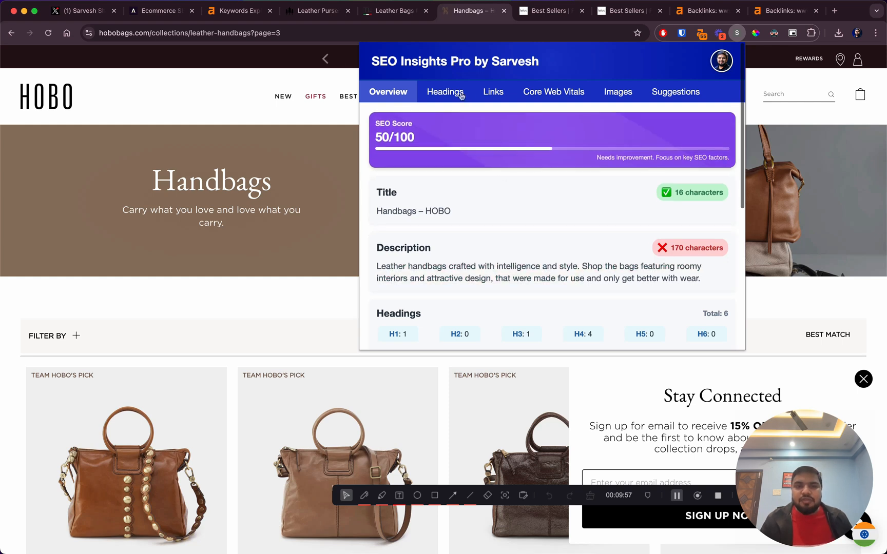
Step: Review Hobo's headings (one H1 'Handbags', no H2, four H4s), then return to the Ahrefs SERP overview
left_click(445, 91)
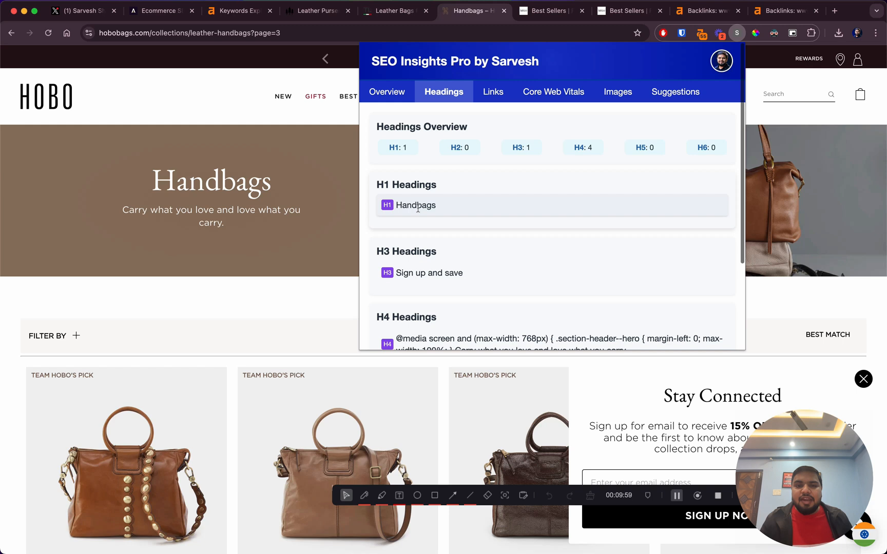
scroll("down", 3)
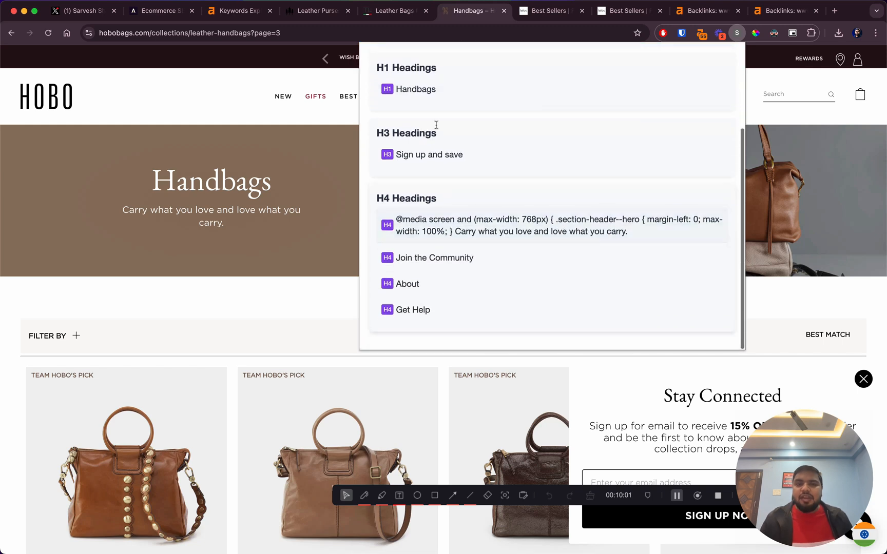
scroll("up", 3)
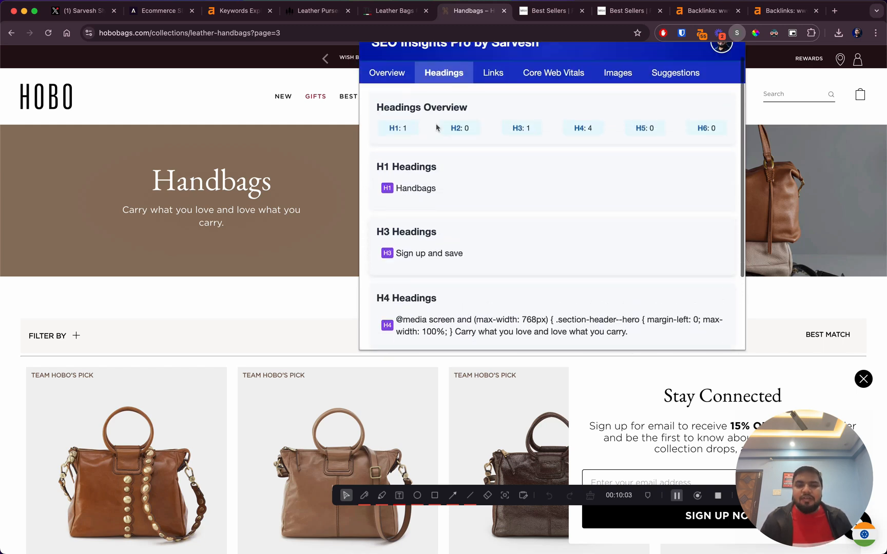
scroll("down", 3)
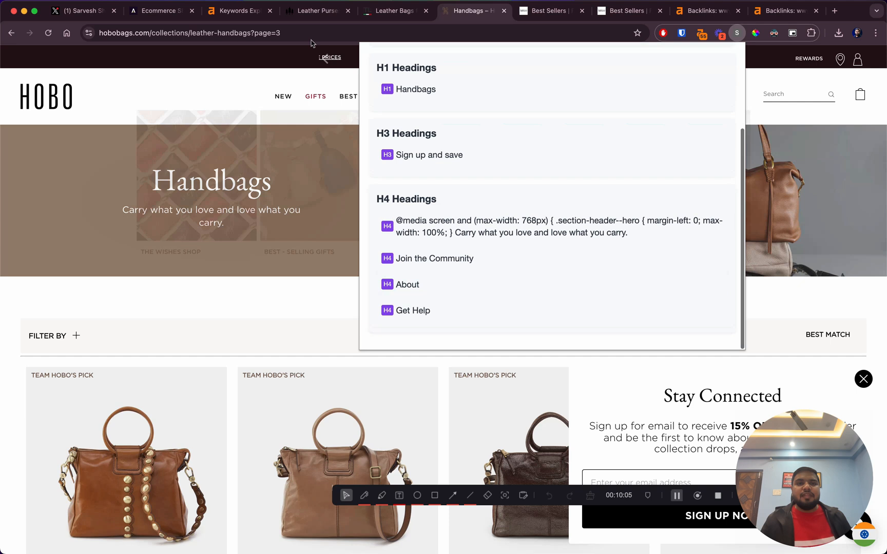
left_click(237, 10)
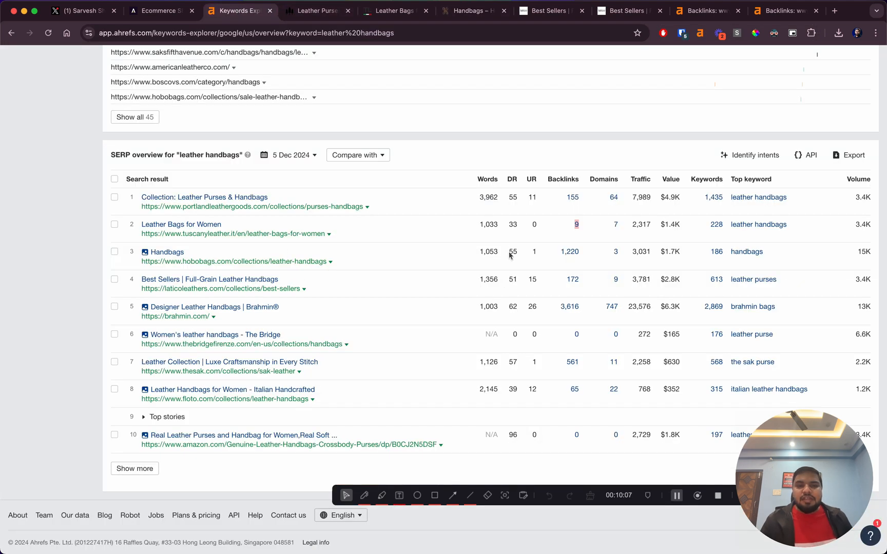
mouse_move(513, 255)
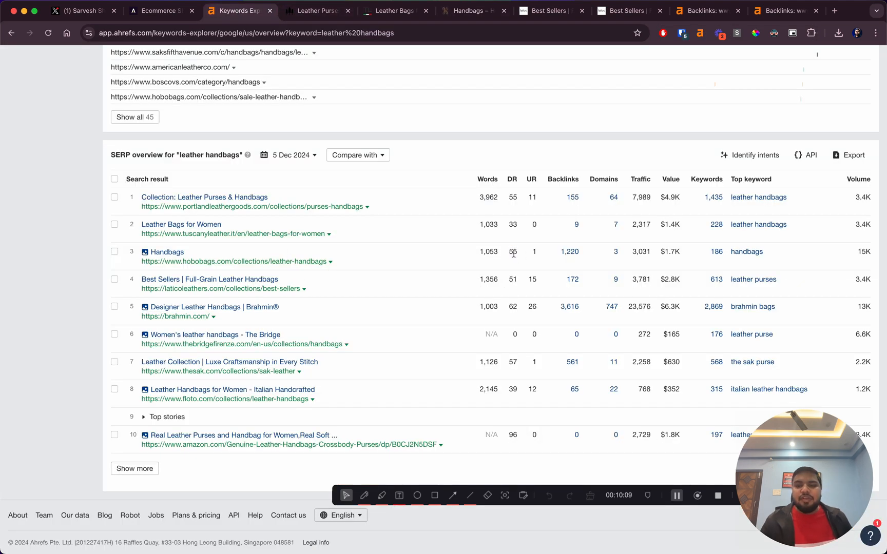
mouse_move(615, 254)
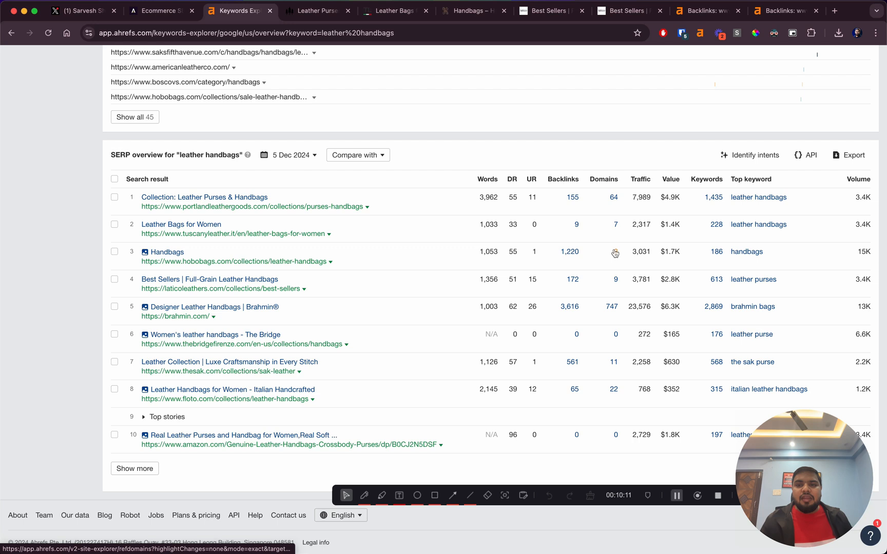
Step: Filter Hobo Bags' backlinks report to dofollow, one link per domain, revealing two linking domains, then return to the keyword overview
right_click(569, 252)
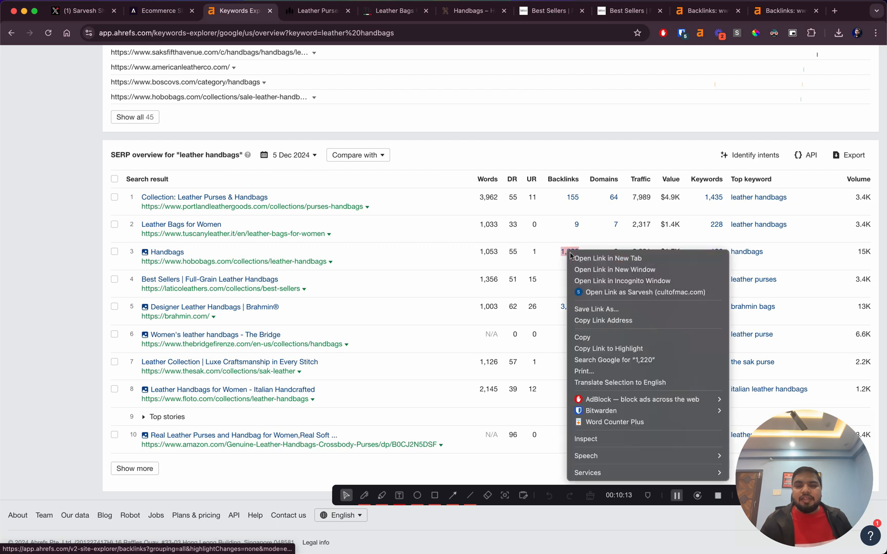
left_click(605, 258)
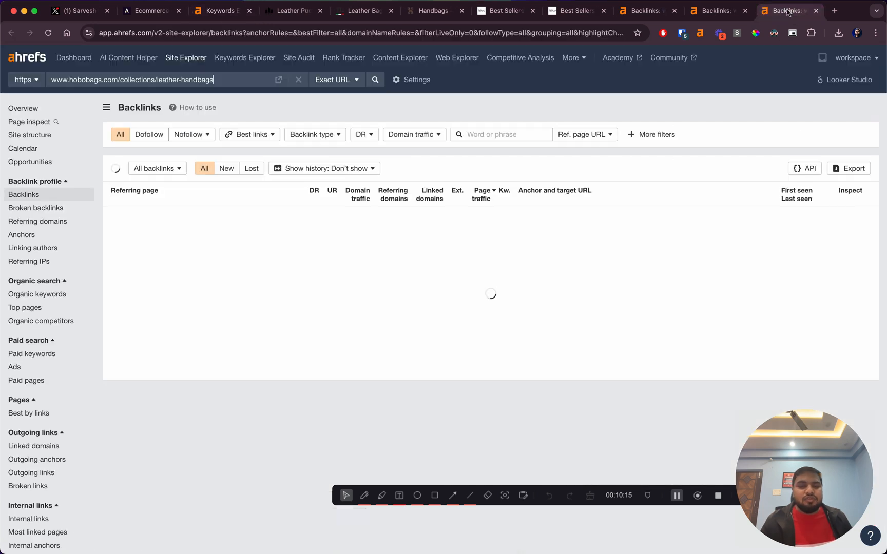
left_click(149, 135)
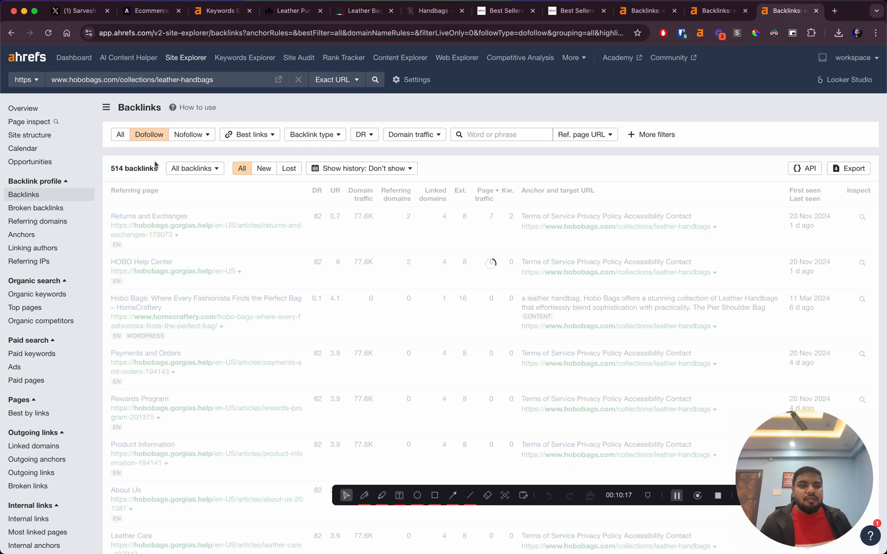
left_click(191, 168)
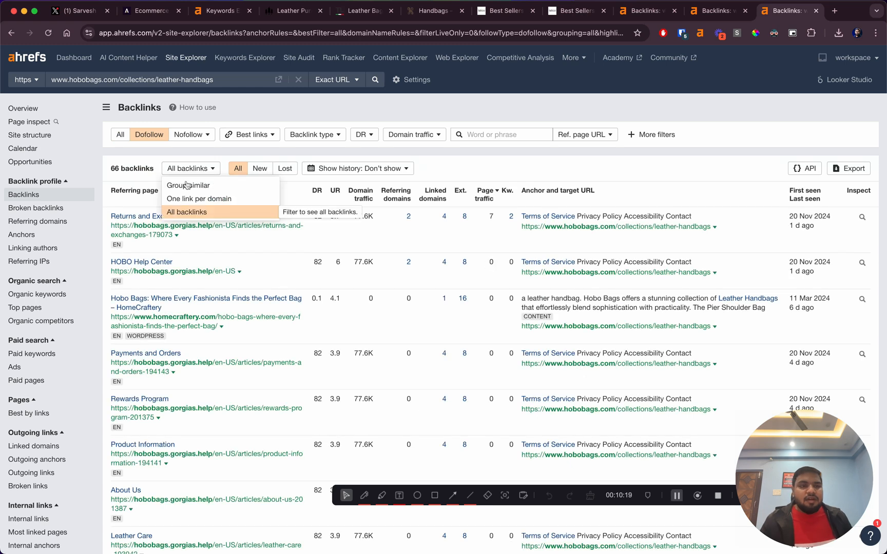
left_click(198, 198)
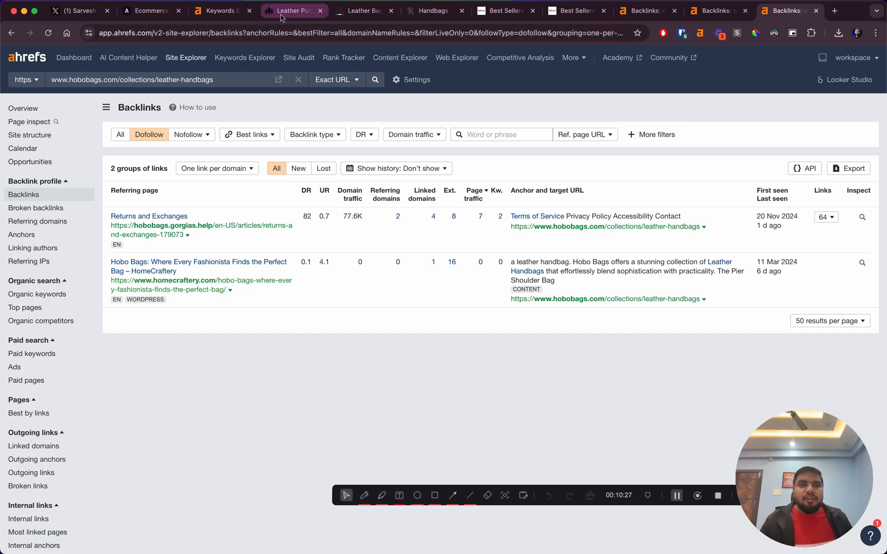
left_click(220, 10)
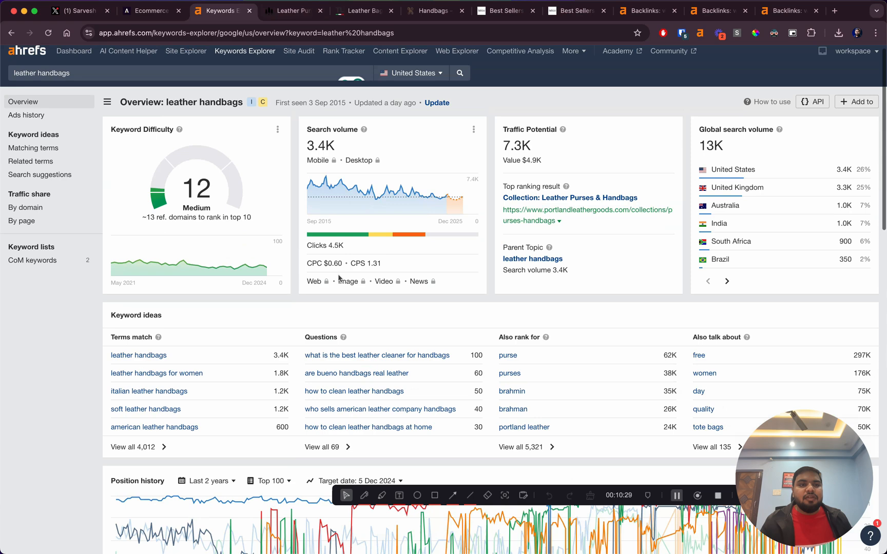
scroll("down", 3)
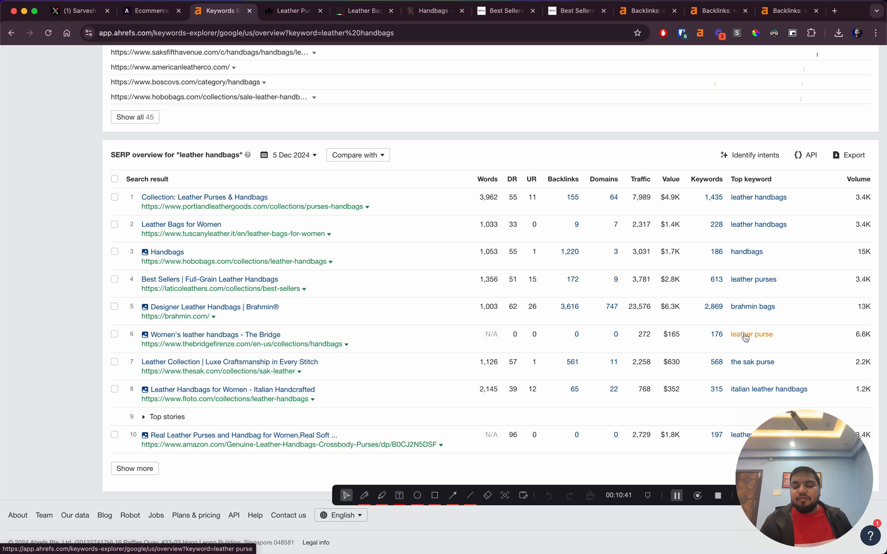
scroll("up", 3)
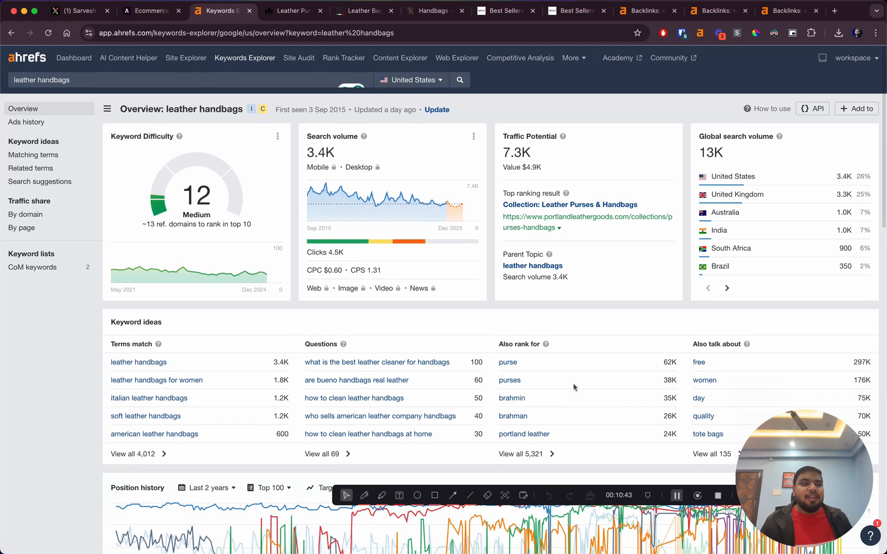
scroll("down", 3)
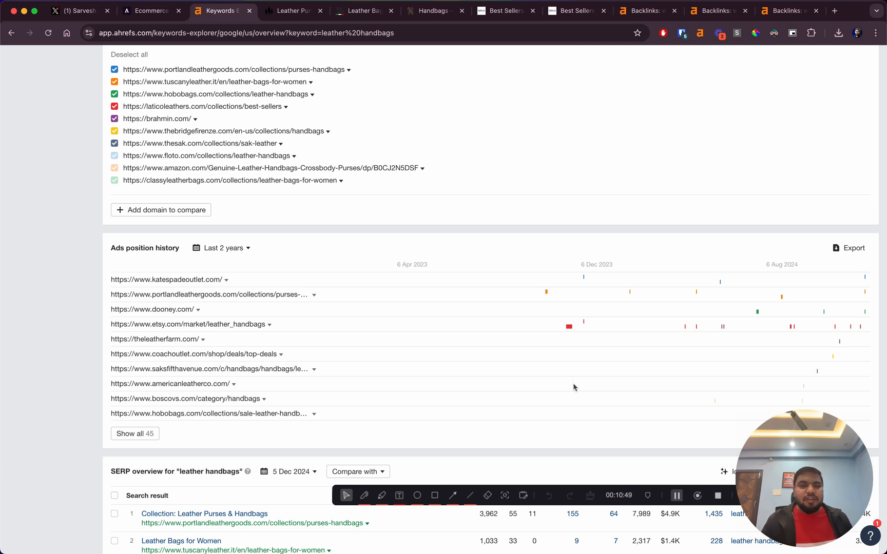
scroll("up", 3)
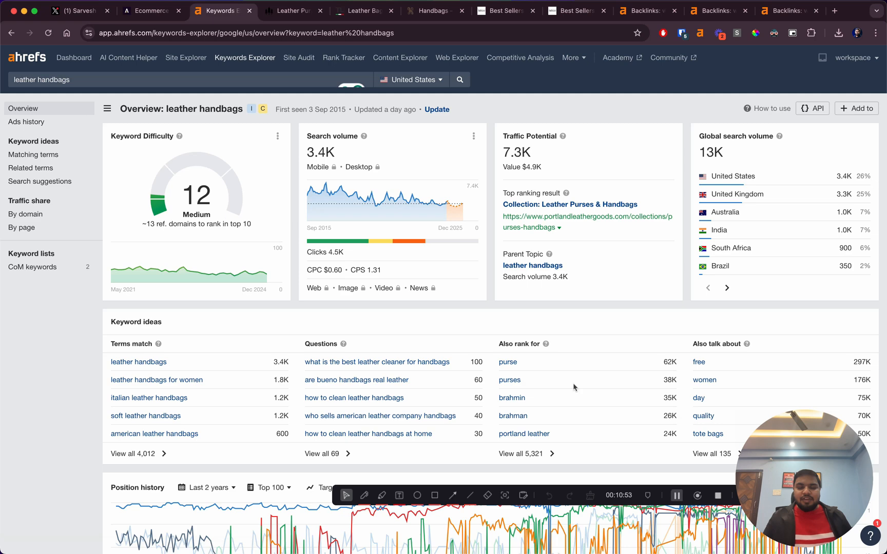
scroll("down", 3)
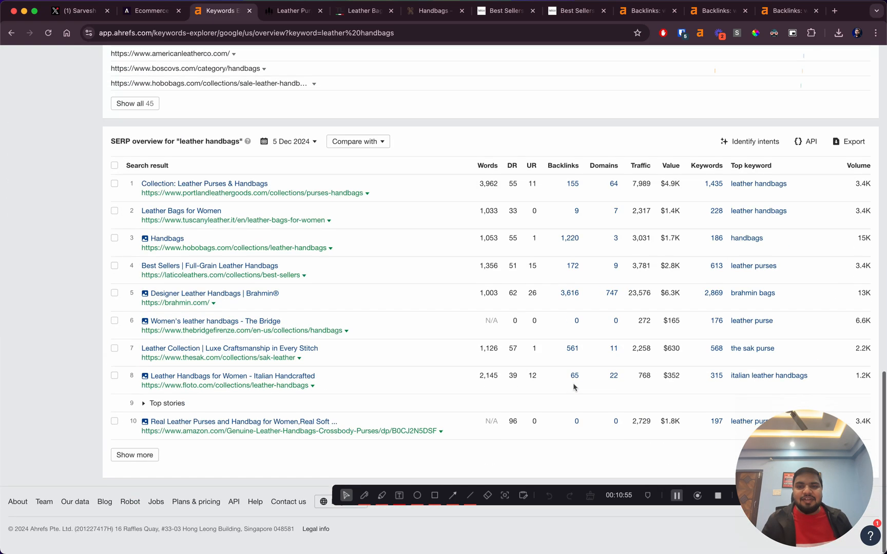
left_click(431, 10)
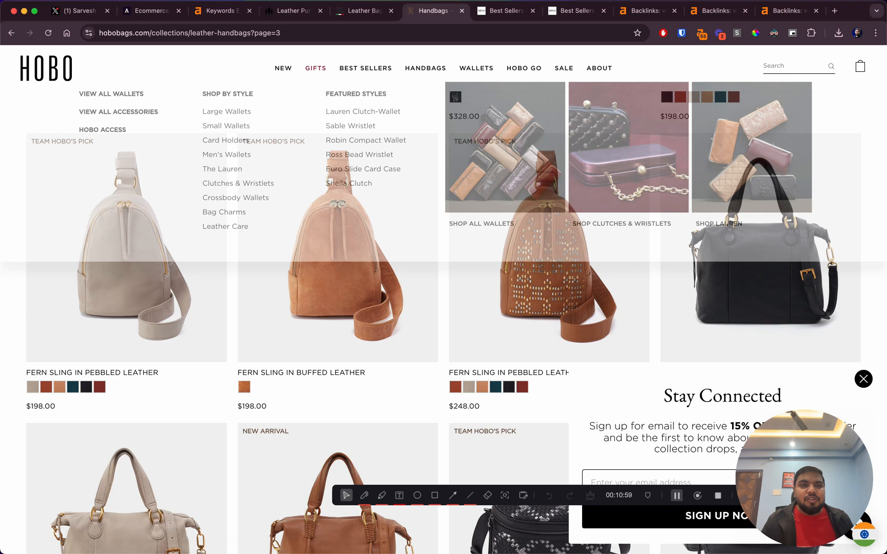
left_click(222, 11)
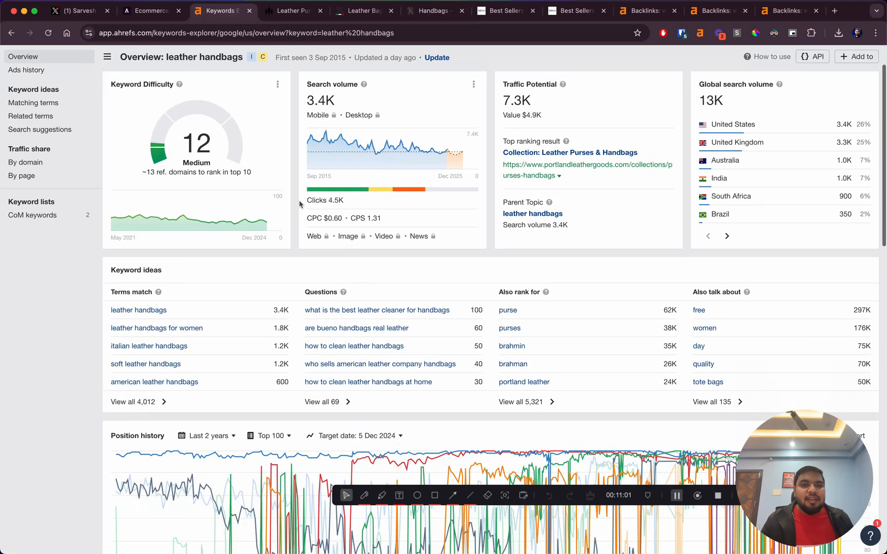
Step: Scroll through the leather handbags overview, then switch to the creator's X thread on the 1200% Shopify traffic increase
scroll("up", 3)
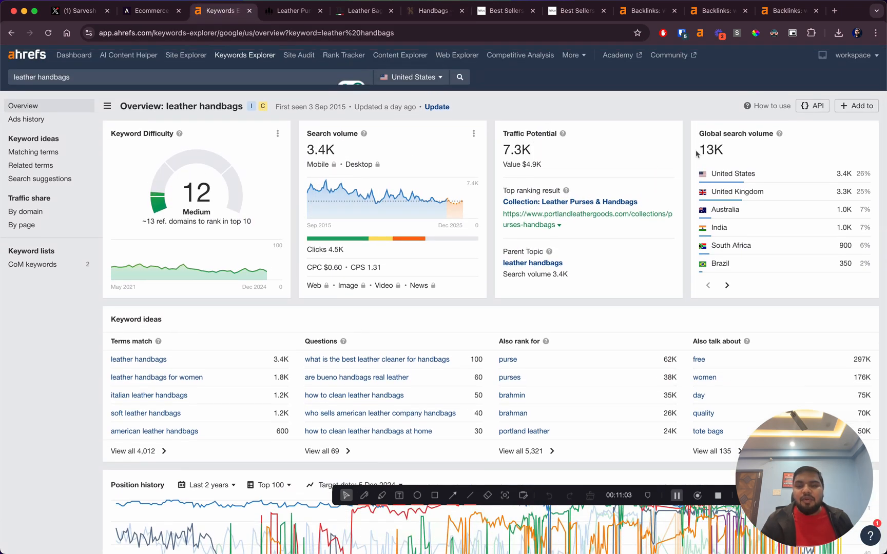
mouse_move(755, 164)
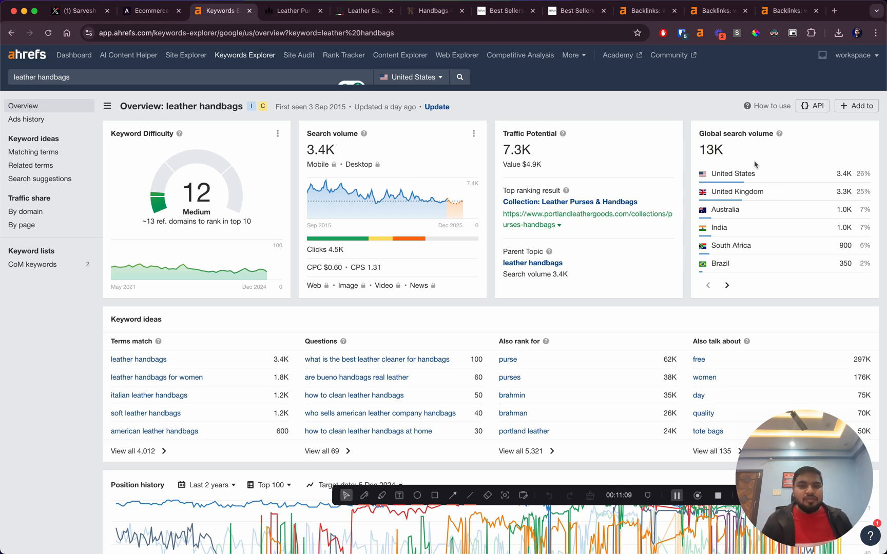
mouse_move(716, 164)
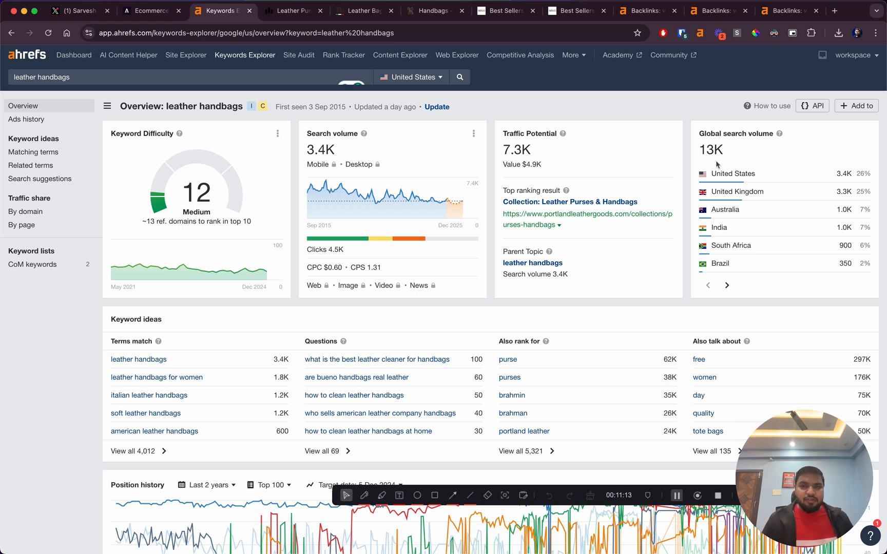
mouse_move(678, 152)
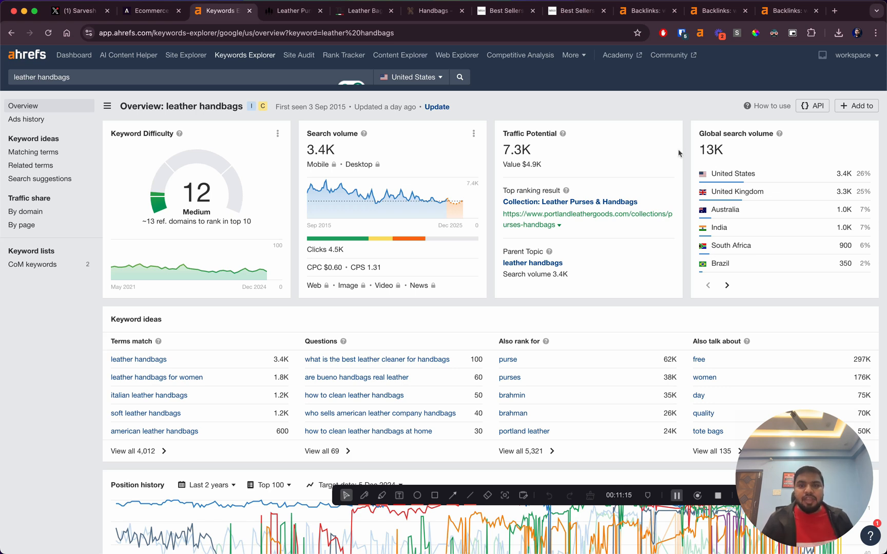
scroll("down", 3)
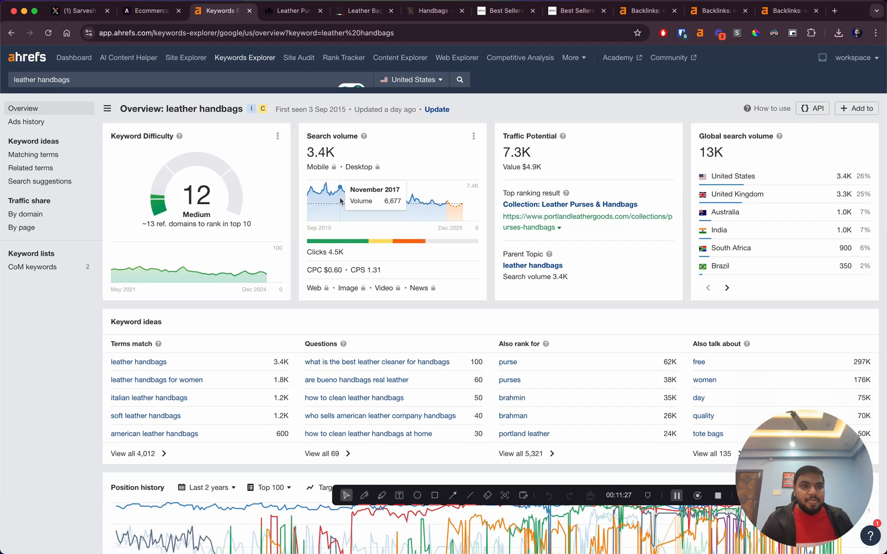
scroll("down", 3)
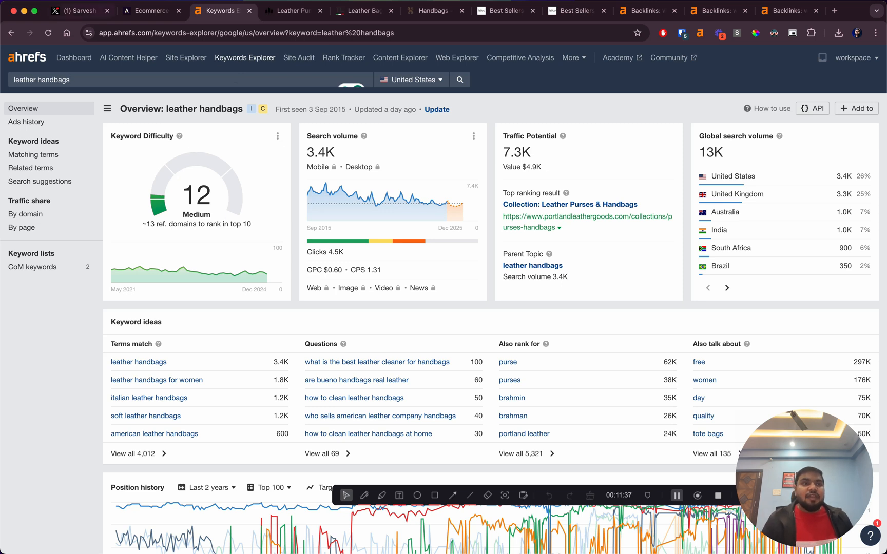
left_click(79, 10)
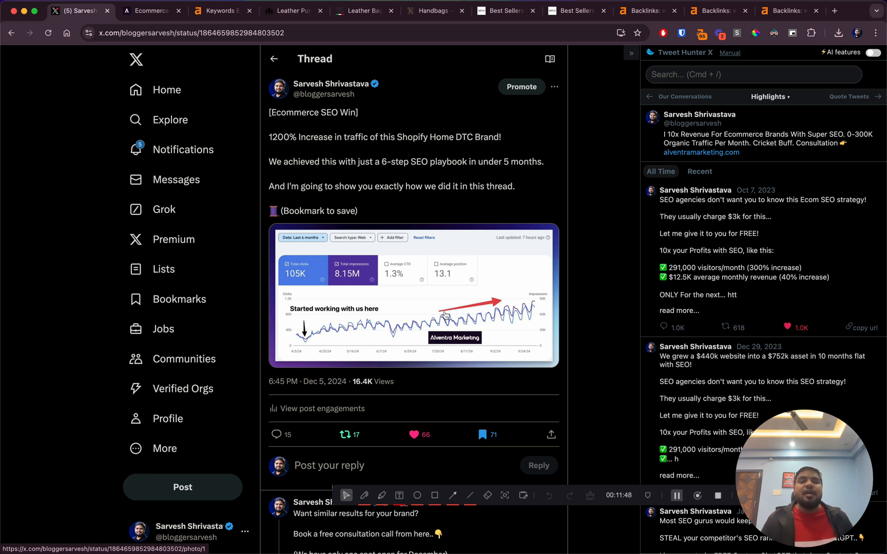
mouse_move(466, 237)
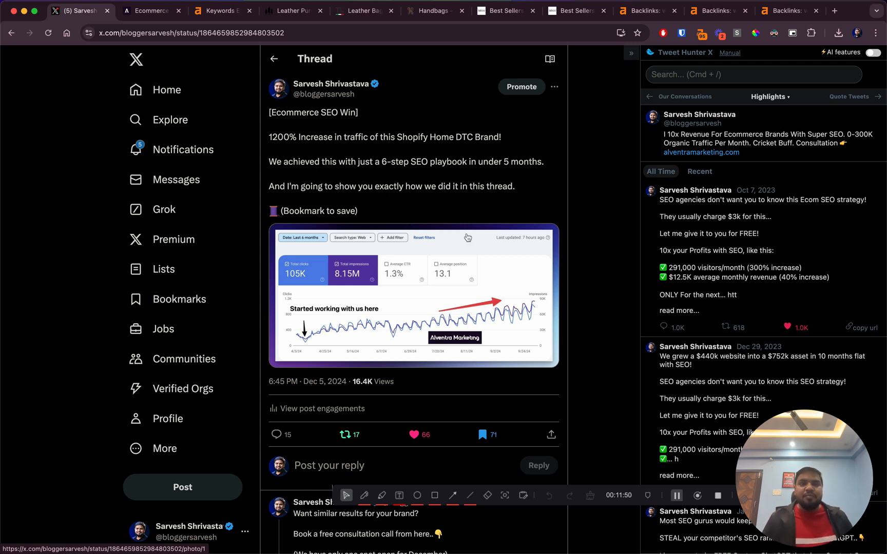
mouse_move(471, 185)
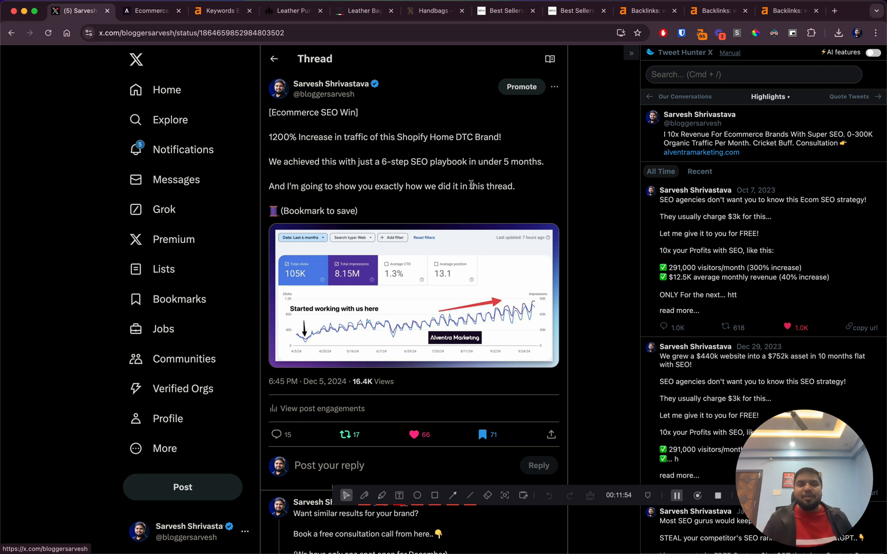
mouse_move(632, 126)
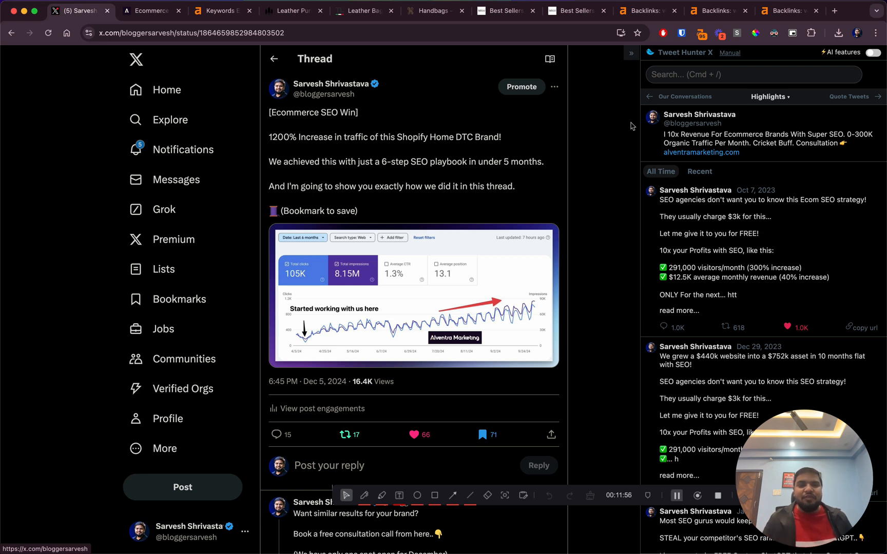
mouse_move(575, 248)
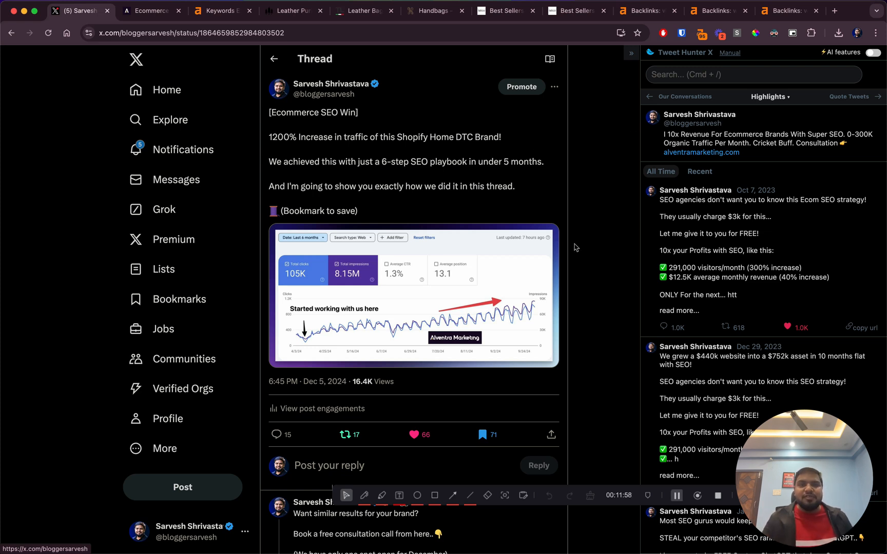